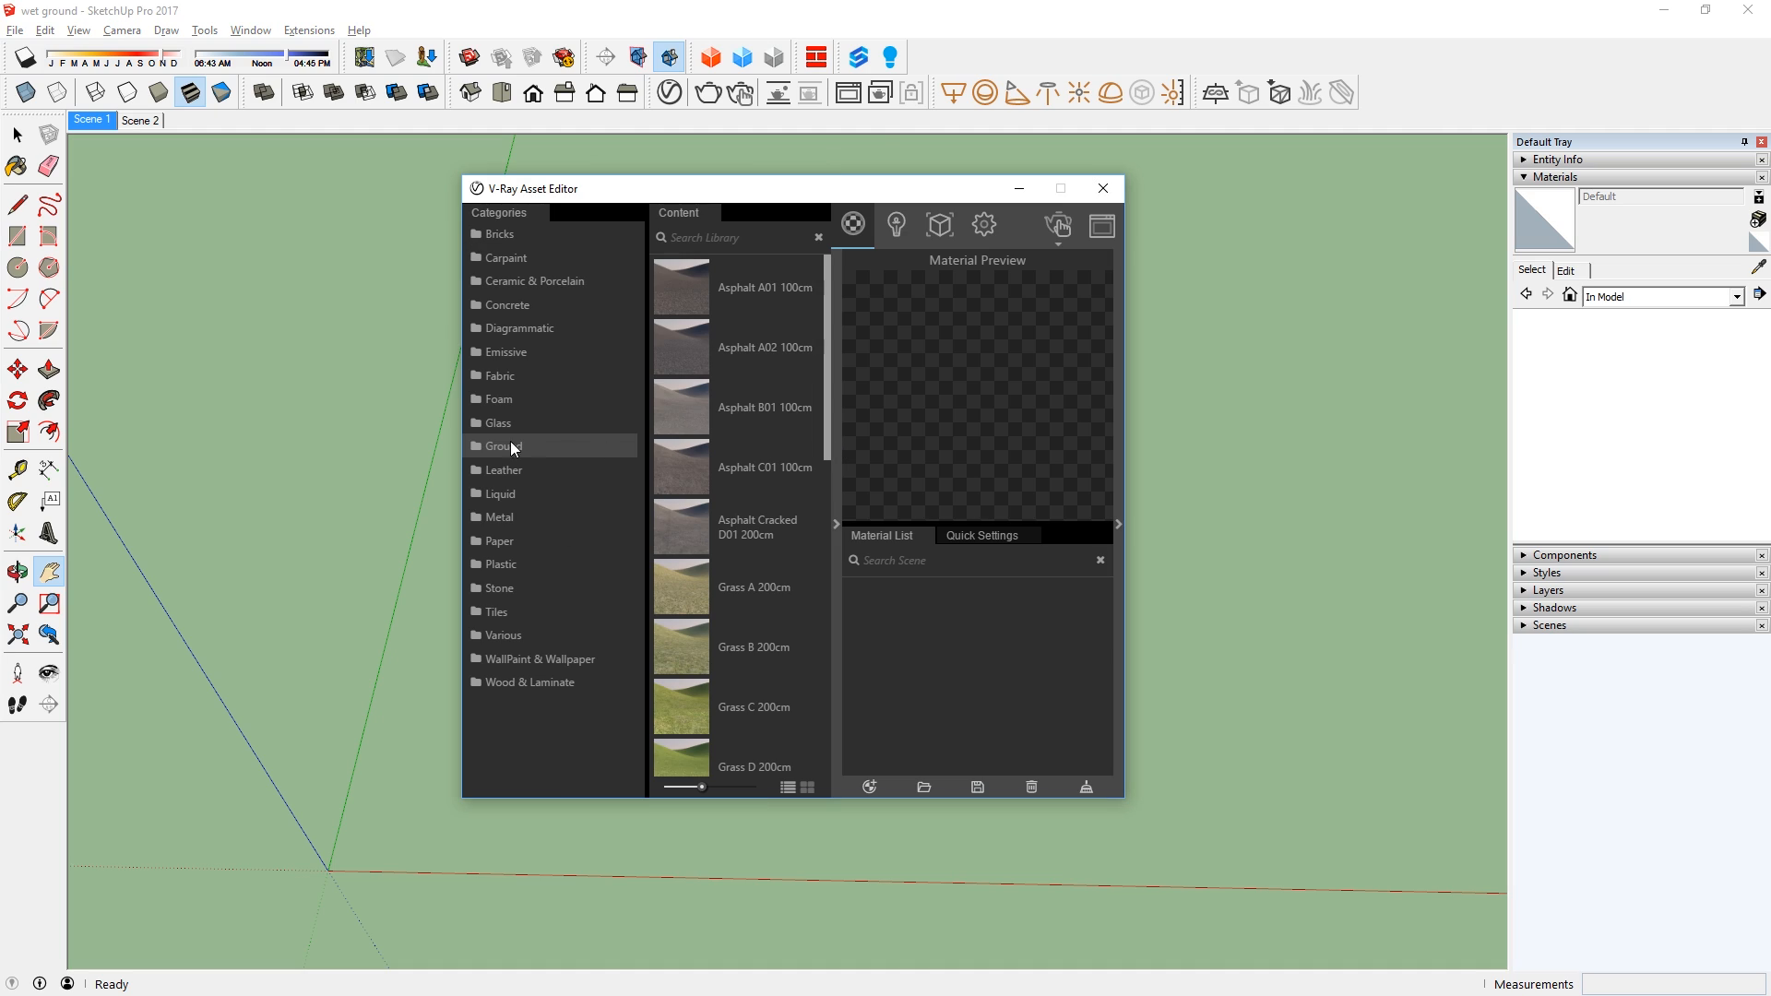
mouse_move(556, 454)
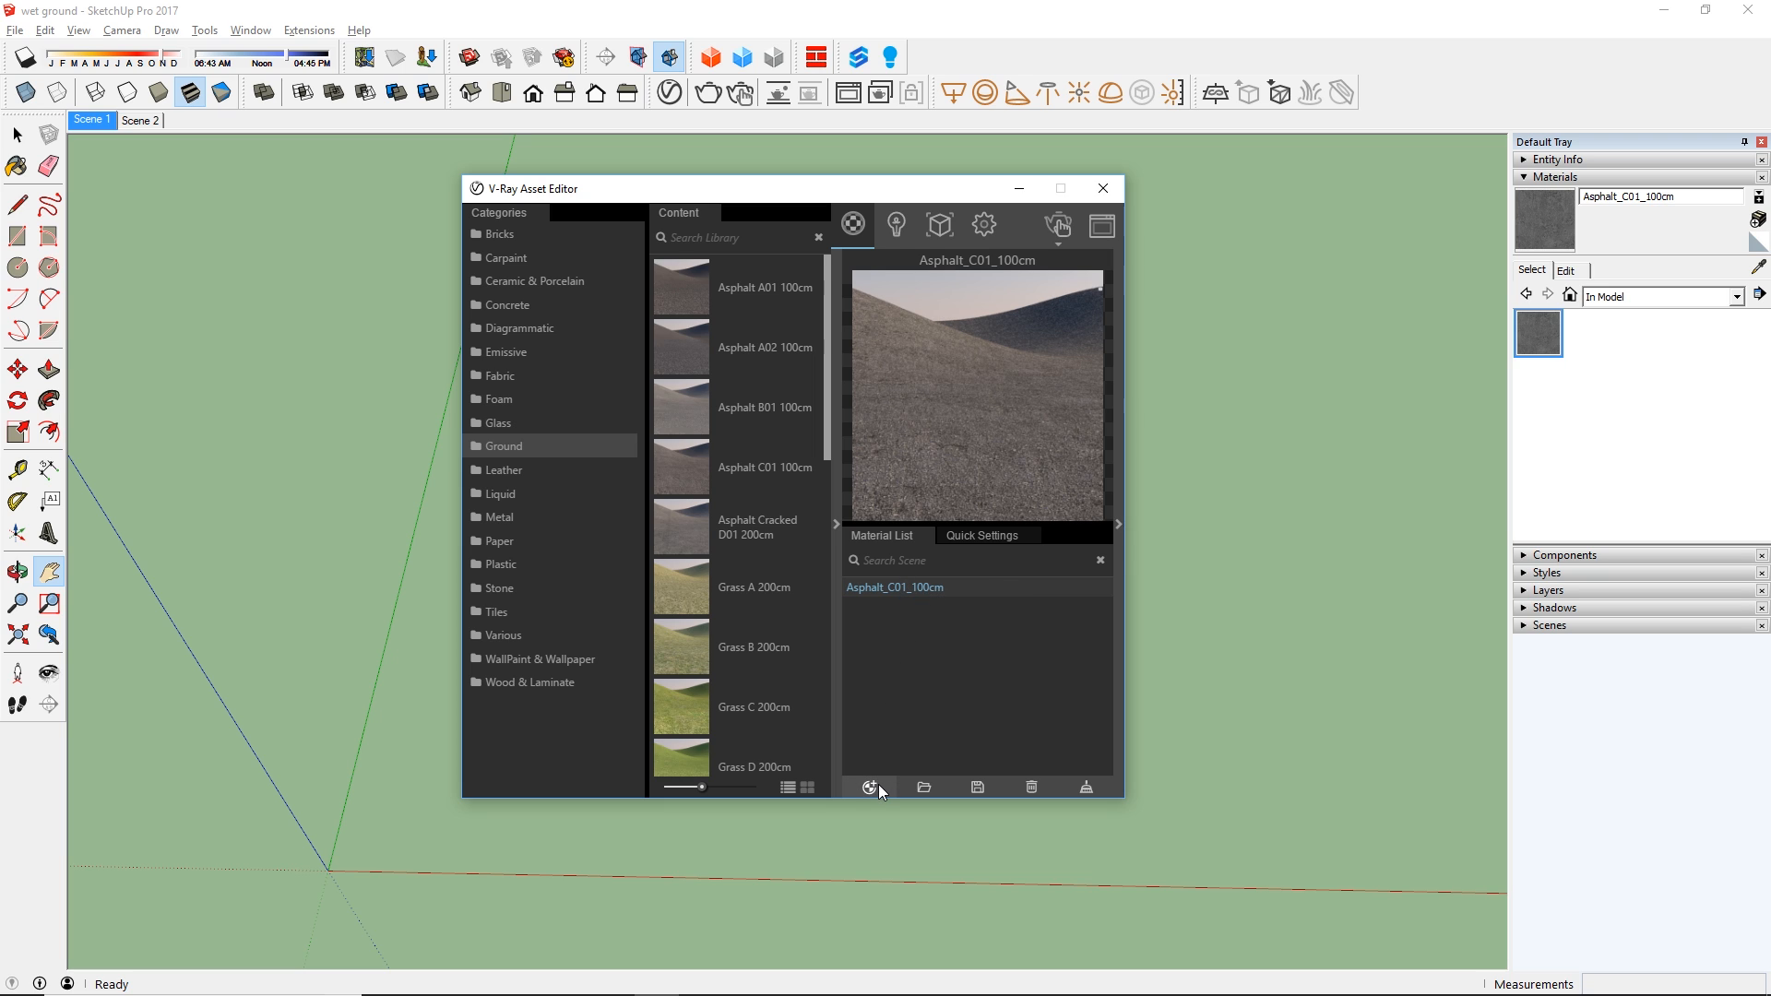
Create a new generic material, rename it Water and open its settings.
left_click(869, 788)
type("Water")
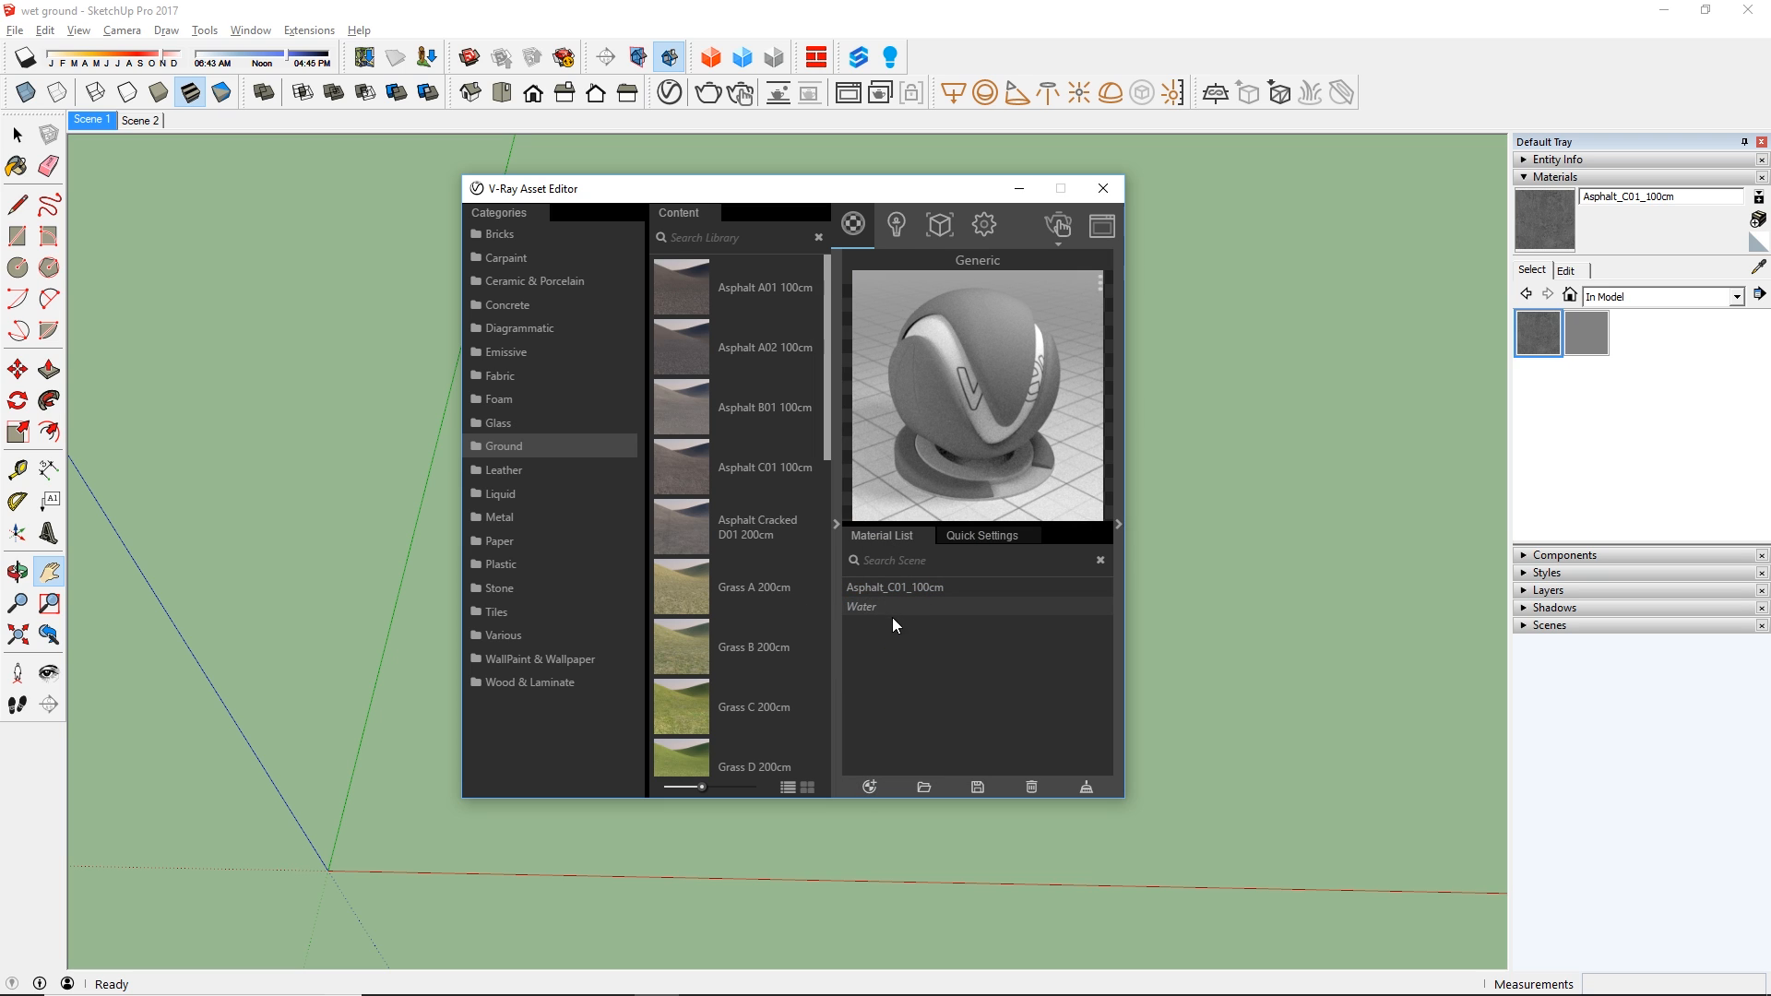
left_click(861, 607)
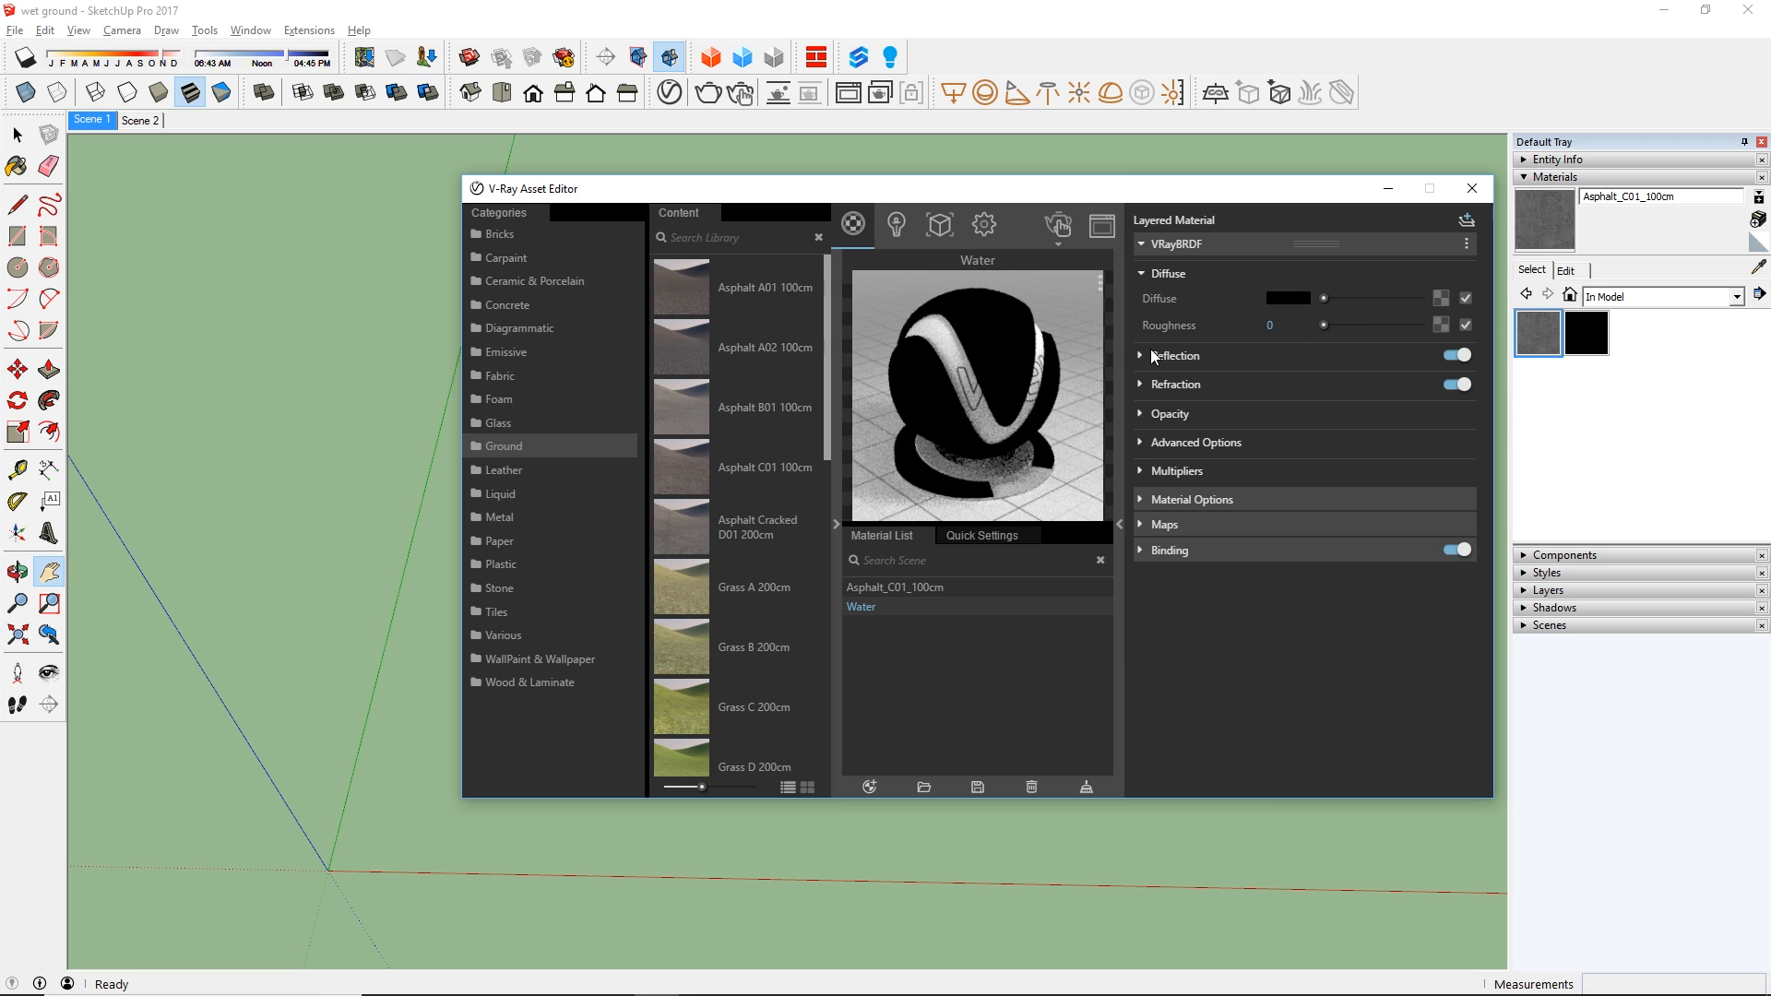
Expand Water's Reflection rollout and create a new Blend material named Wet Ground.
left_click(1177, 354)
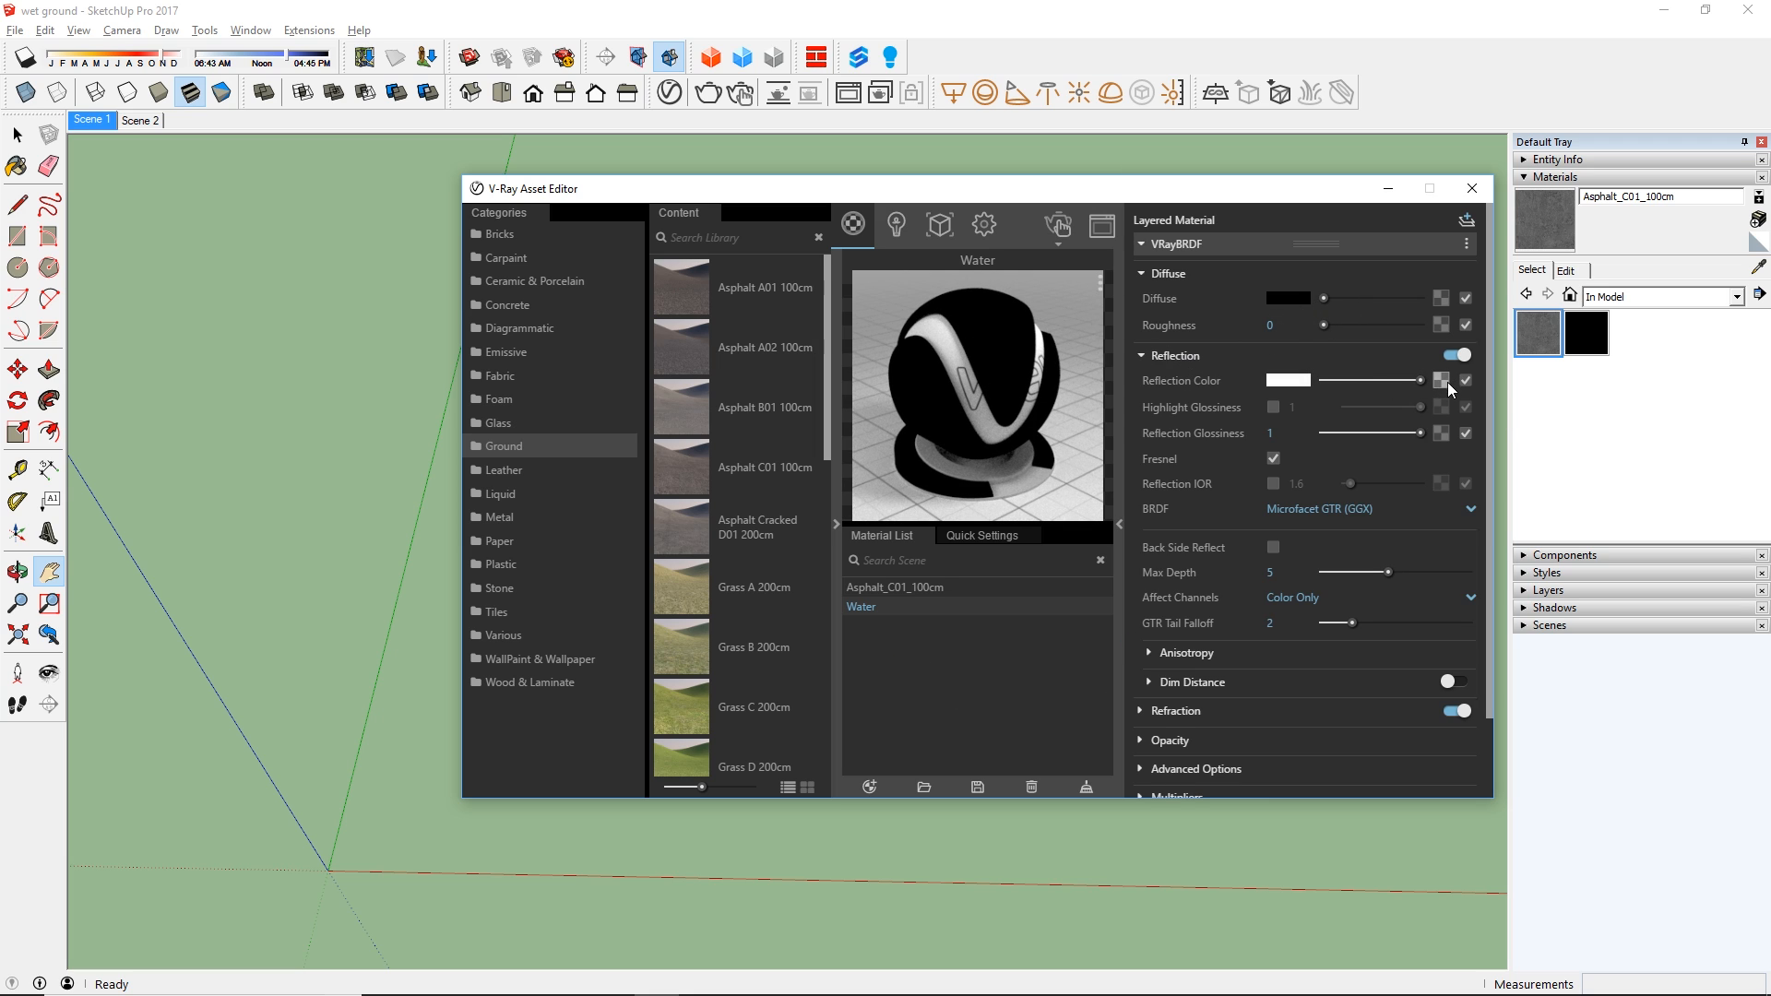
left_click(1175, 711)
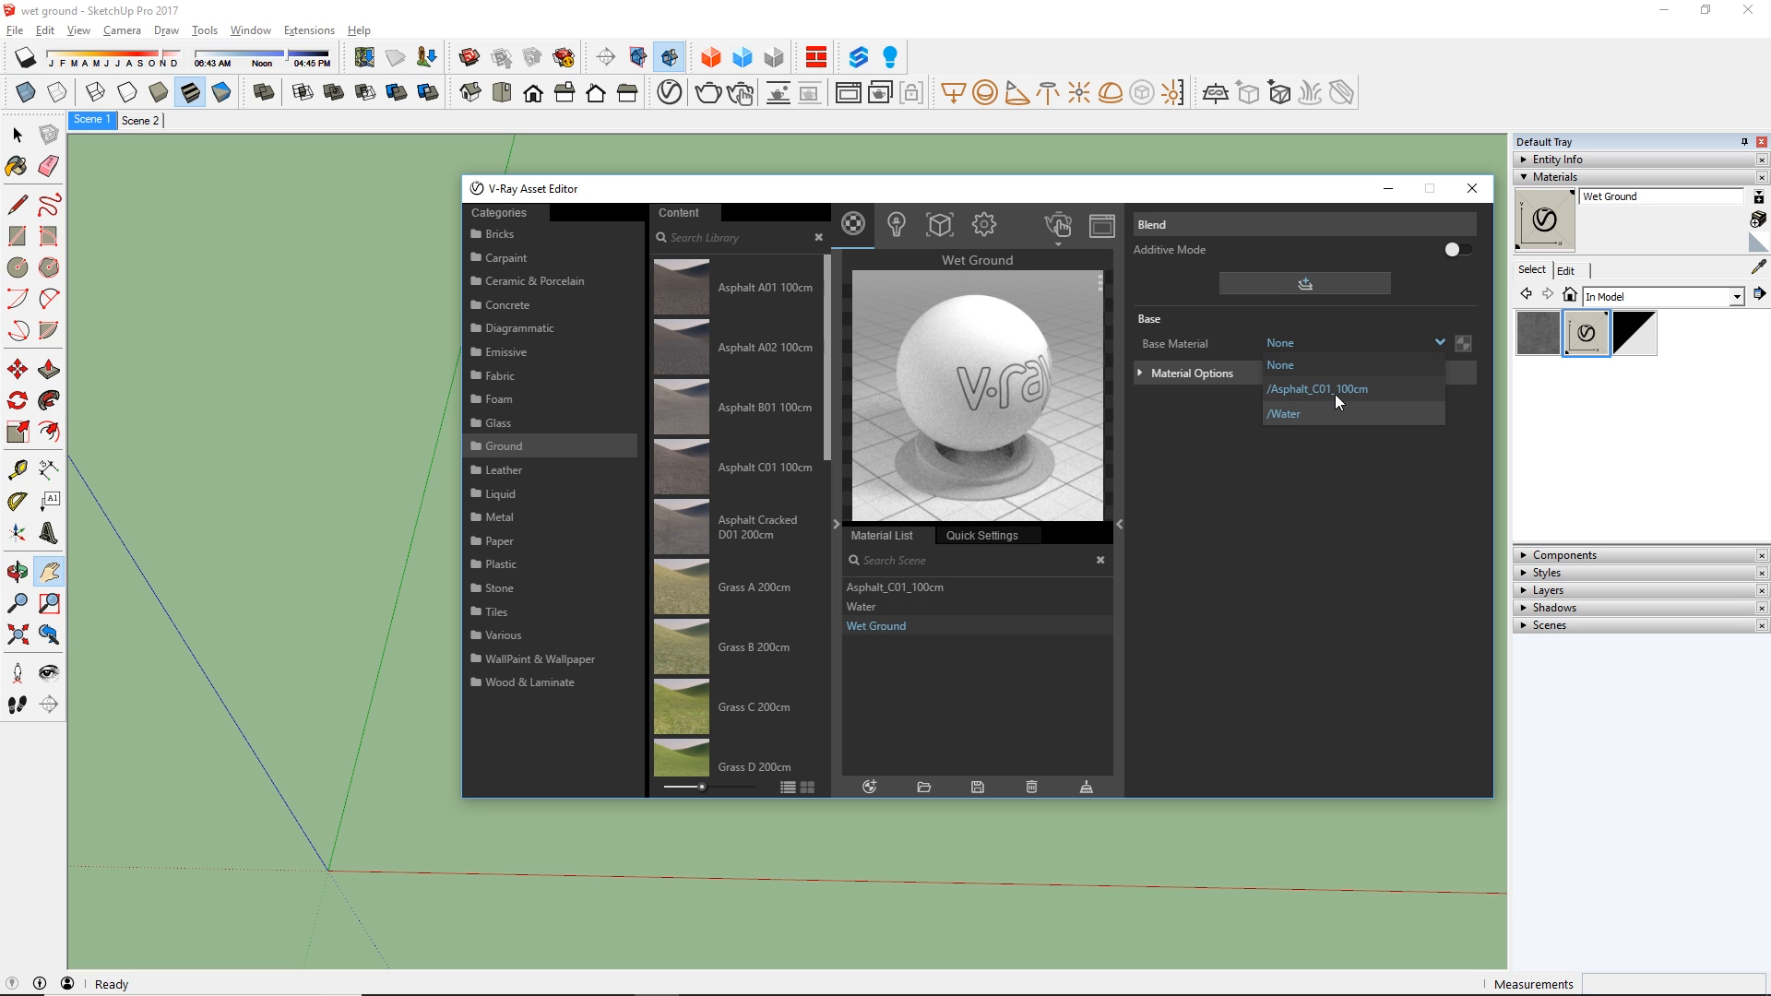
Set Asphalt_C01_100cm as Wet Ground's base material and paint it on the ground plane.
left_click(1317, 389)
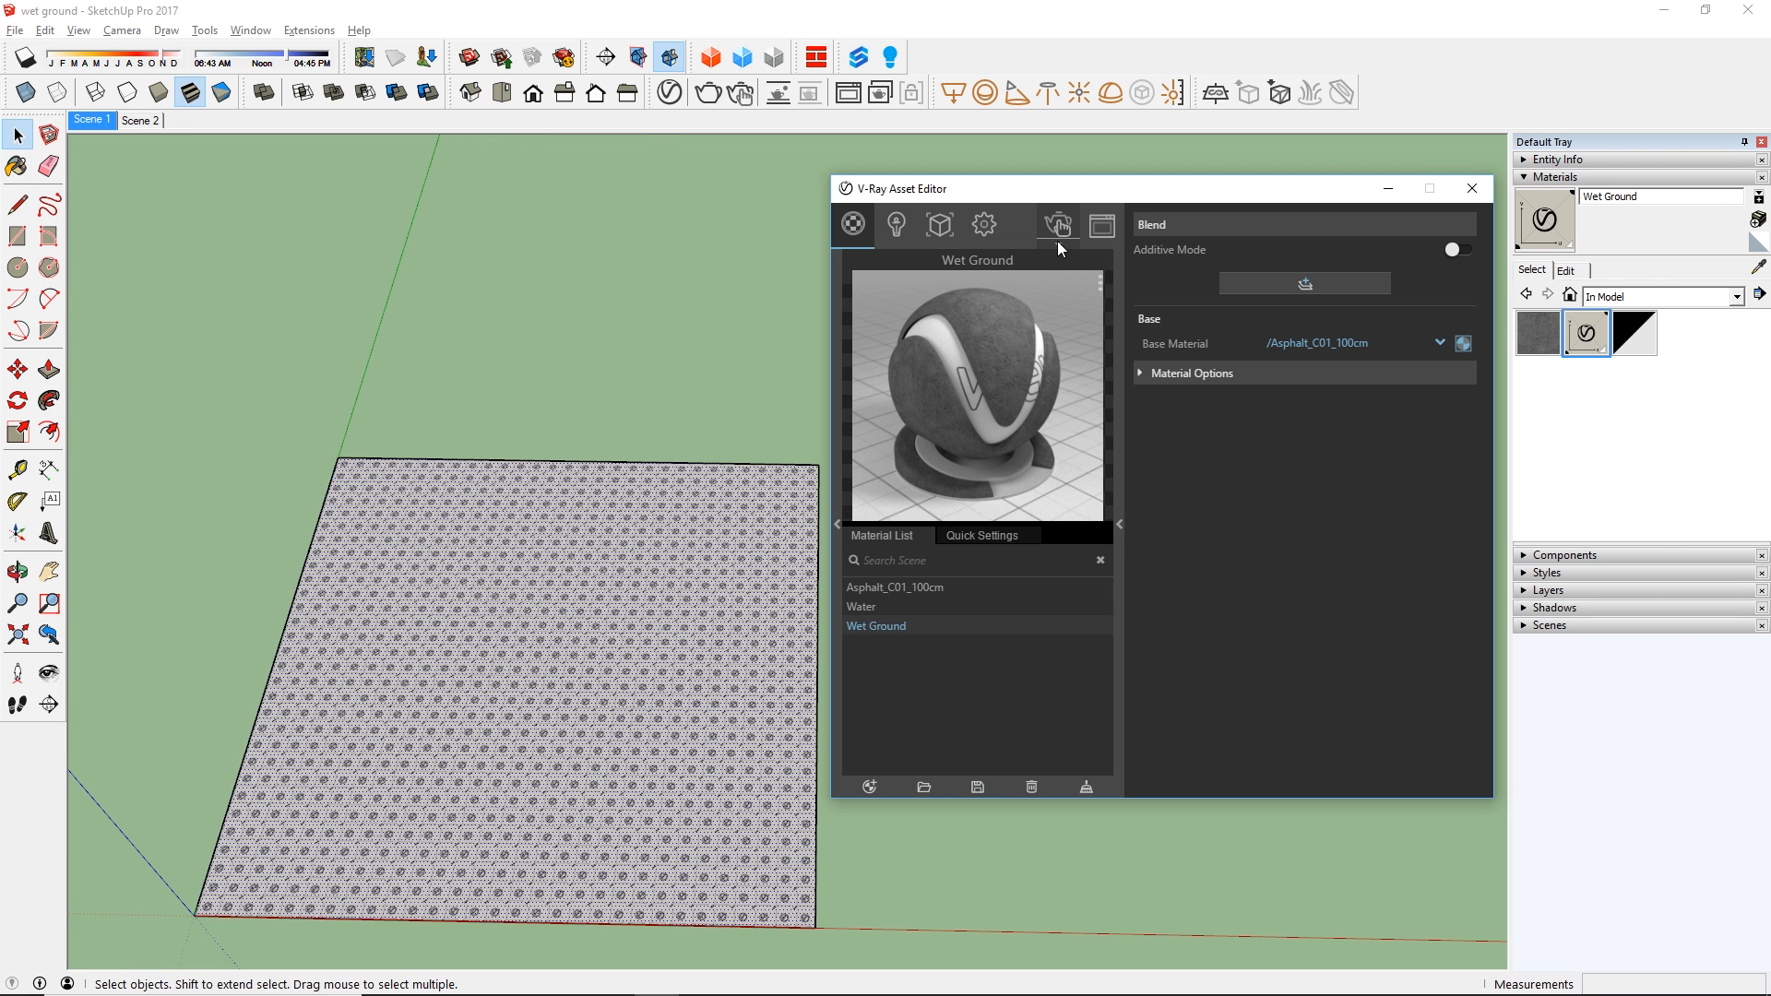
Start an interactive render and add a coat layer to the Wet Ground blend.
left_click(740, 88)
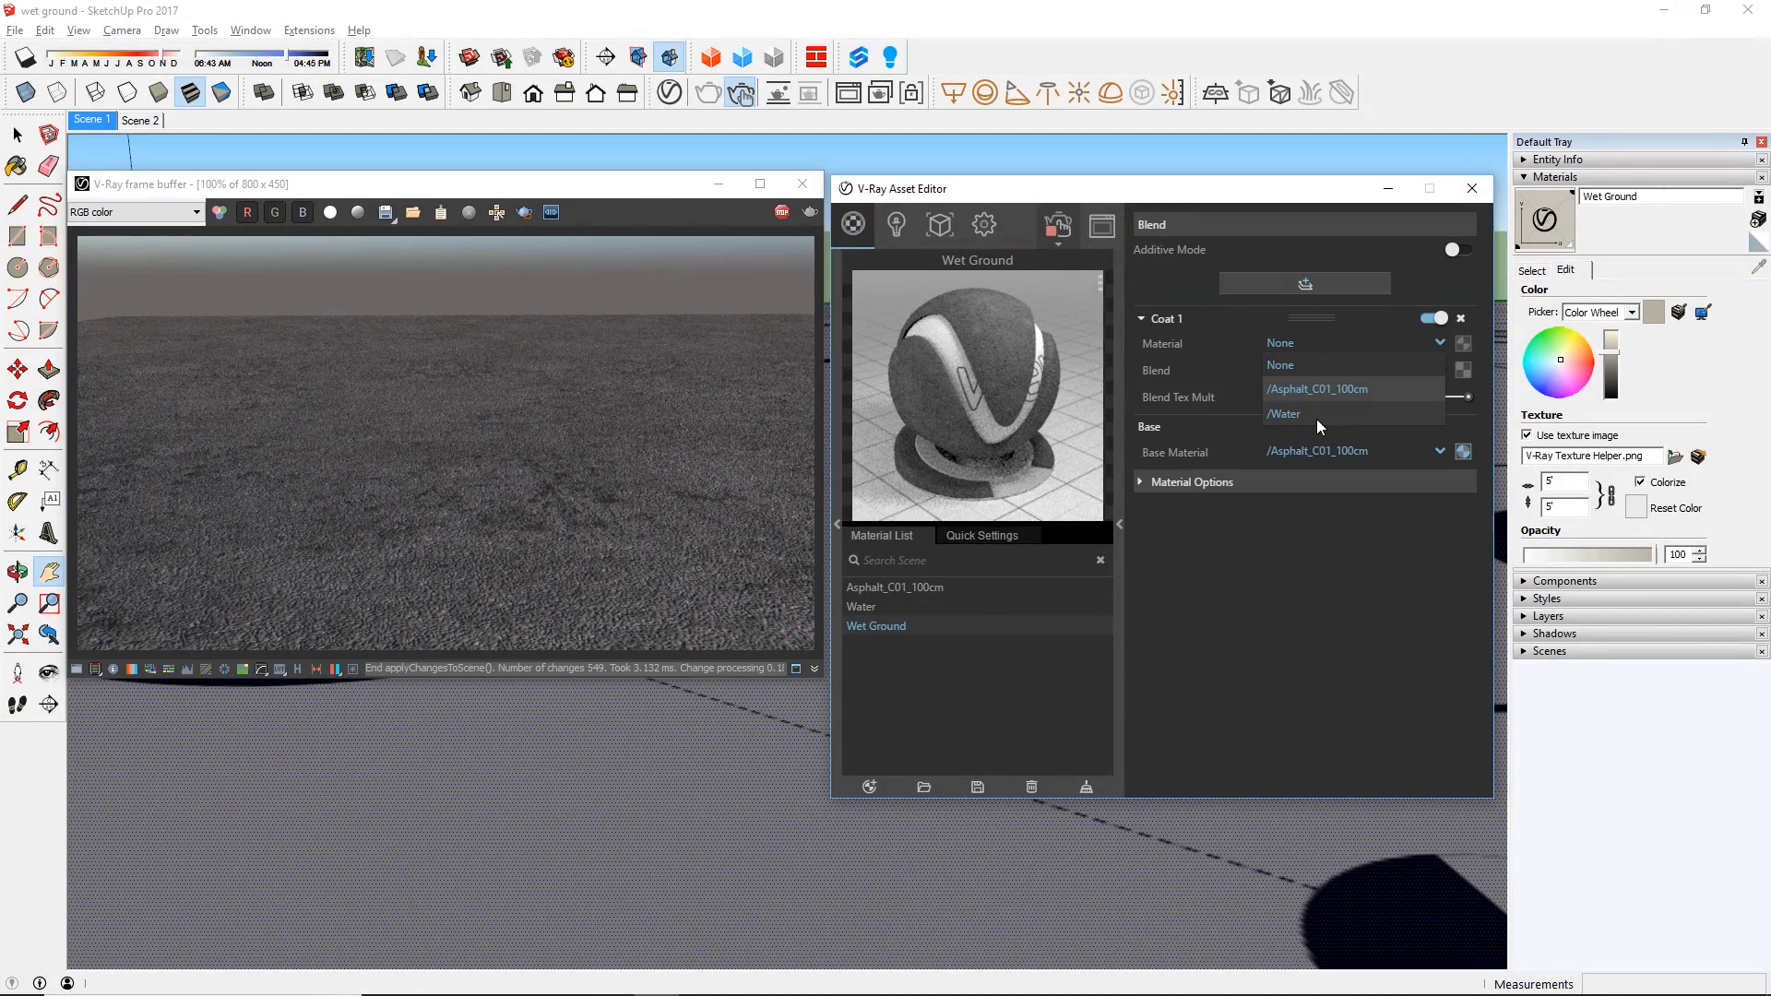
Use Water as Coat 1's material, add a dome light and return to the material settings.
left_click(1284, 413)
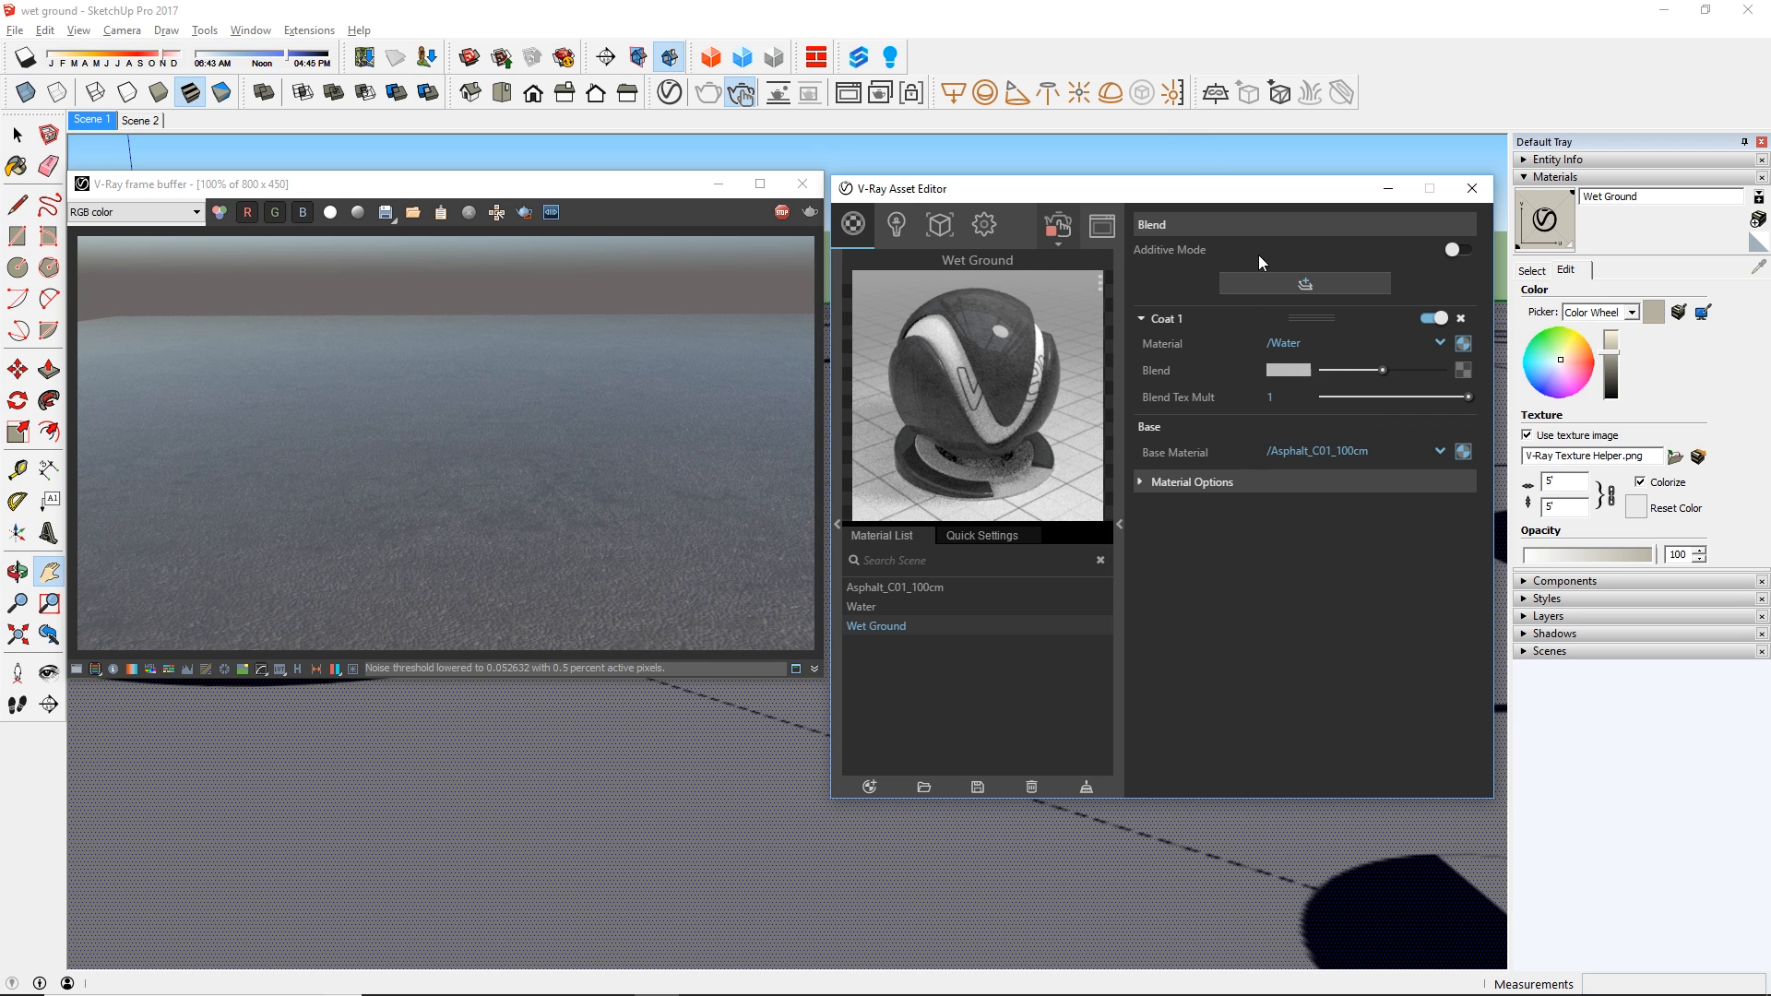
mouse_move(1109, 94)
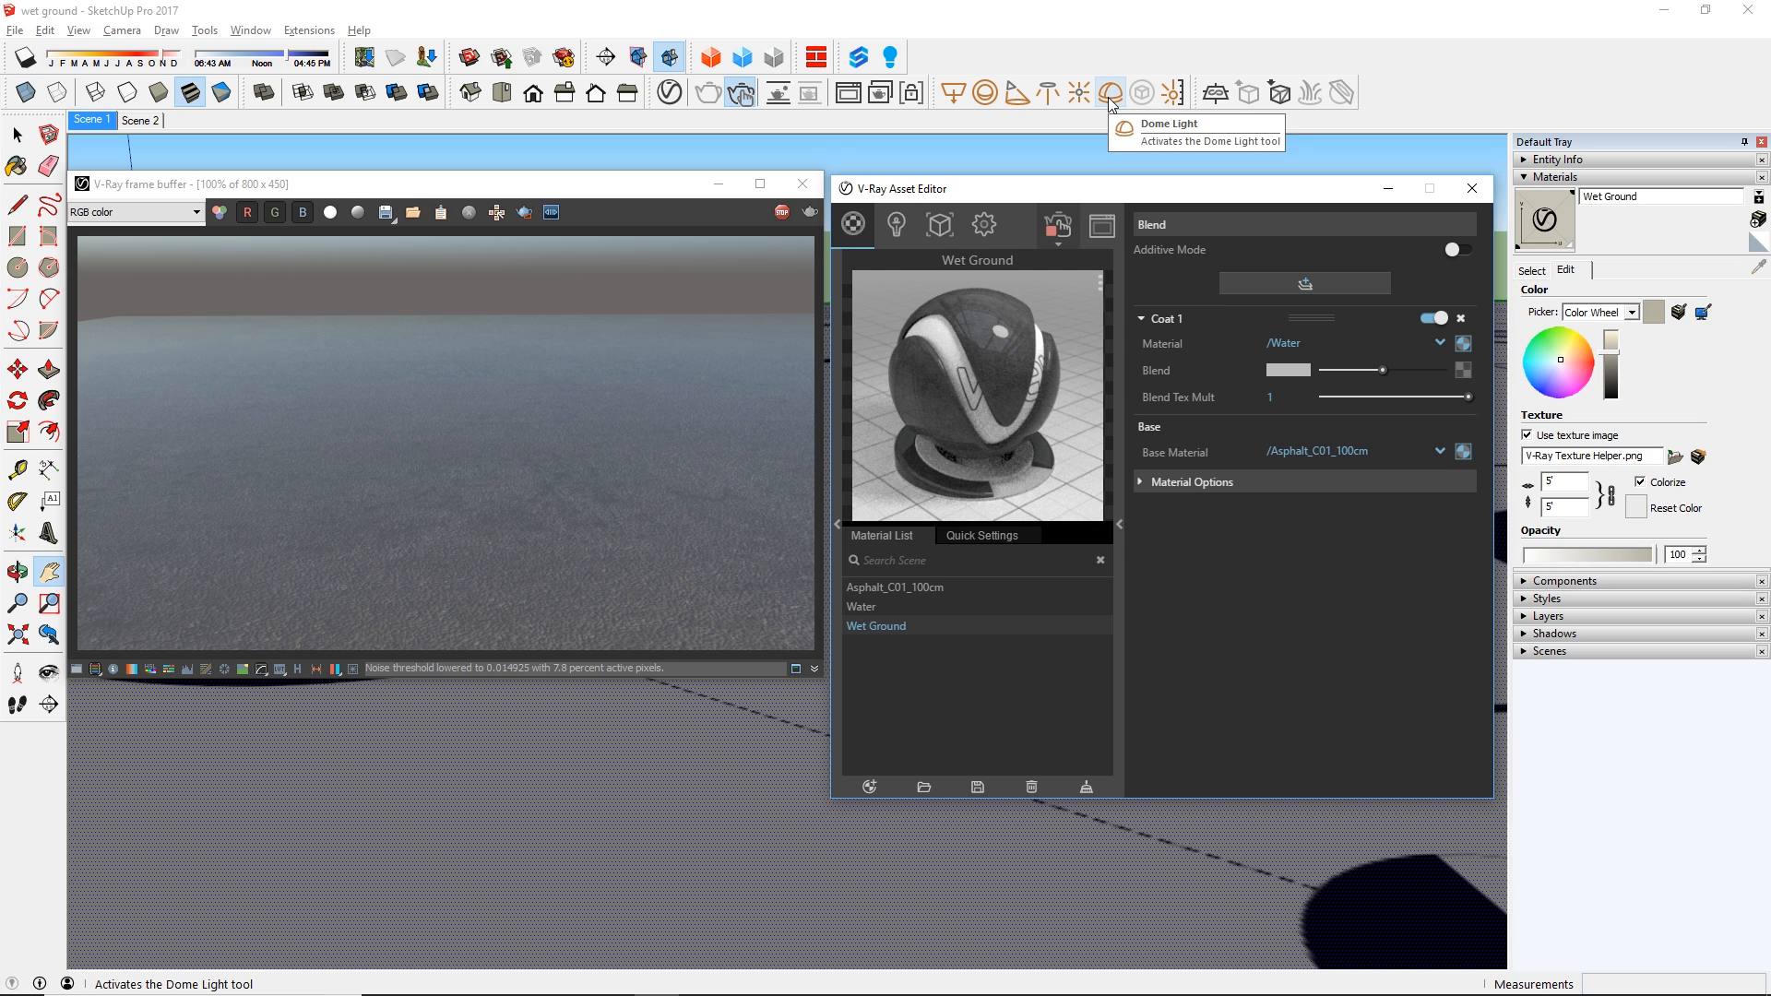
left_click(1108, 93)
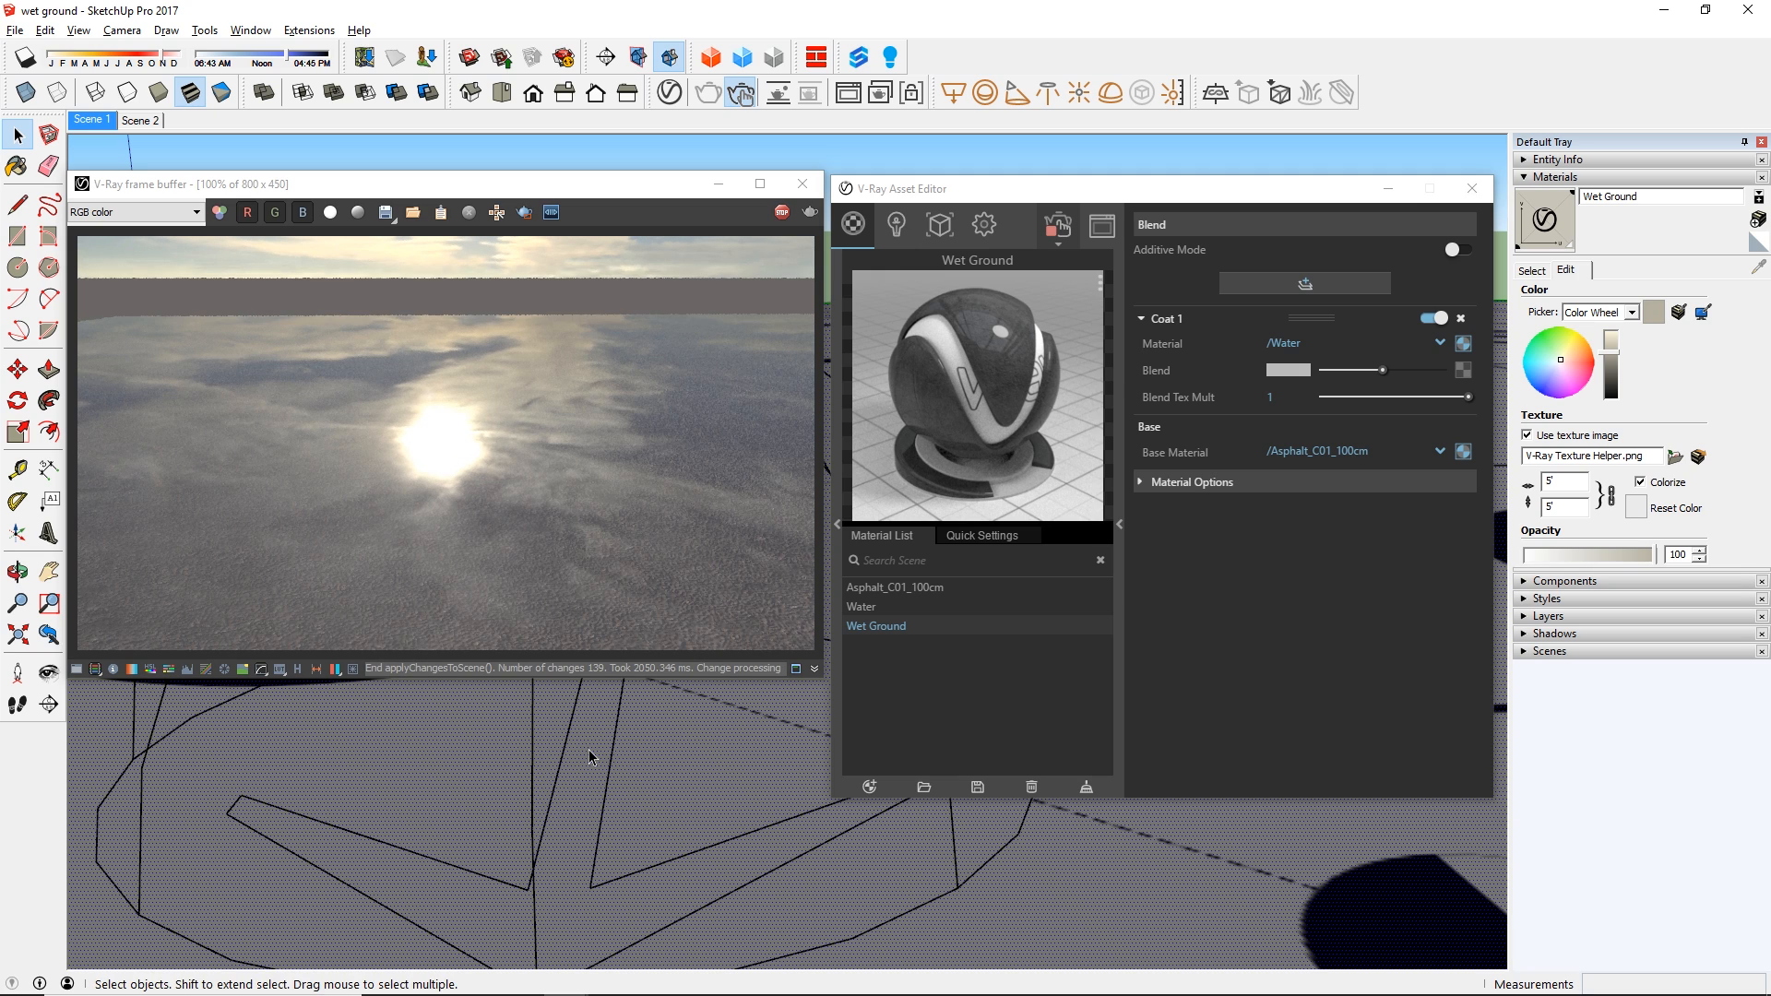
left_click(895, 225)
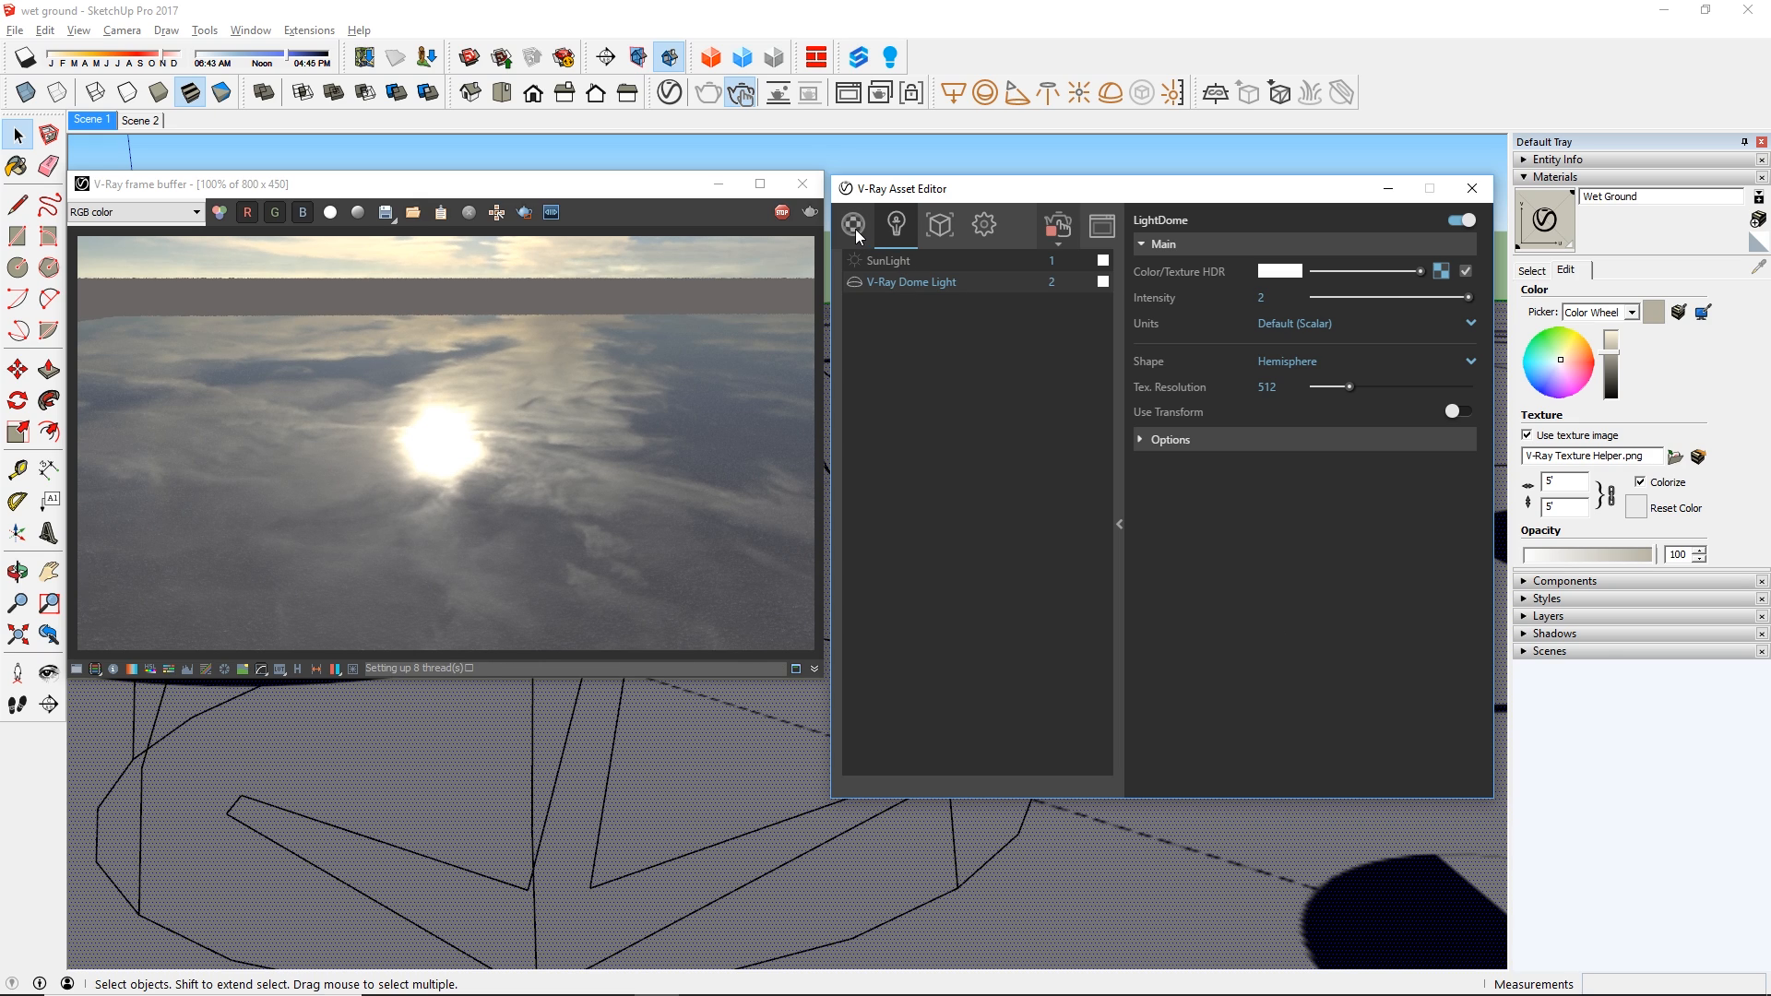
left_click(853, 225)
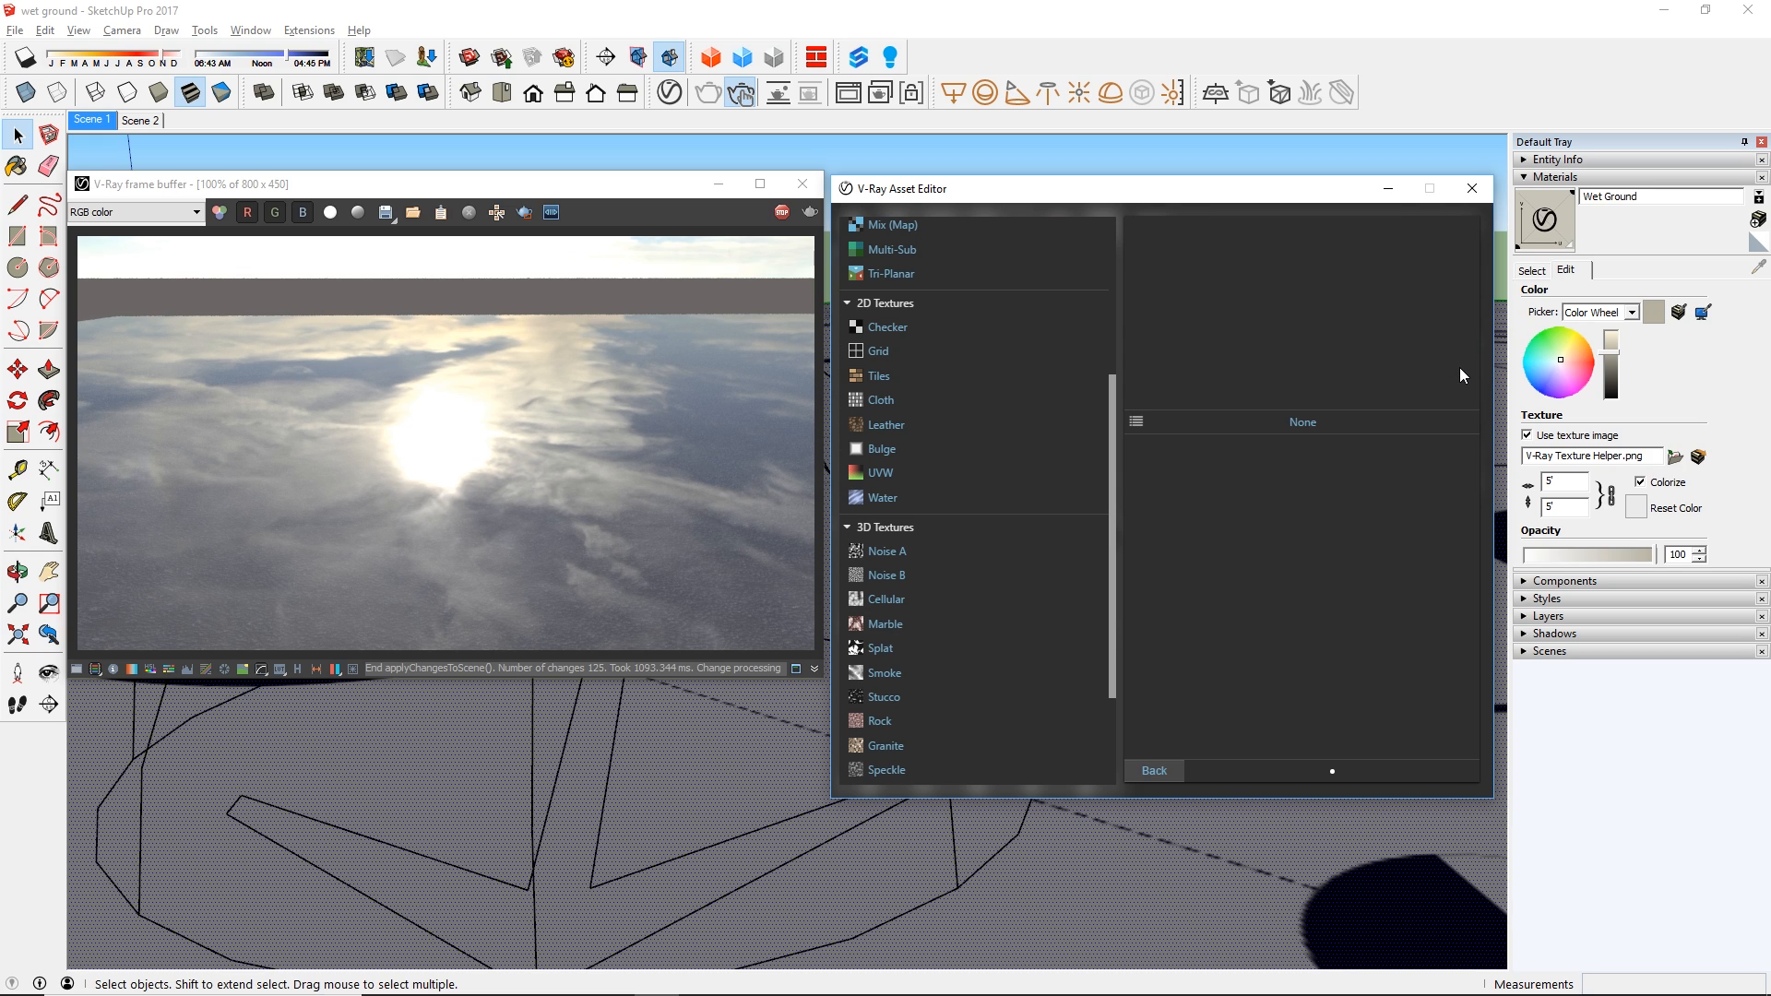
Drive the coat blend with a Checker texture whose Color B is black.
left_click(887, 328)
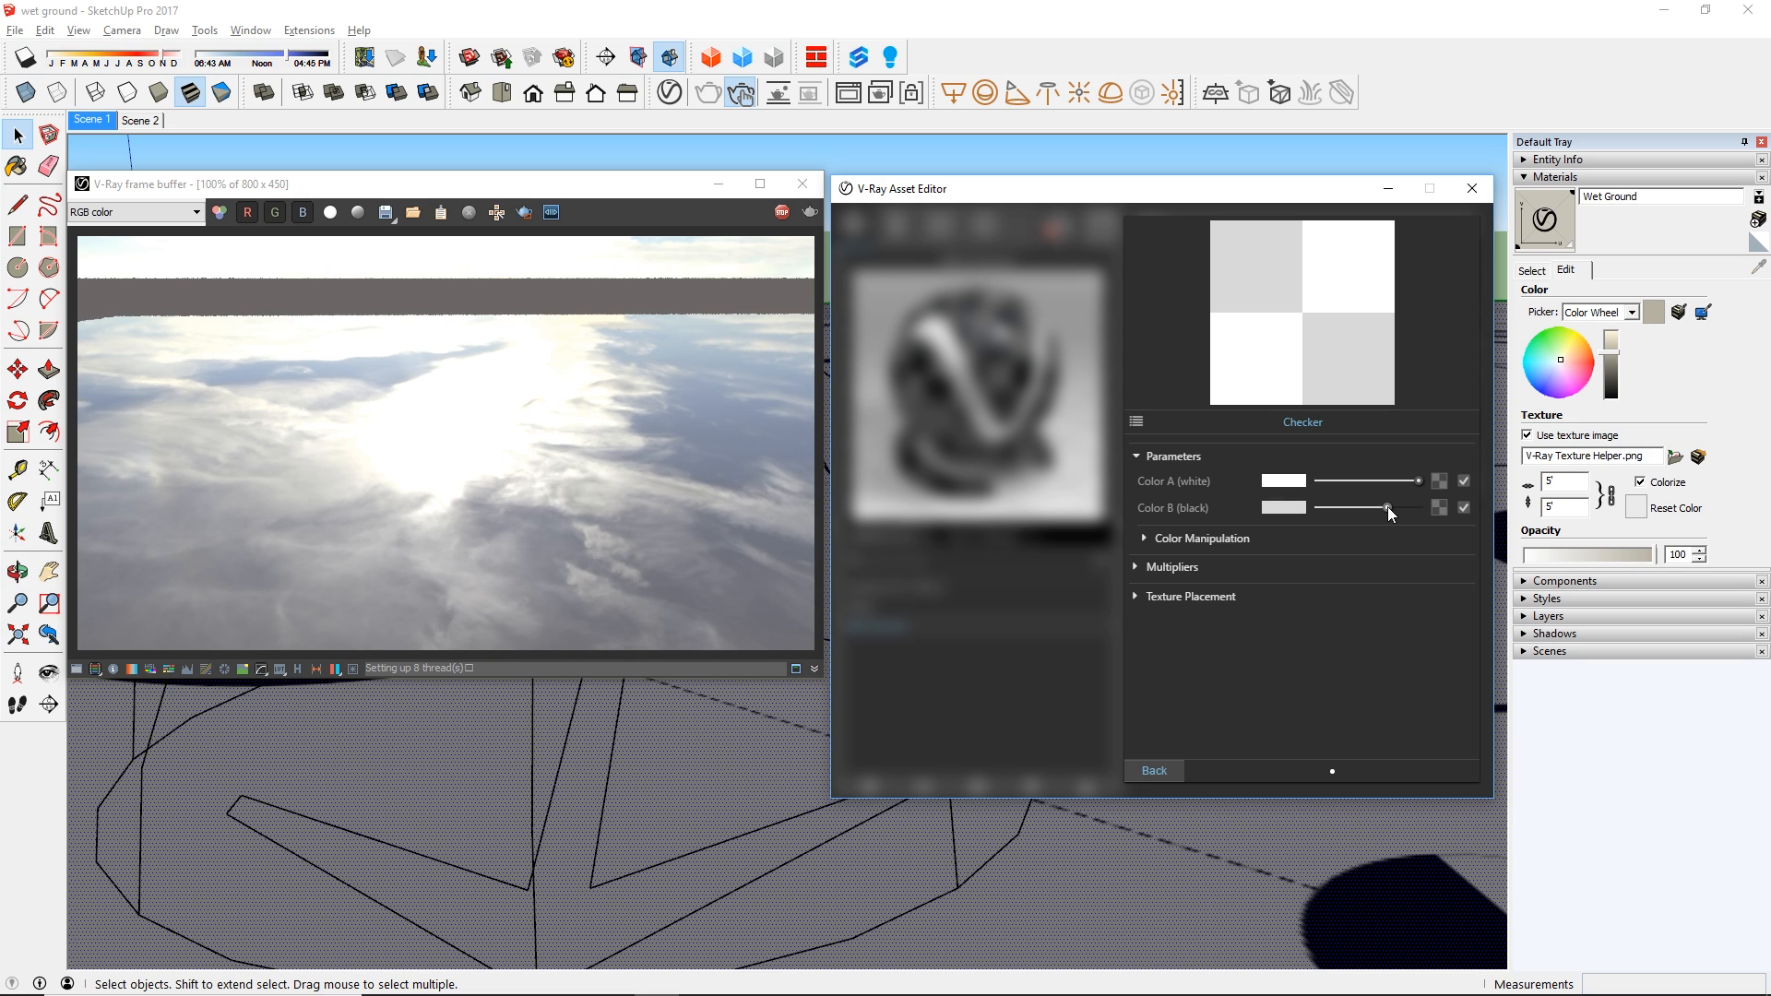
left_click_drag(1387, 508, 1335, 507)
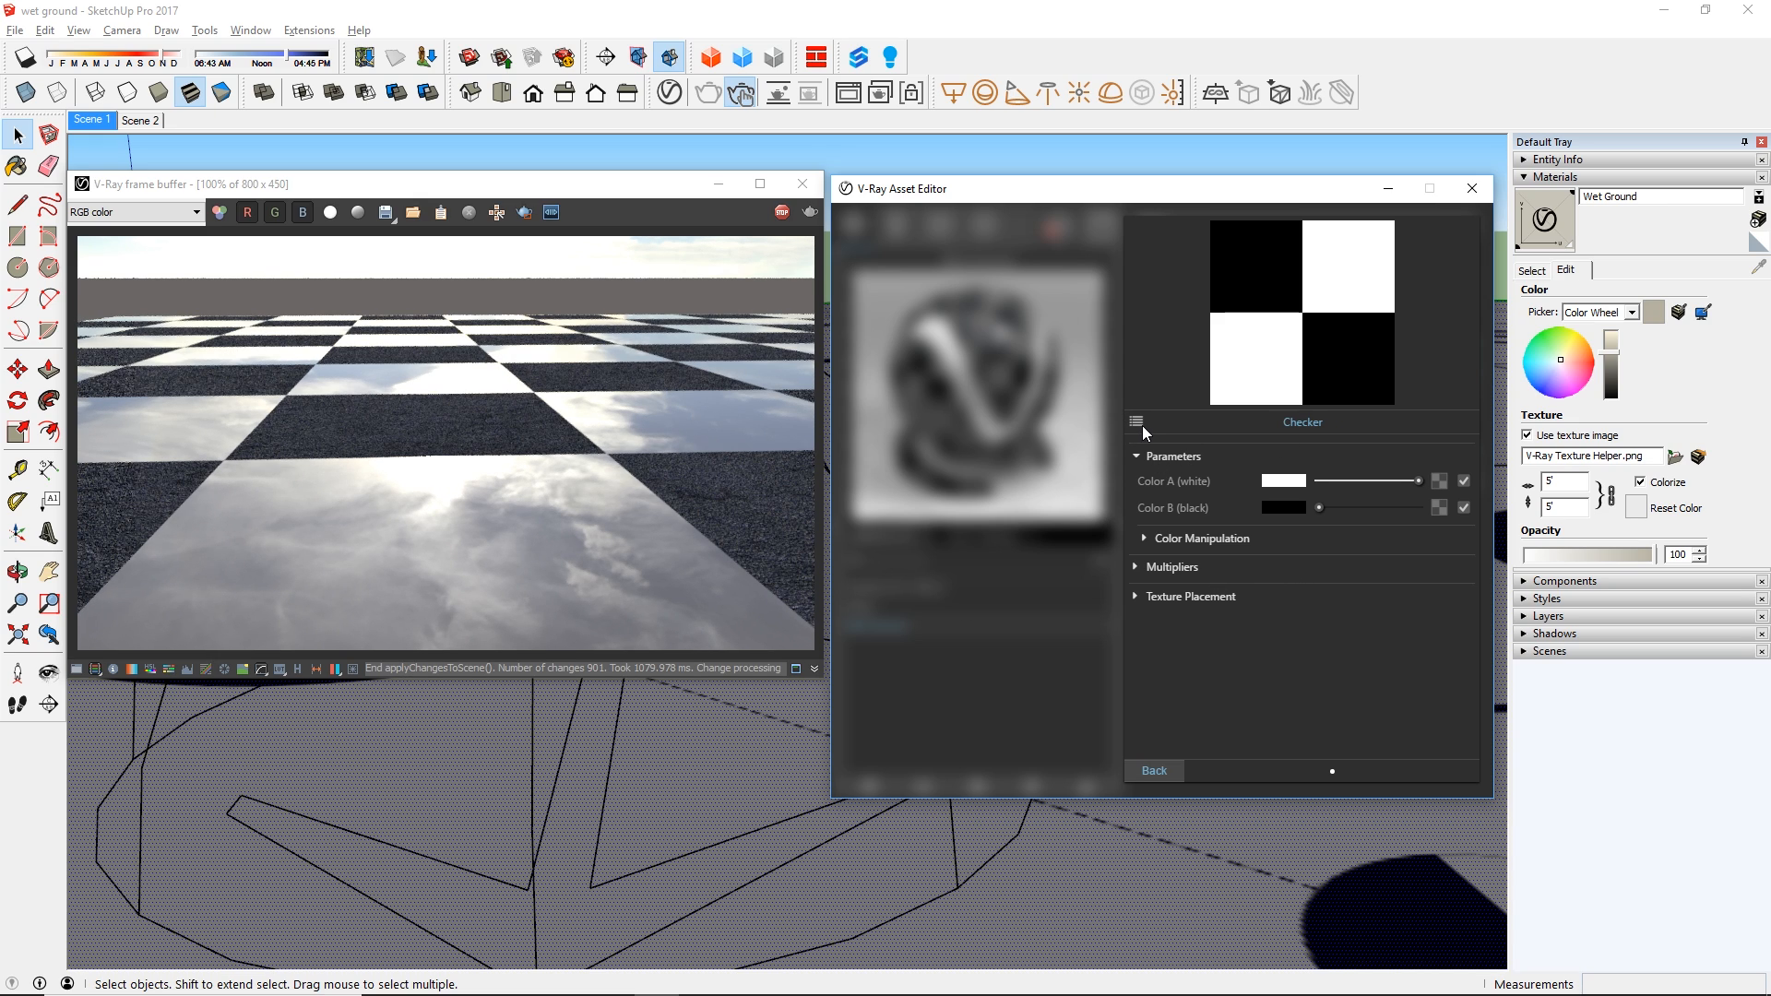
left_click(1136, 421)
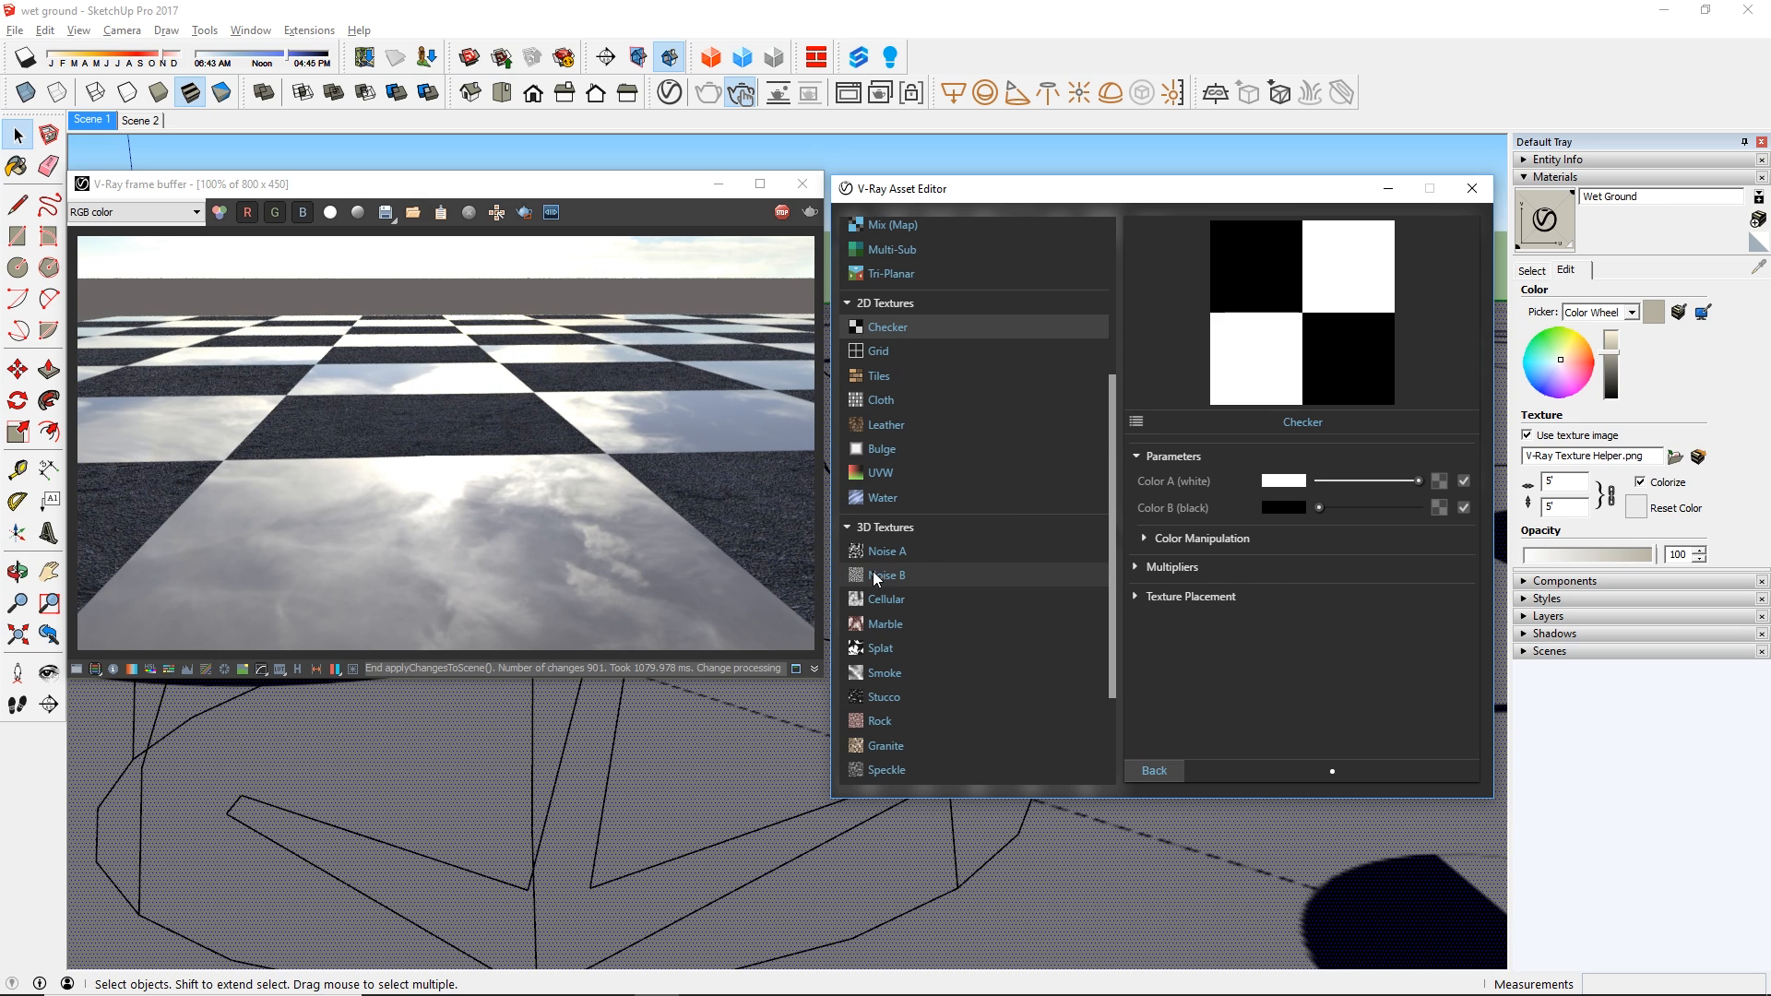
Swap the checker for a fractal Noise B with Levels Low 0.55 and High 0.6.
left_click(887, 576)
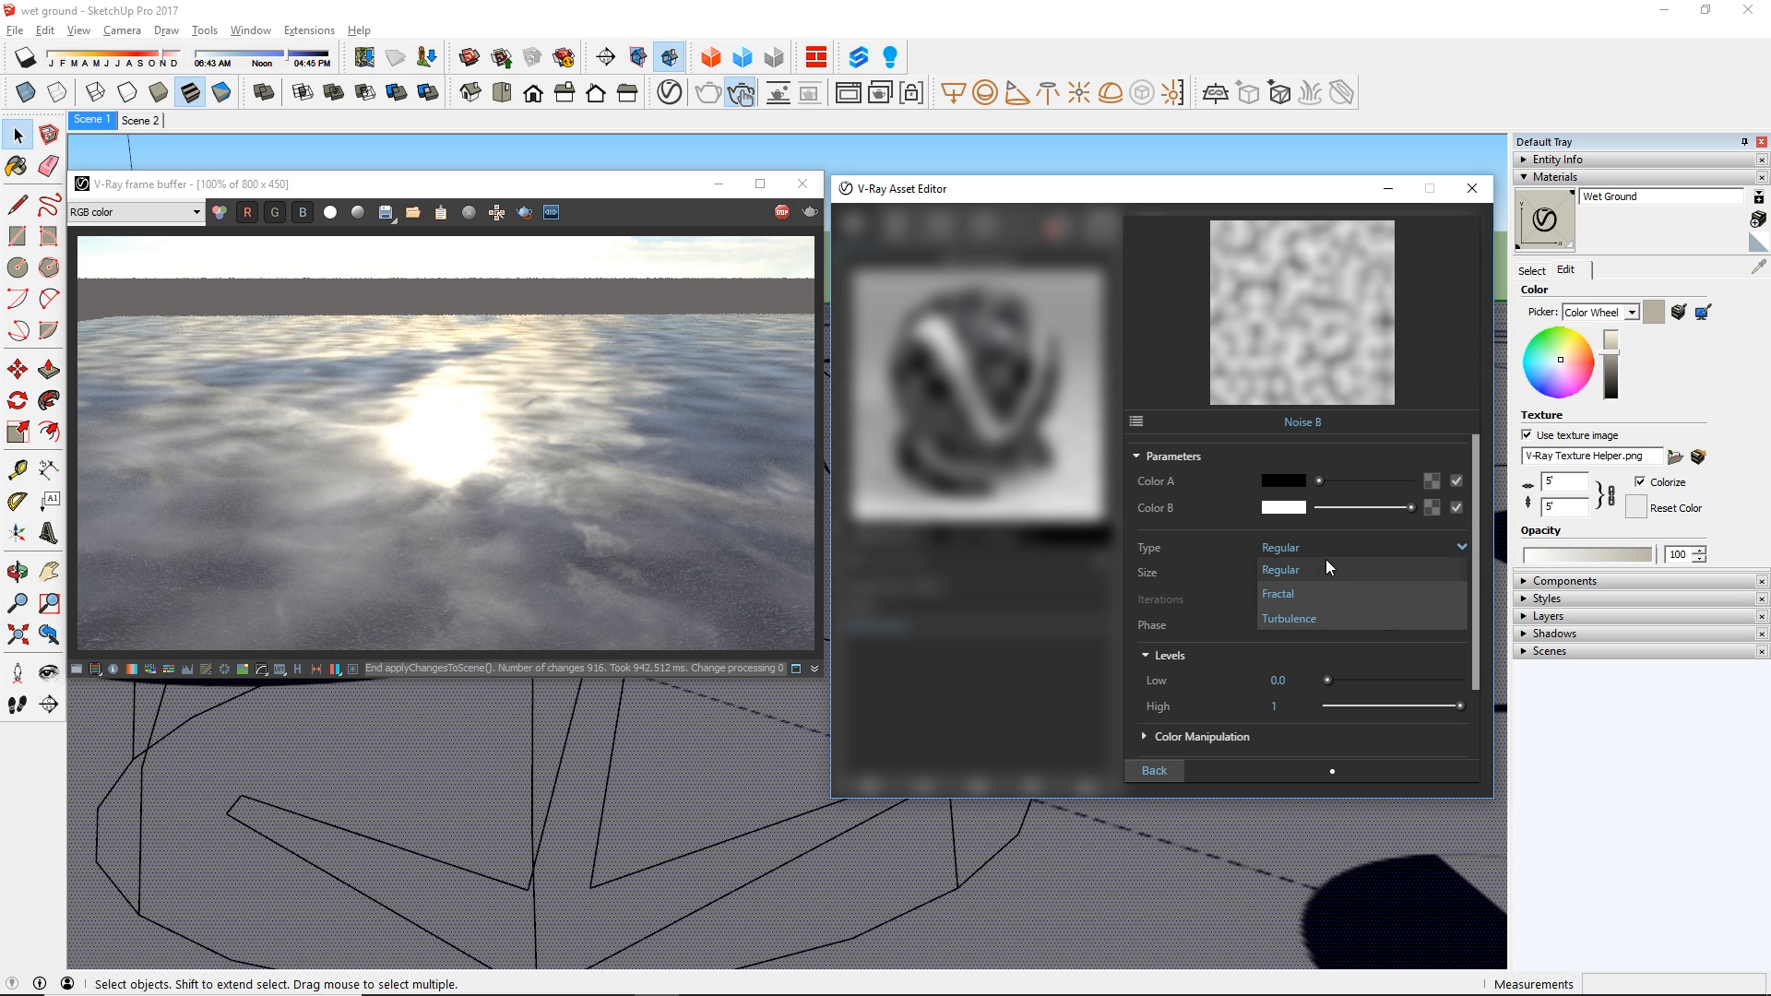
left_click(1277, 592)
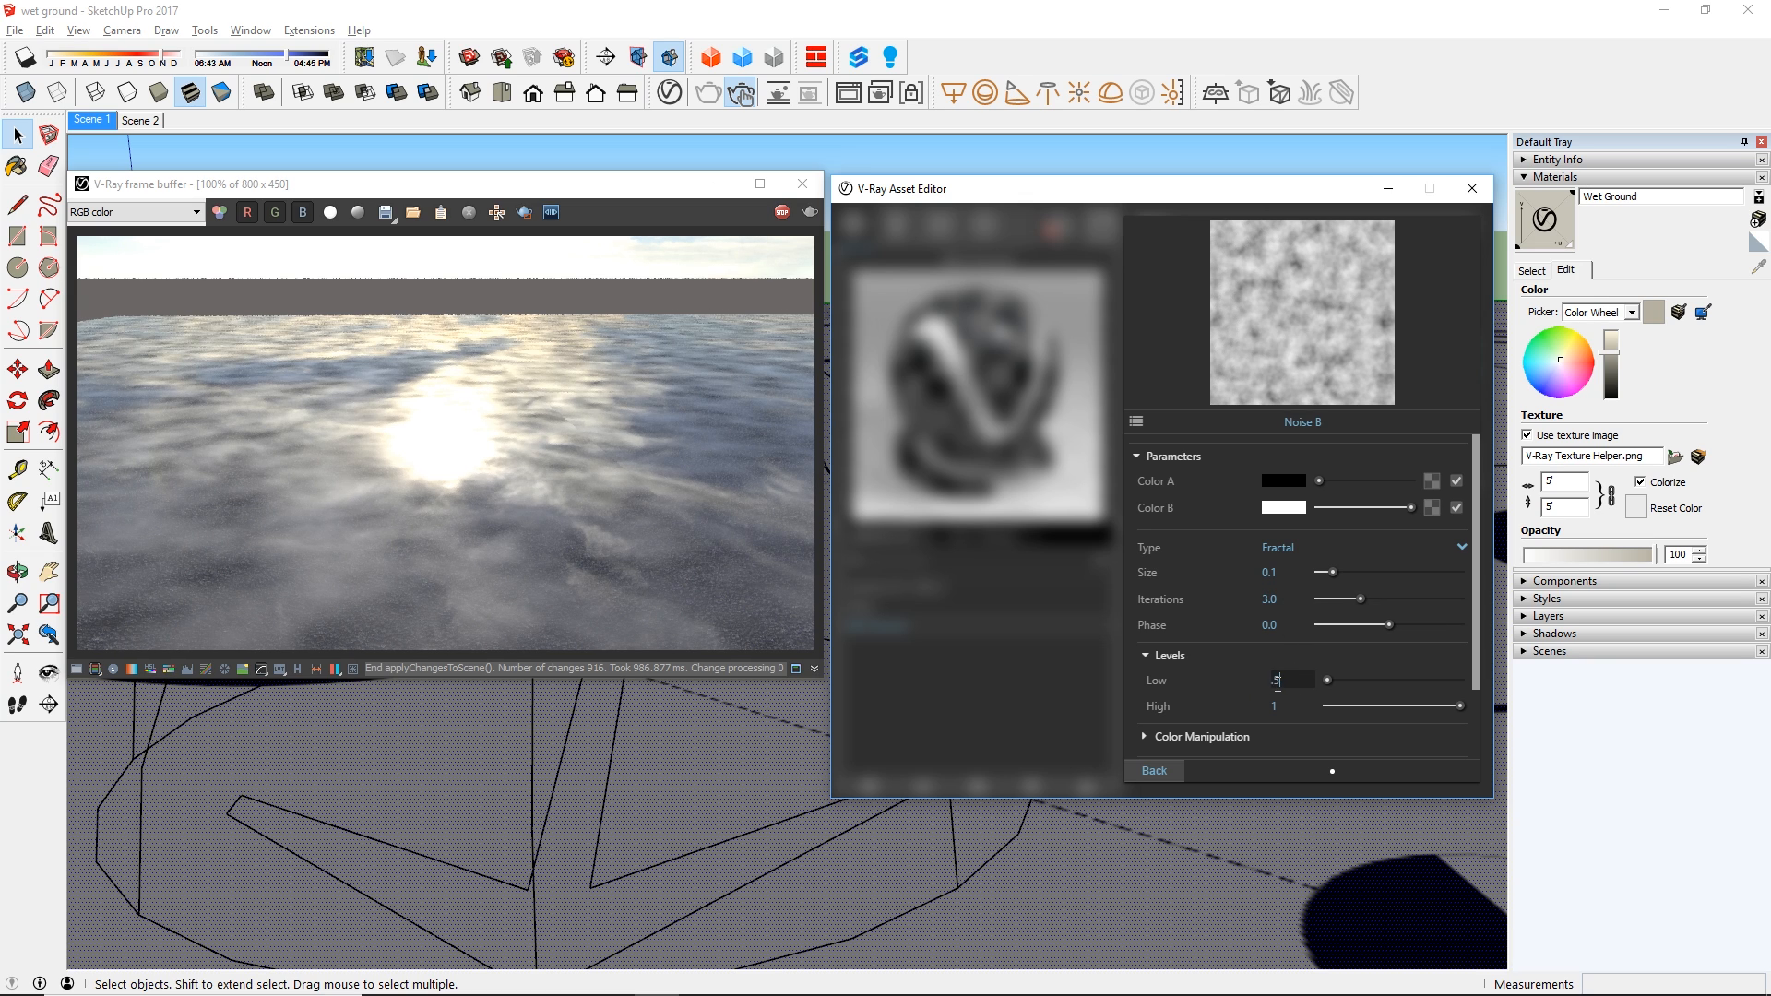
type(".55")
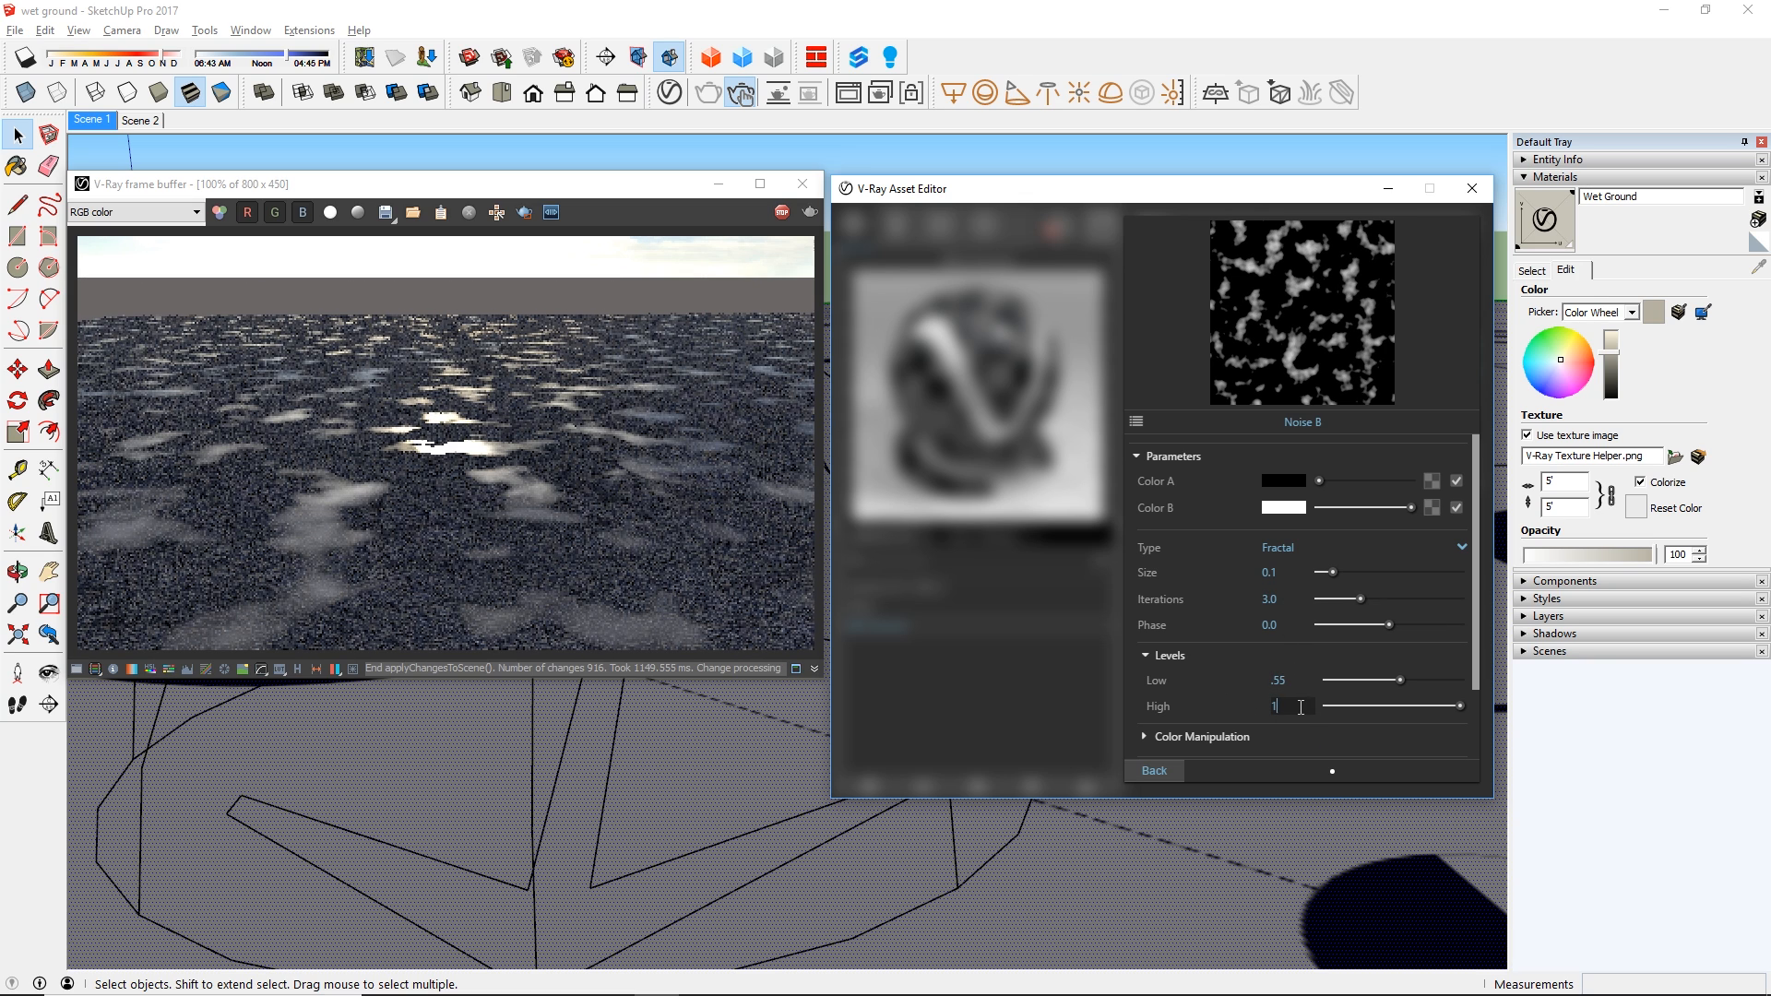
type(".6")
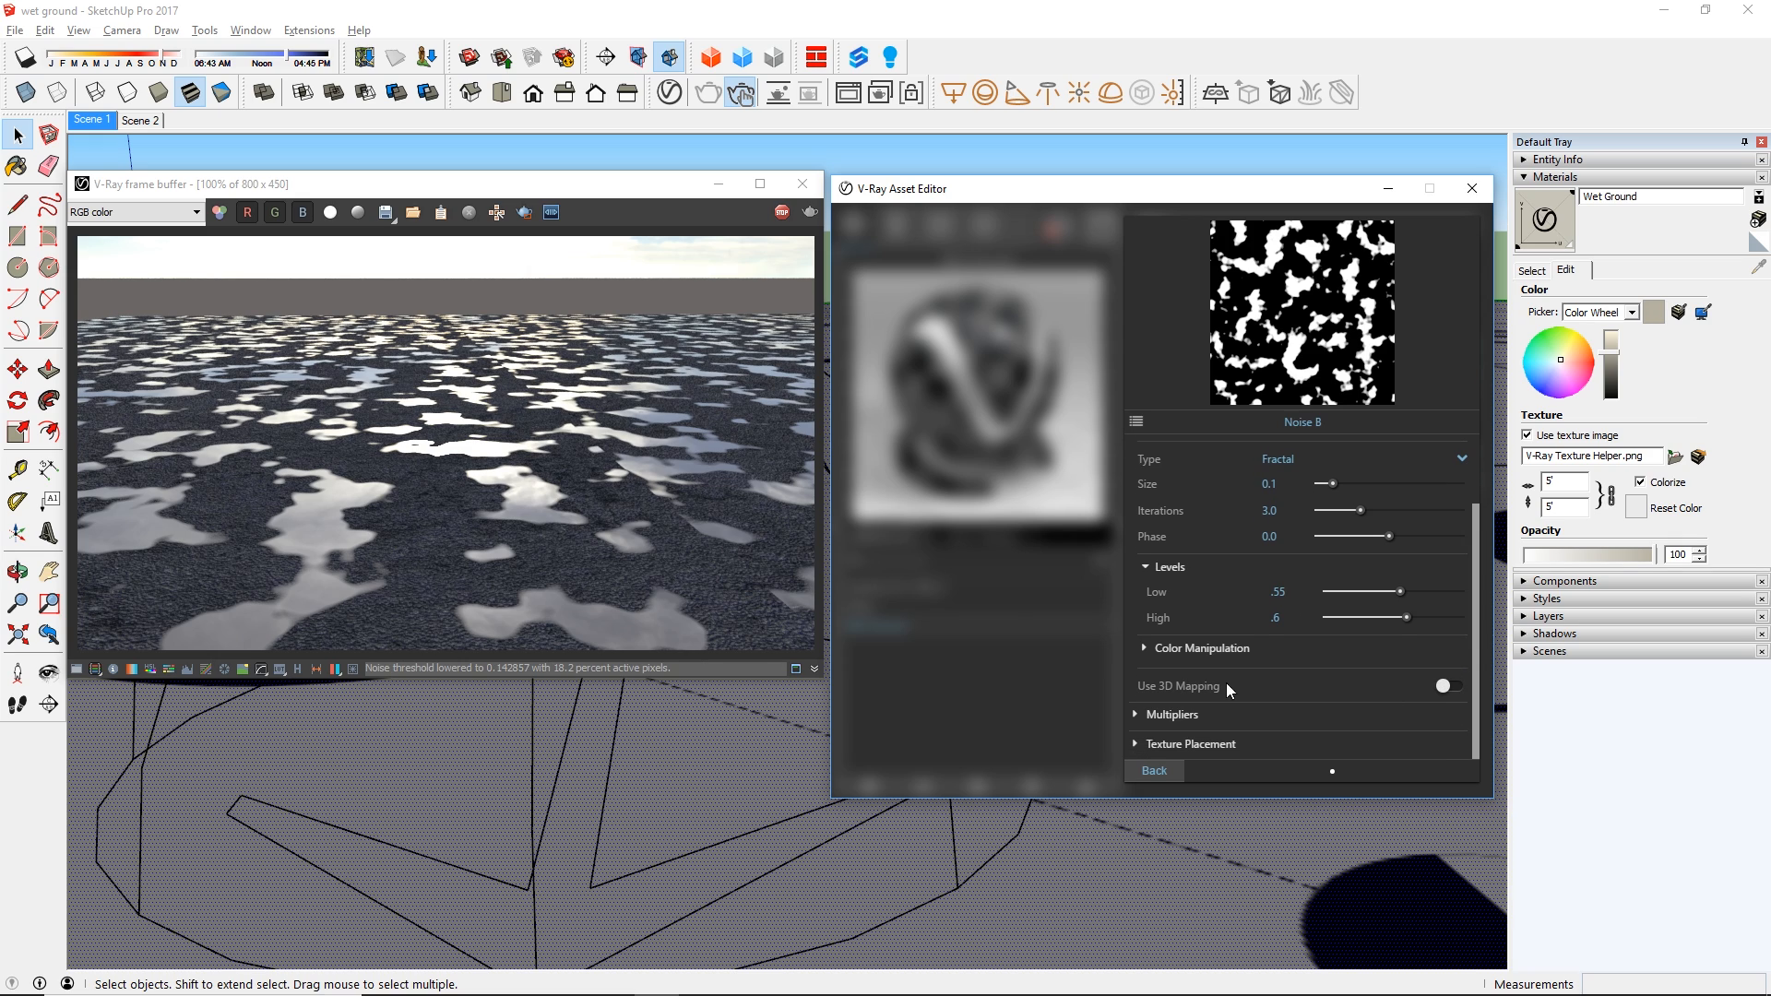
Enable 3D mapping on the noise, set Size 25 and raise Iterations to 10.
left_click(1448, 687)
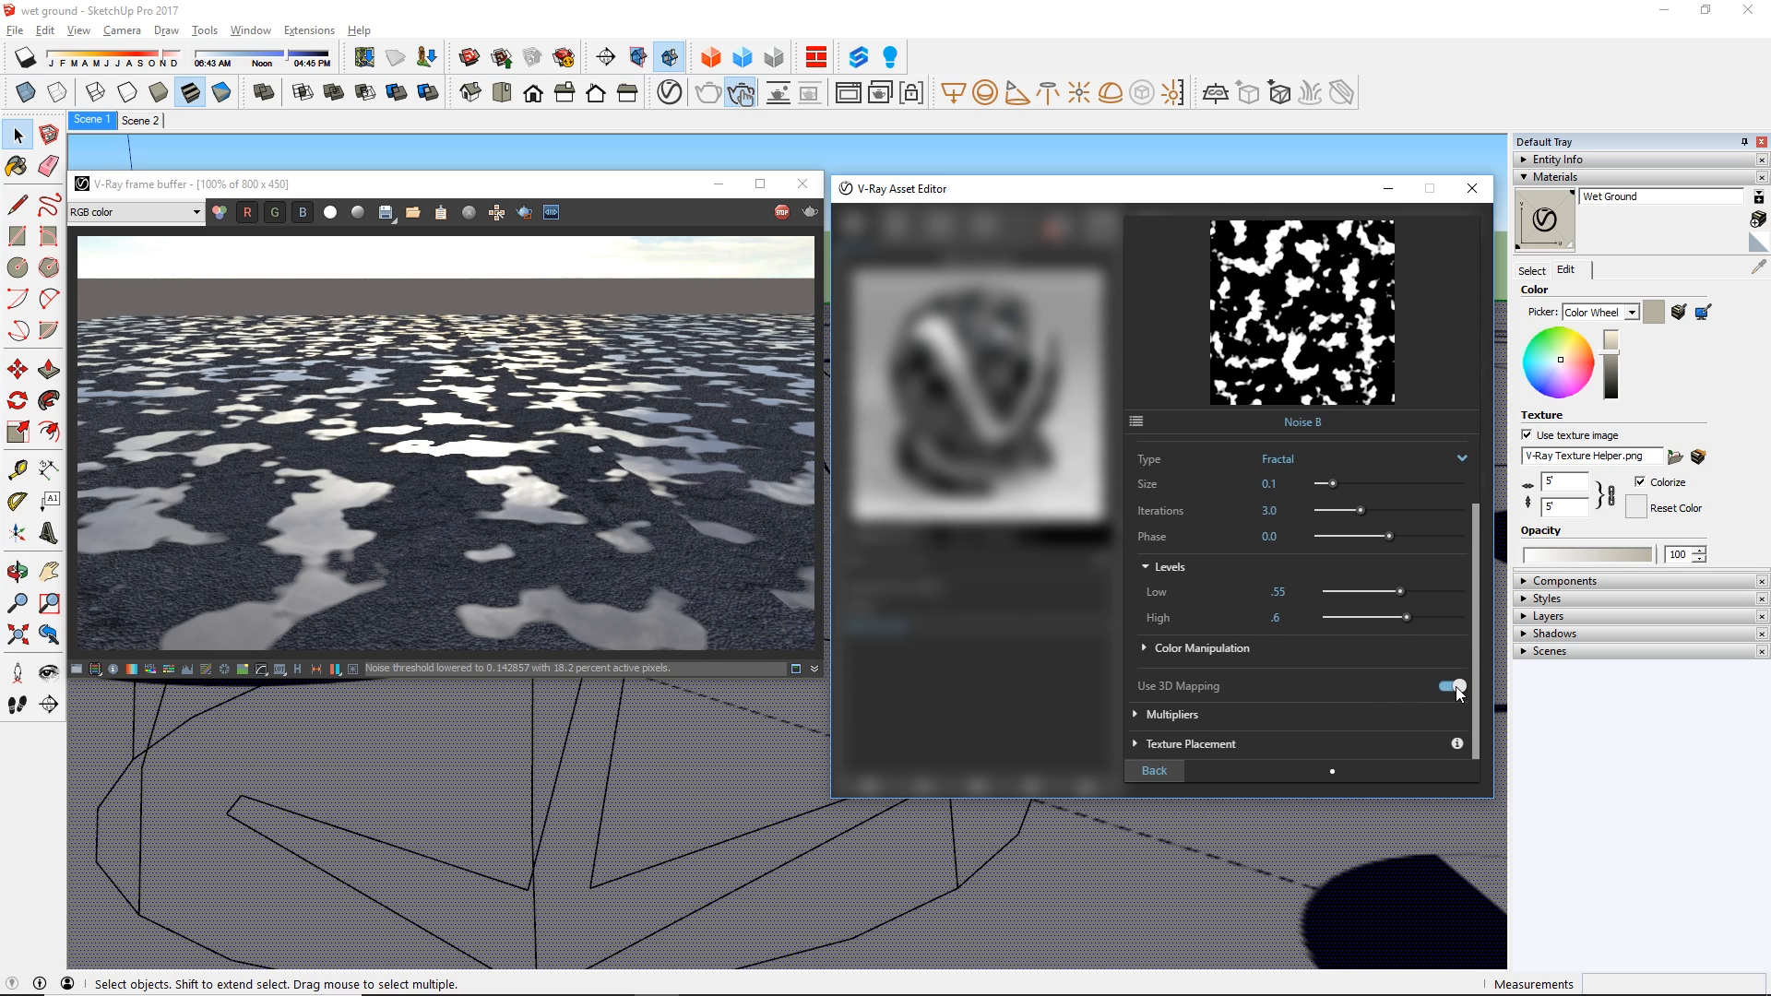
left_click(1450, 686)
type("25")
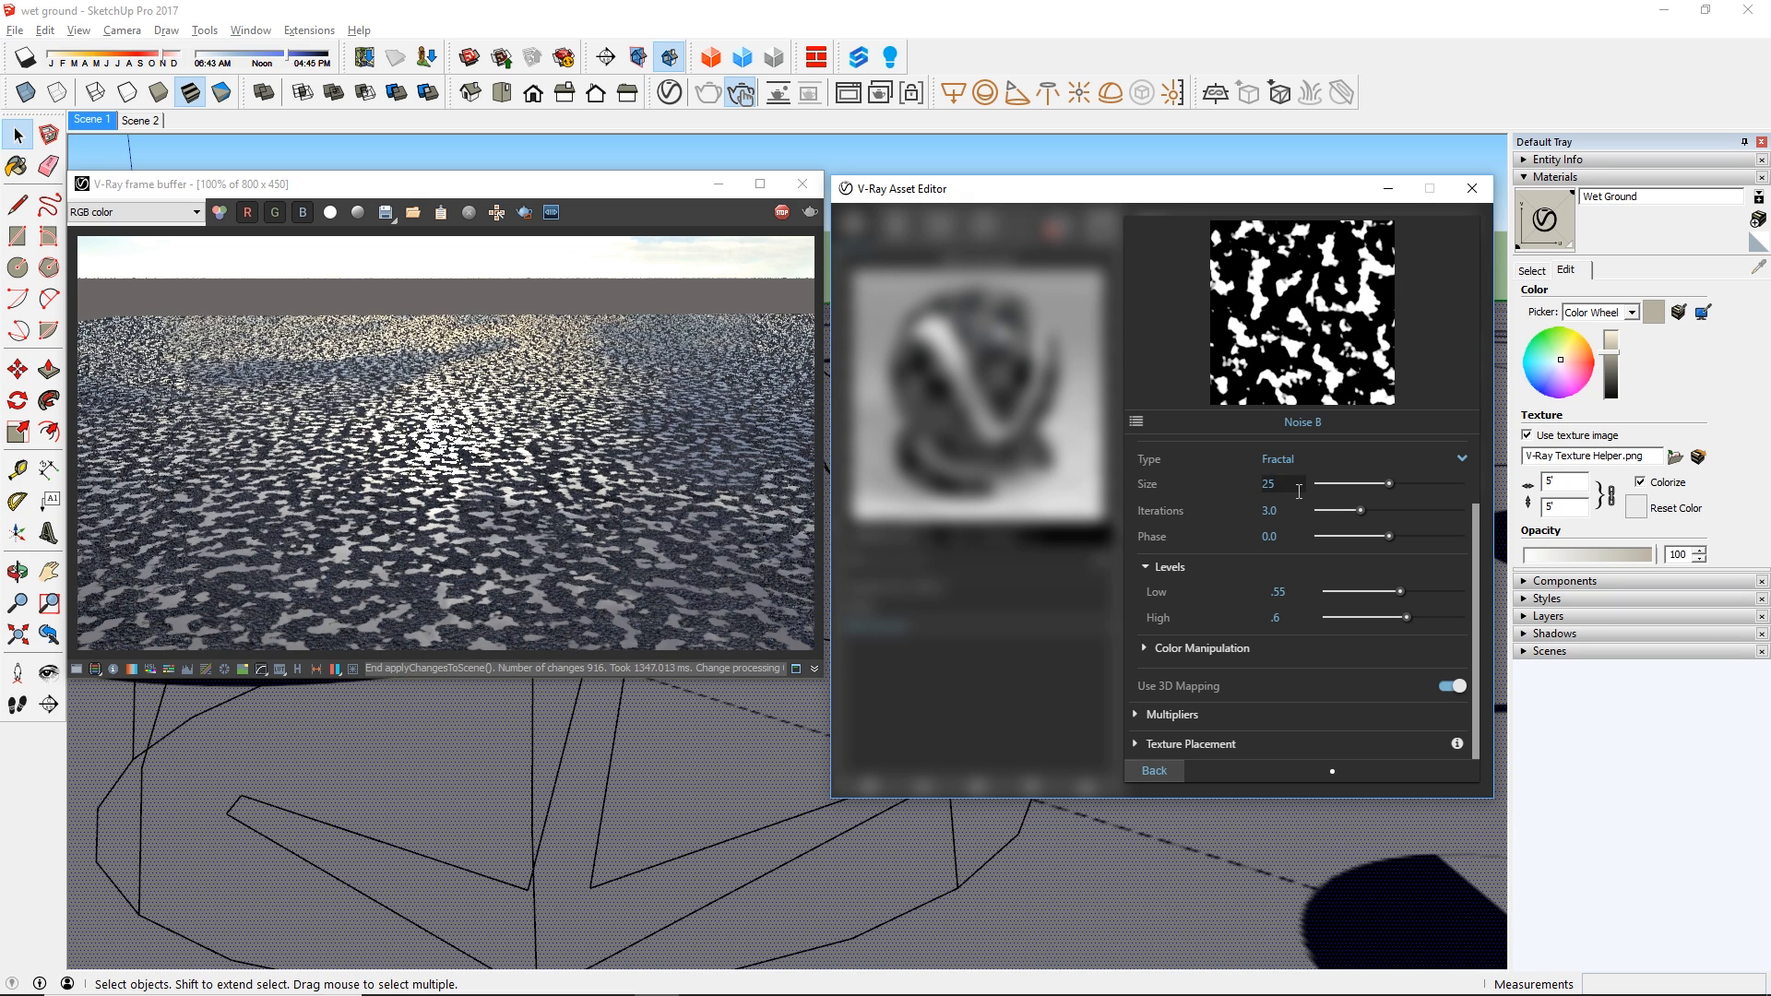
left_click_drag(1338, 511, 1454, 512)
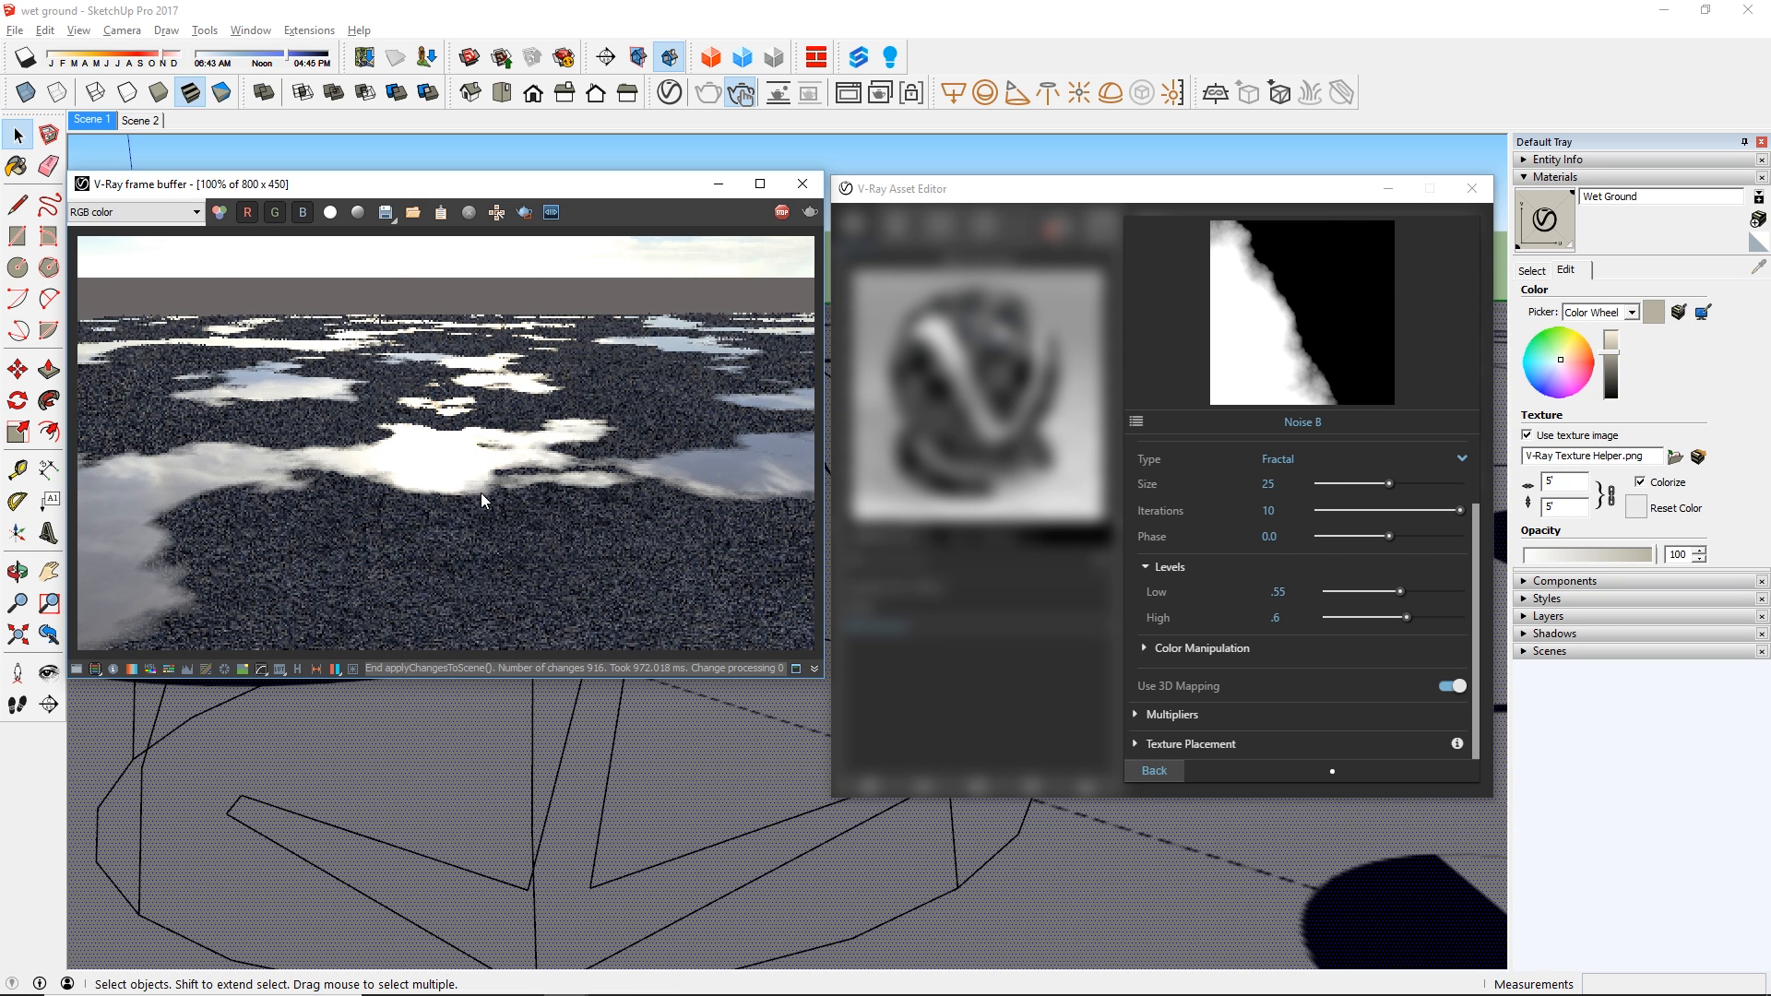
Change the noise's Color B to a mid-grey with V 0.505.
left_click(1144, 455)
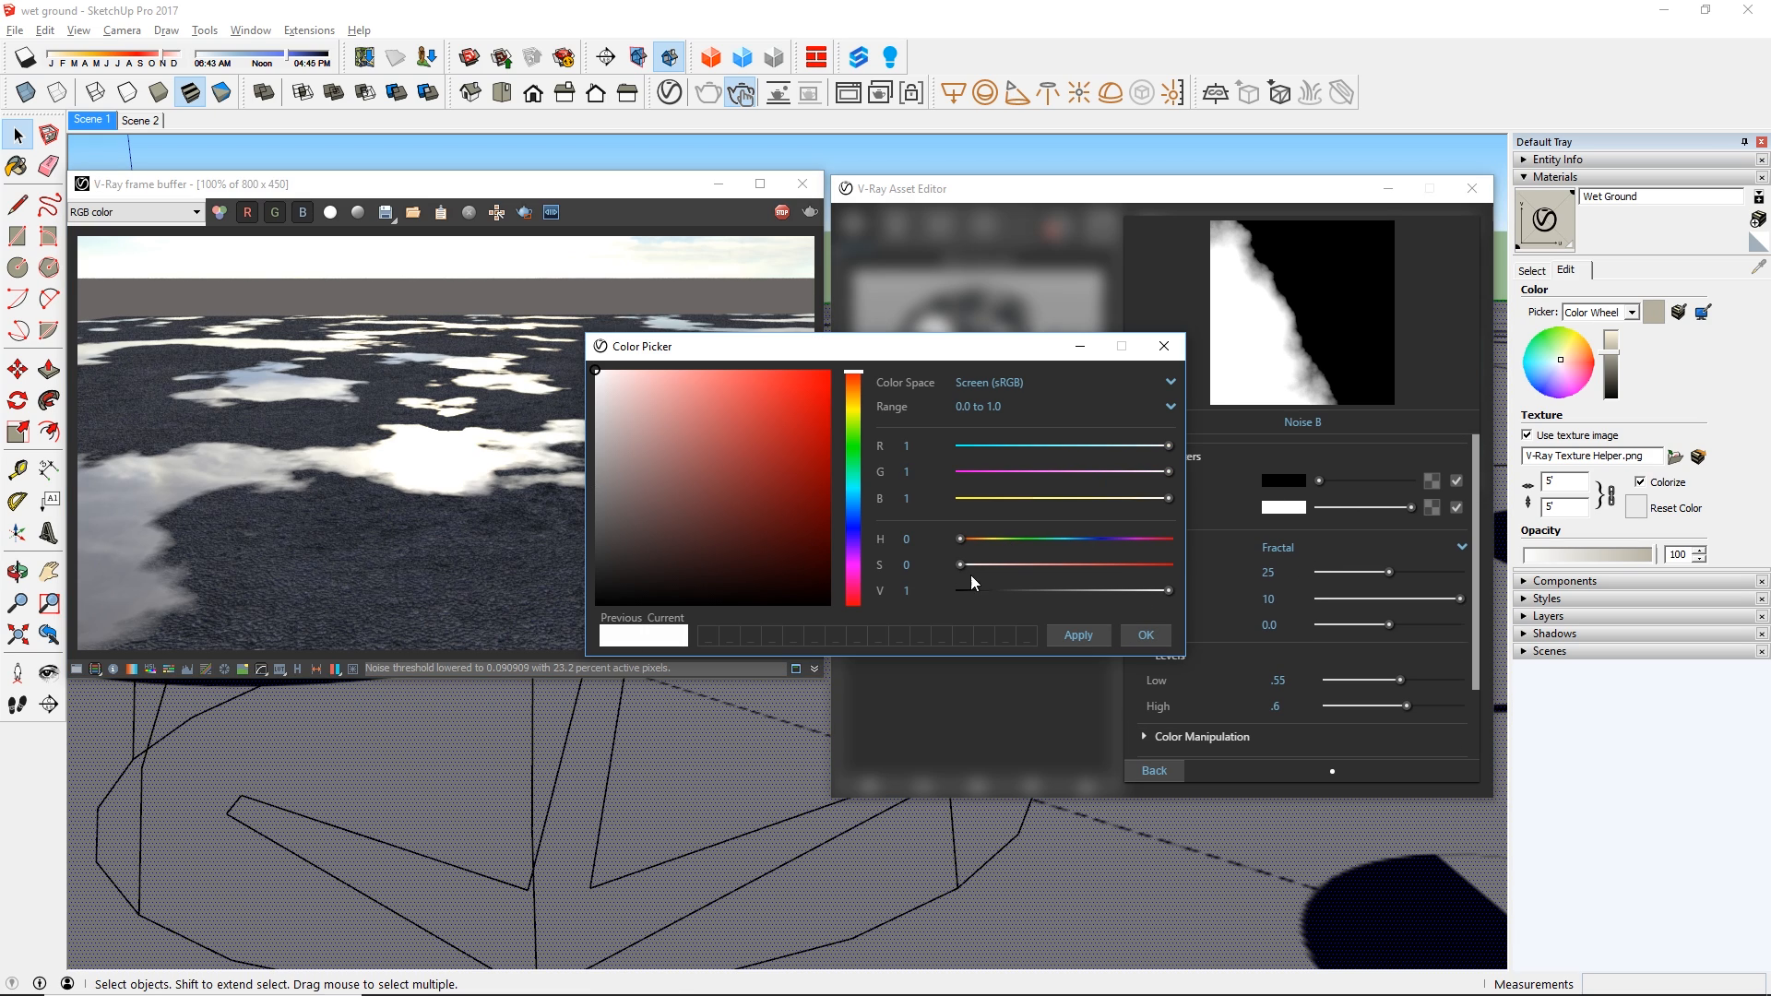
left_click(596, 485)
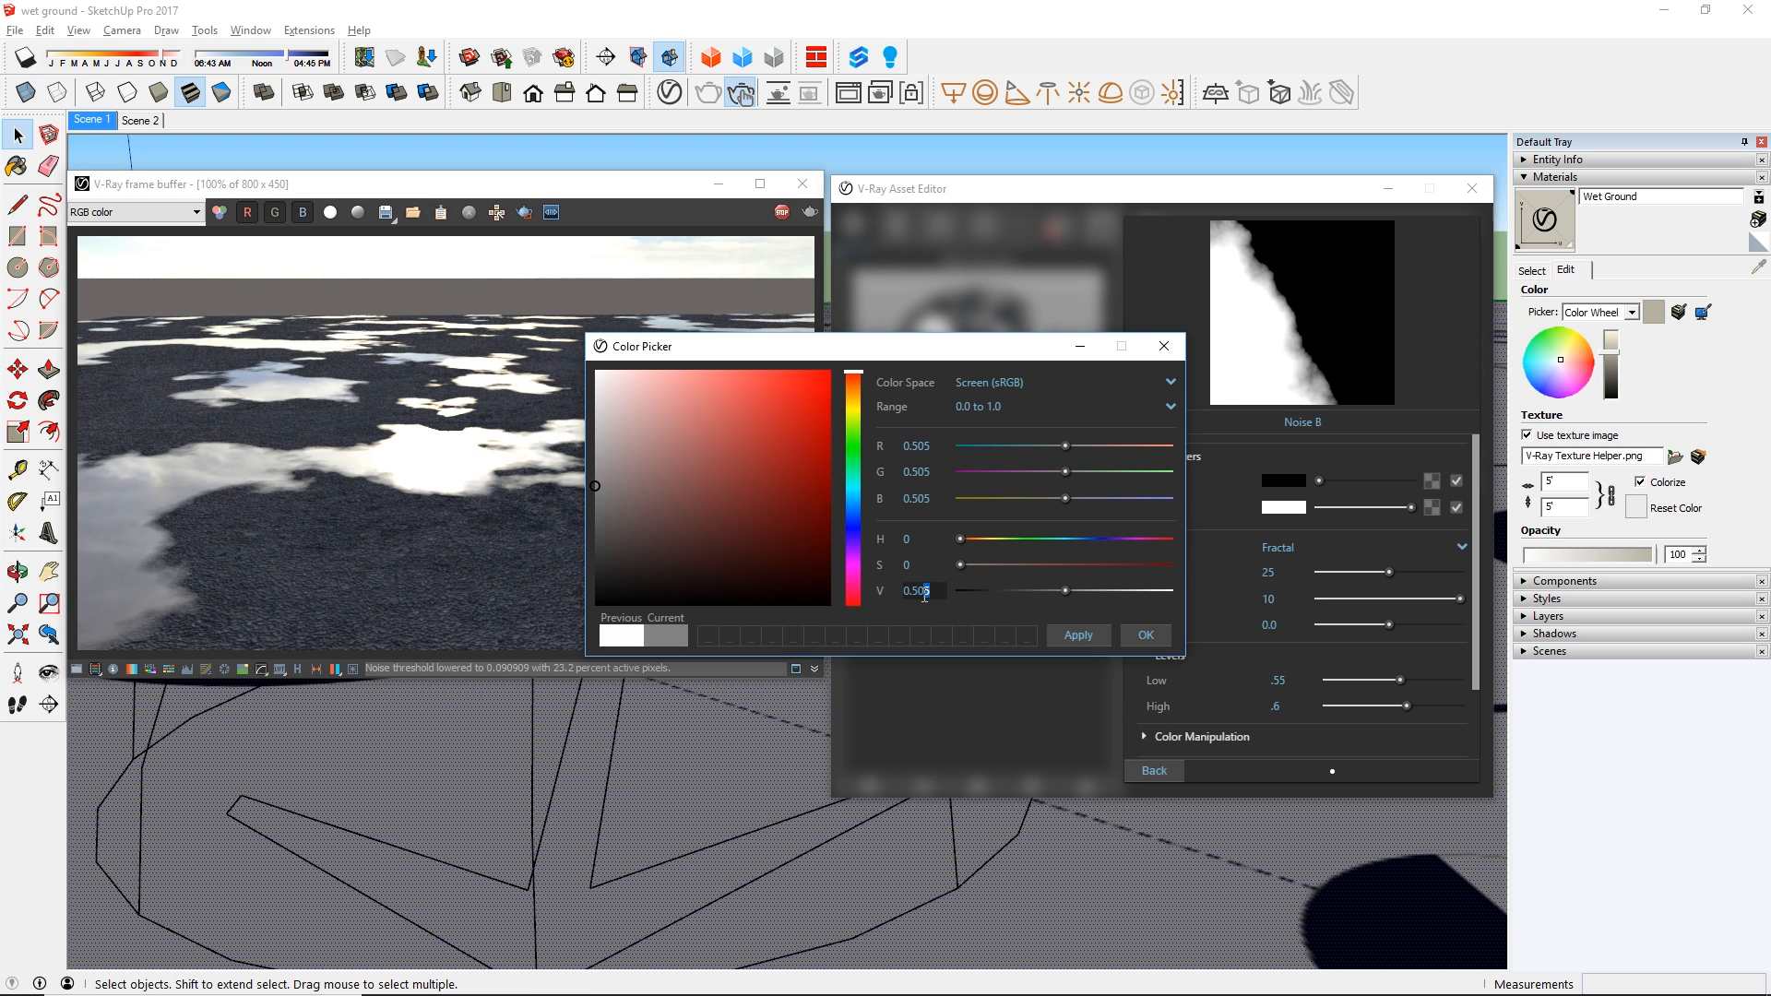
left_click(1144, 633)
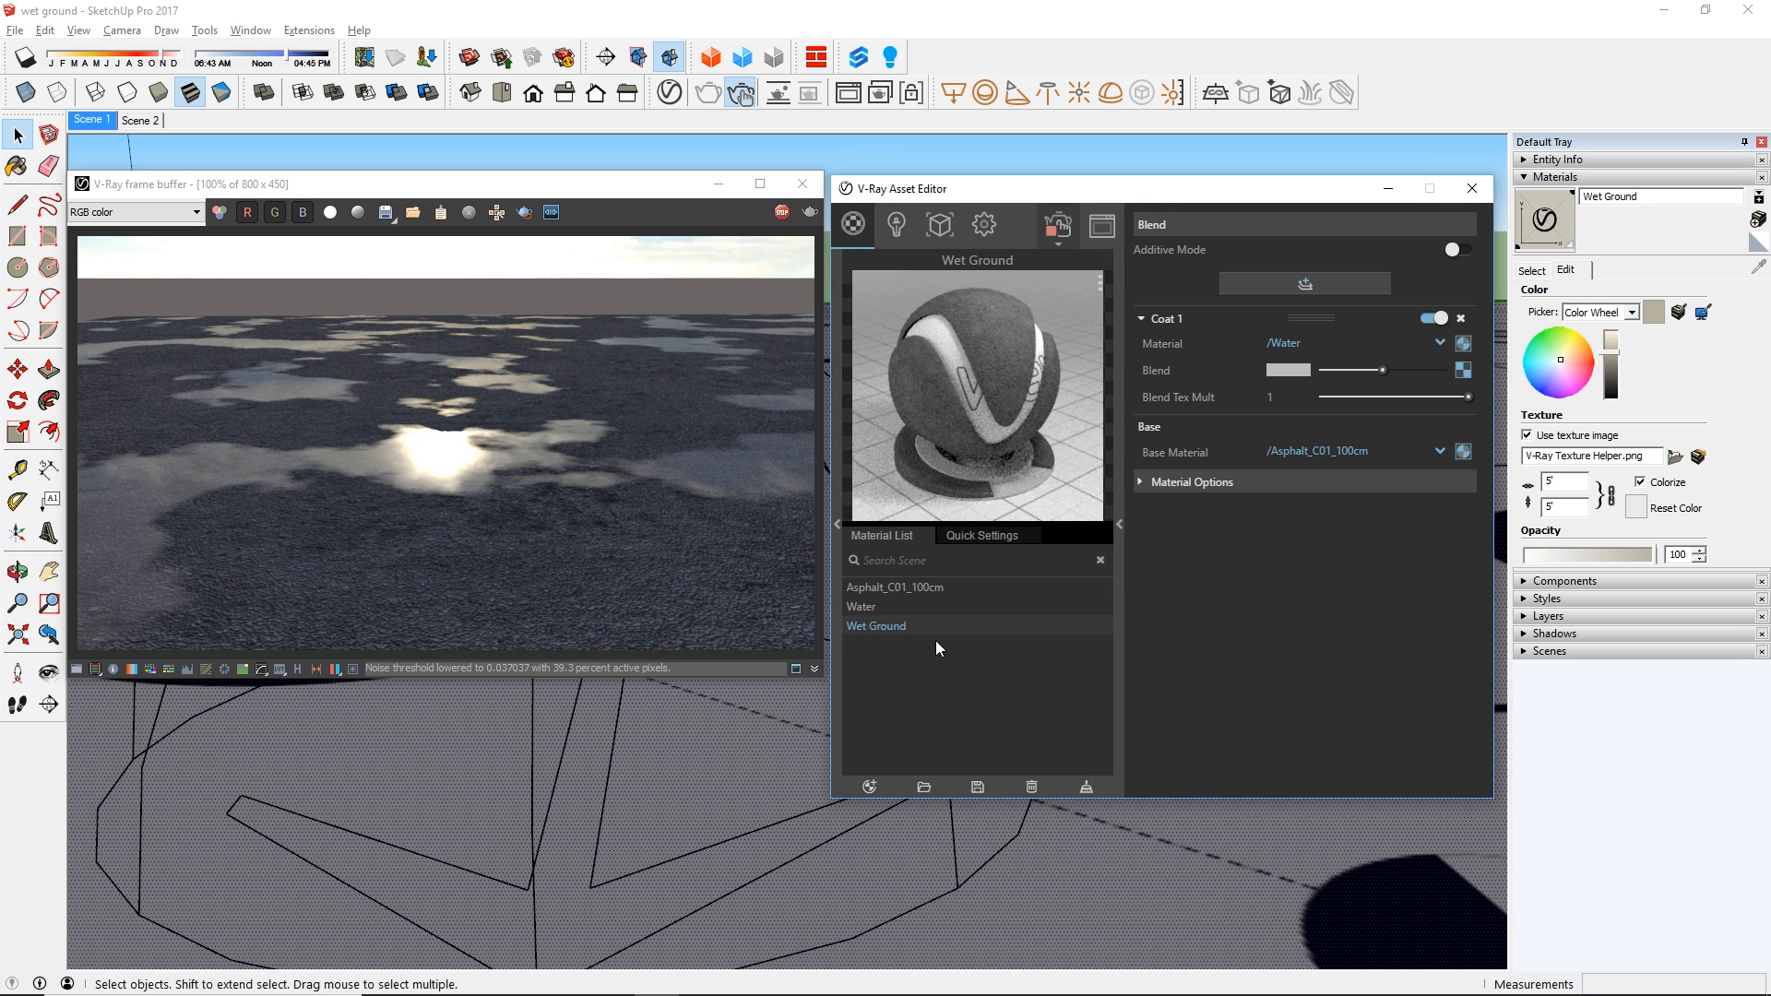
Assign a Noise A texture to the Water material's bump map slot.
left_click(862, 607)
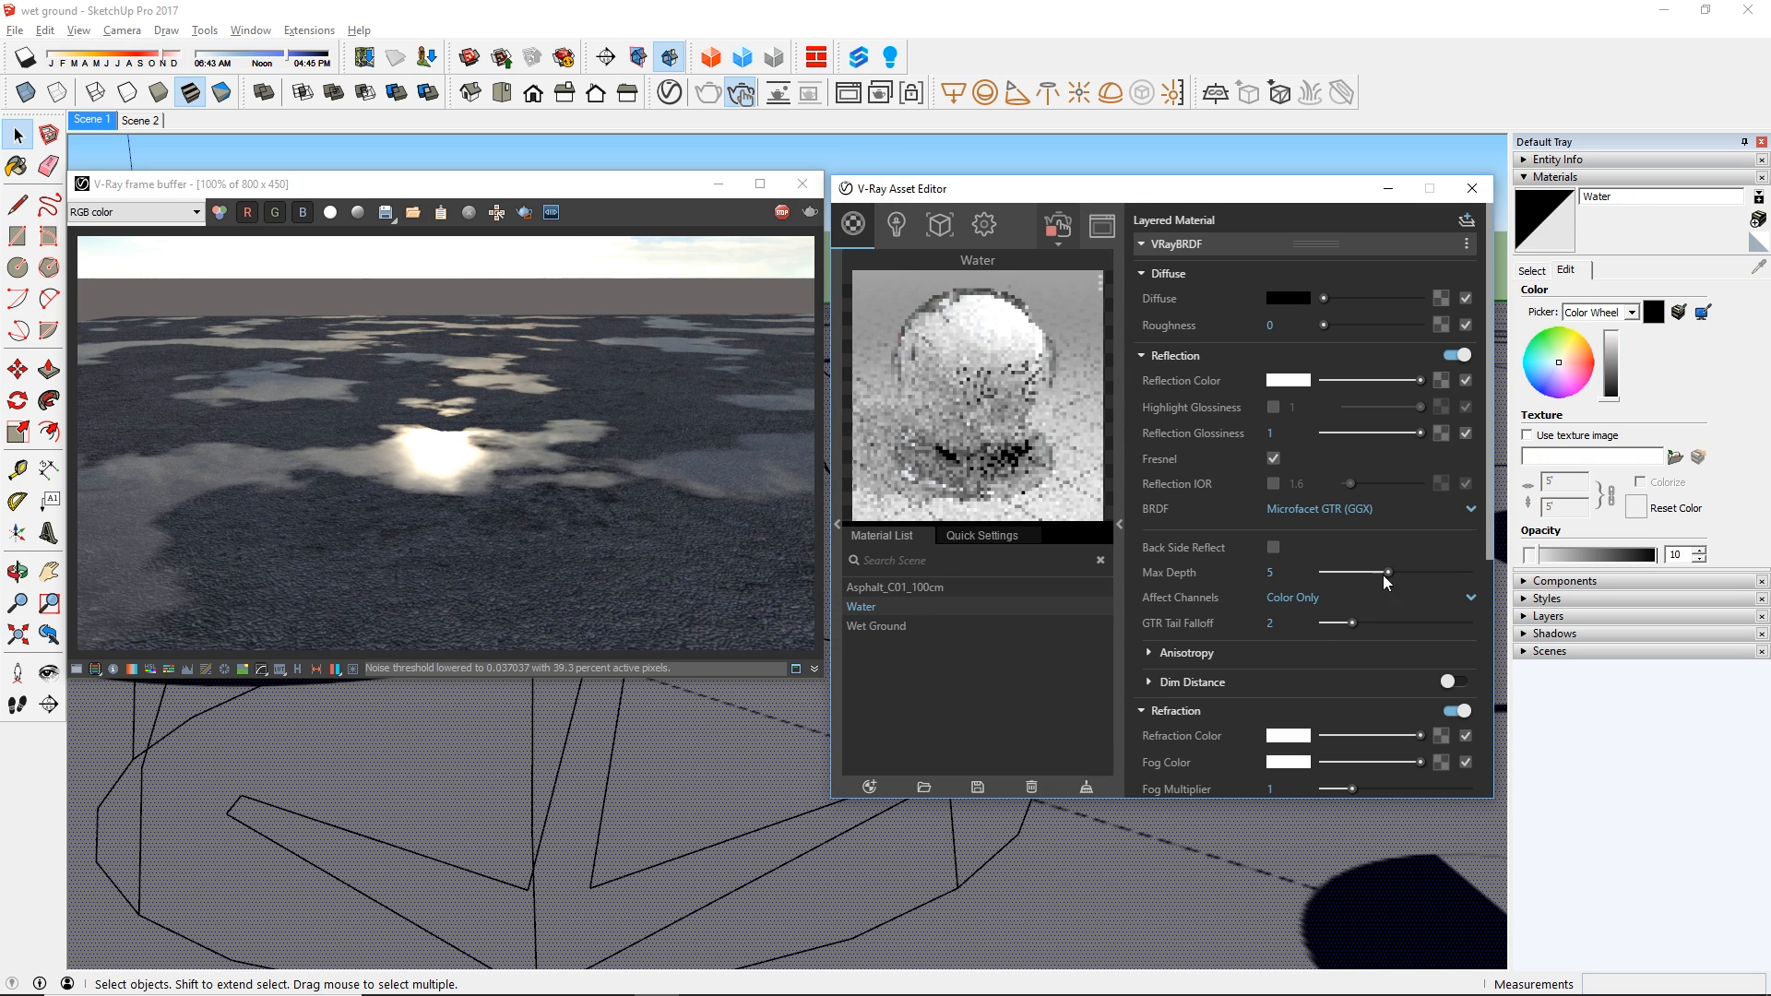
scroll("down", 3)
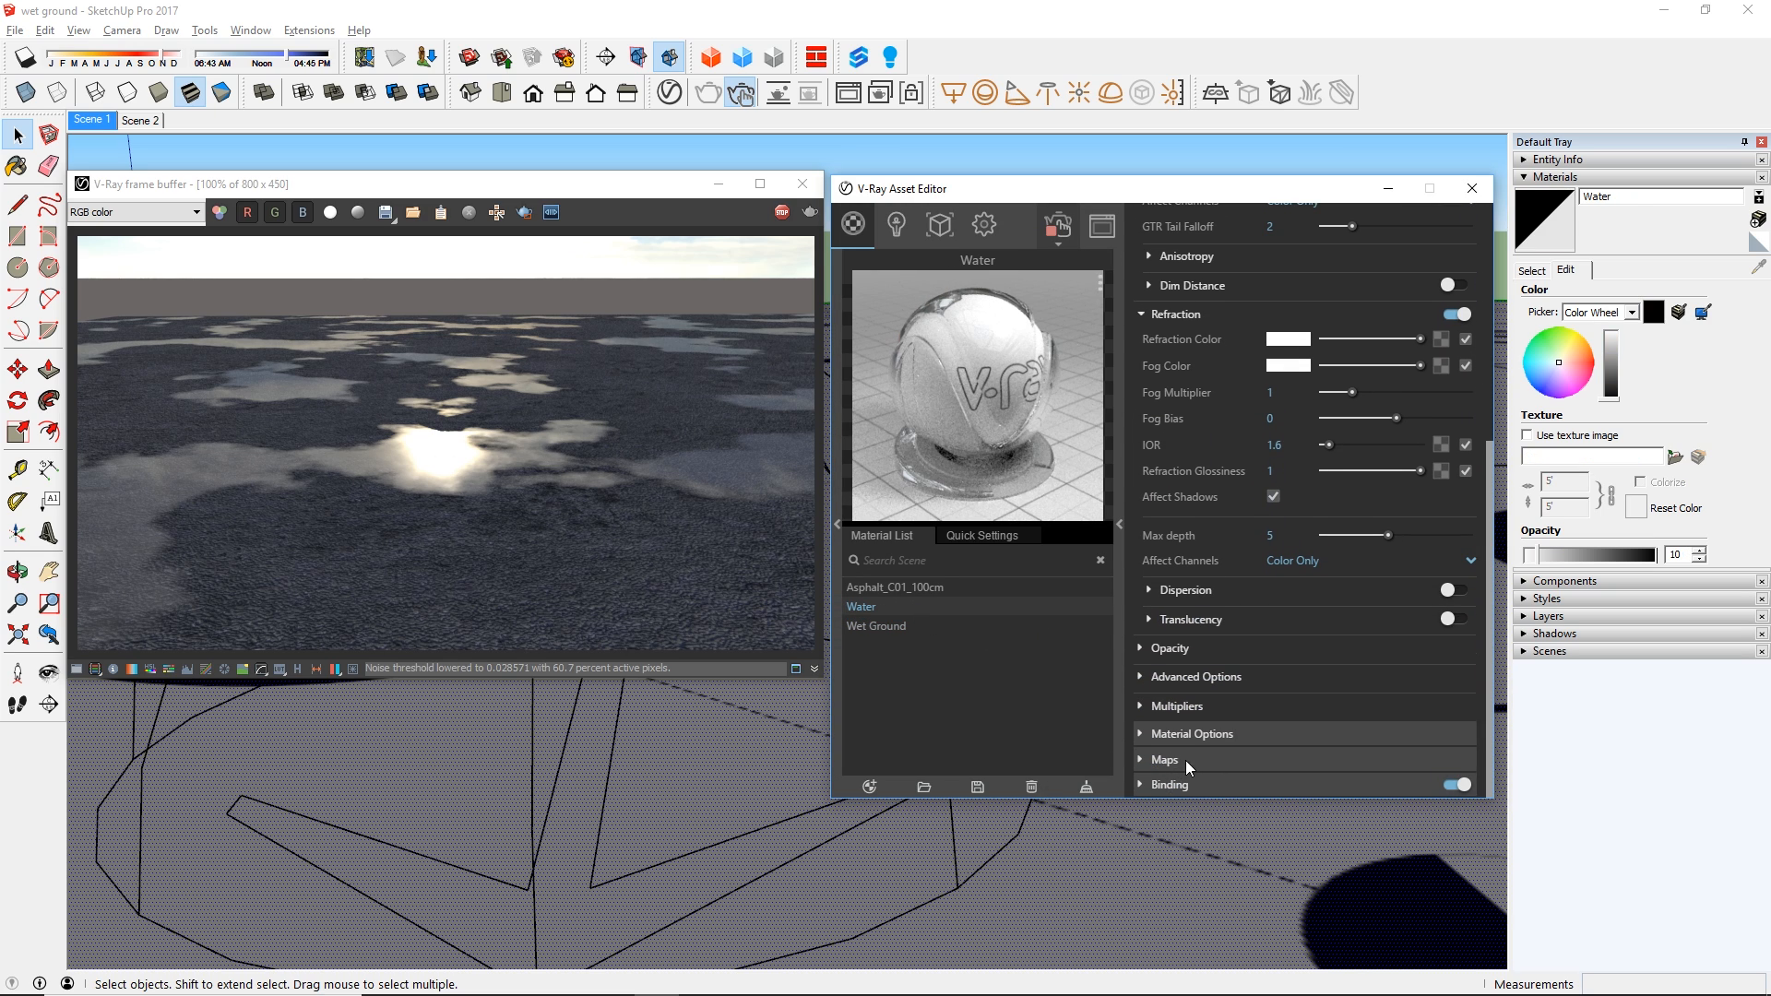
left_click(1164, 670)
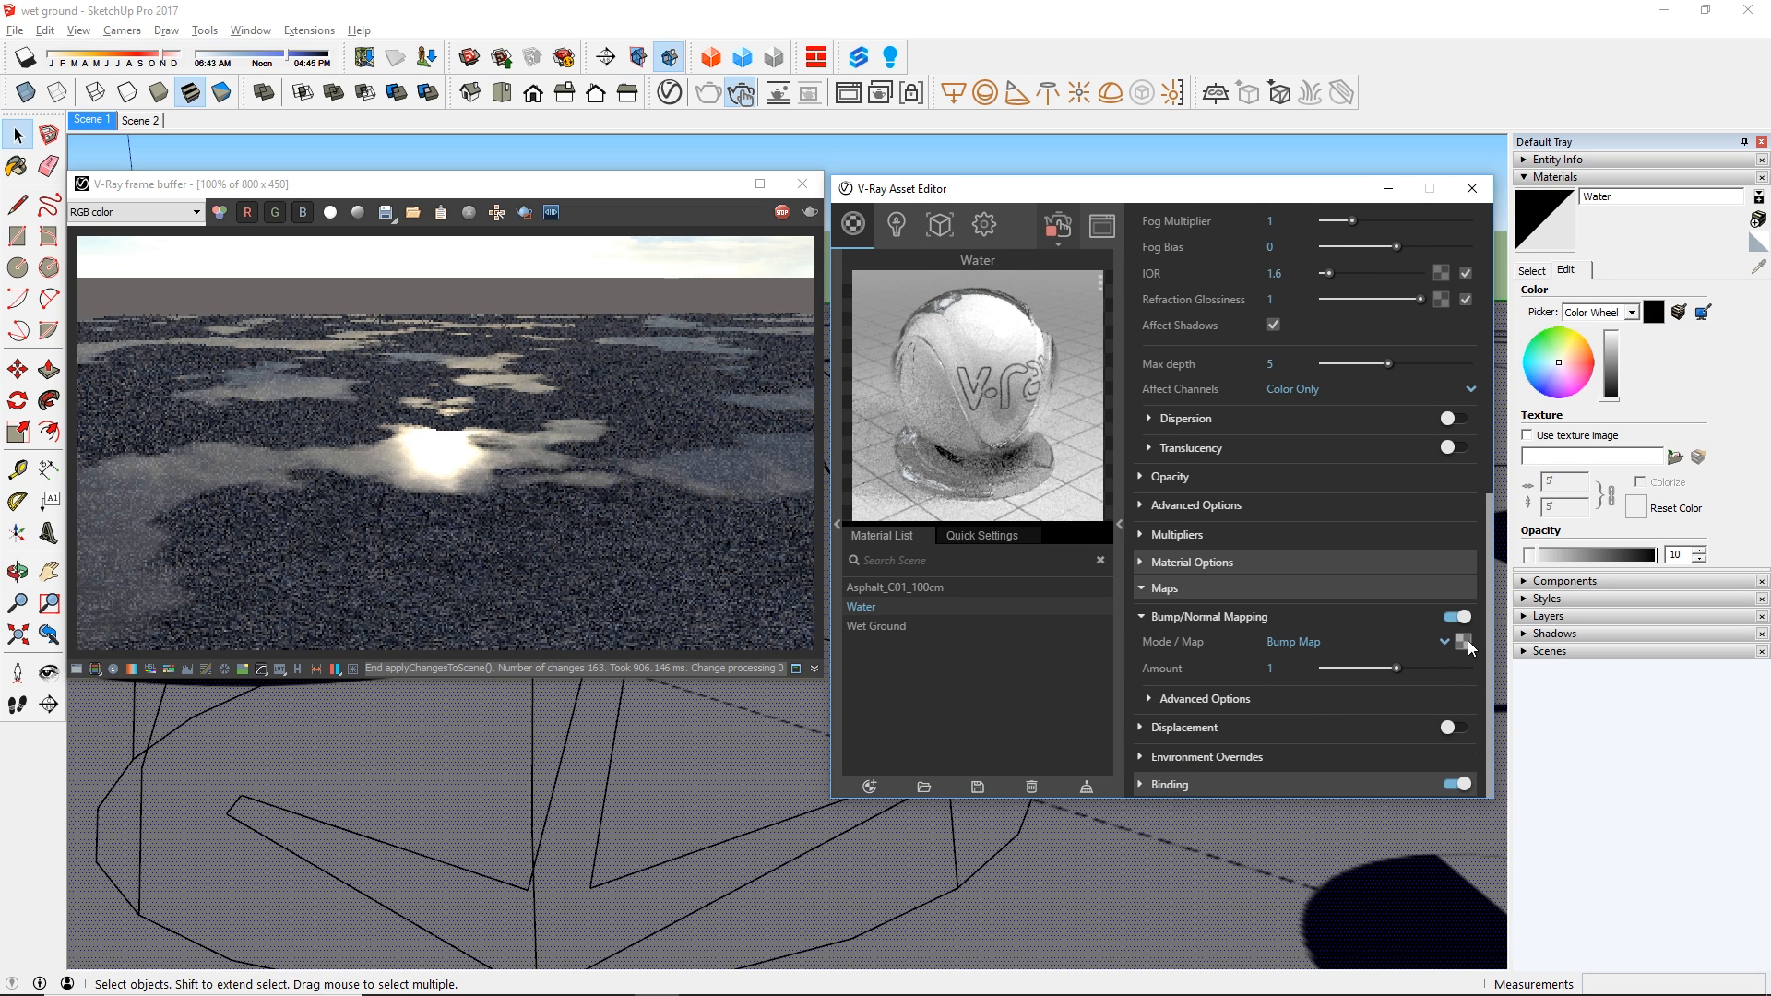
left_click(1466, 644)
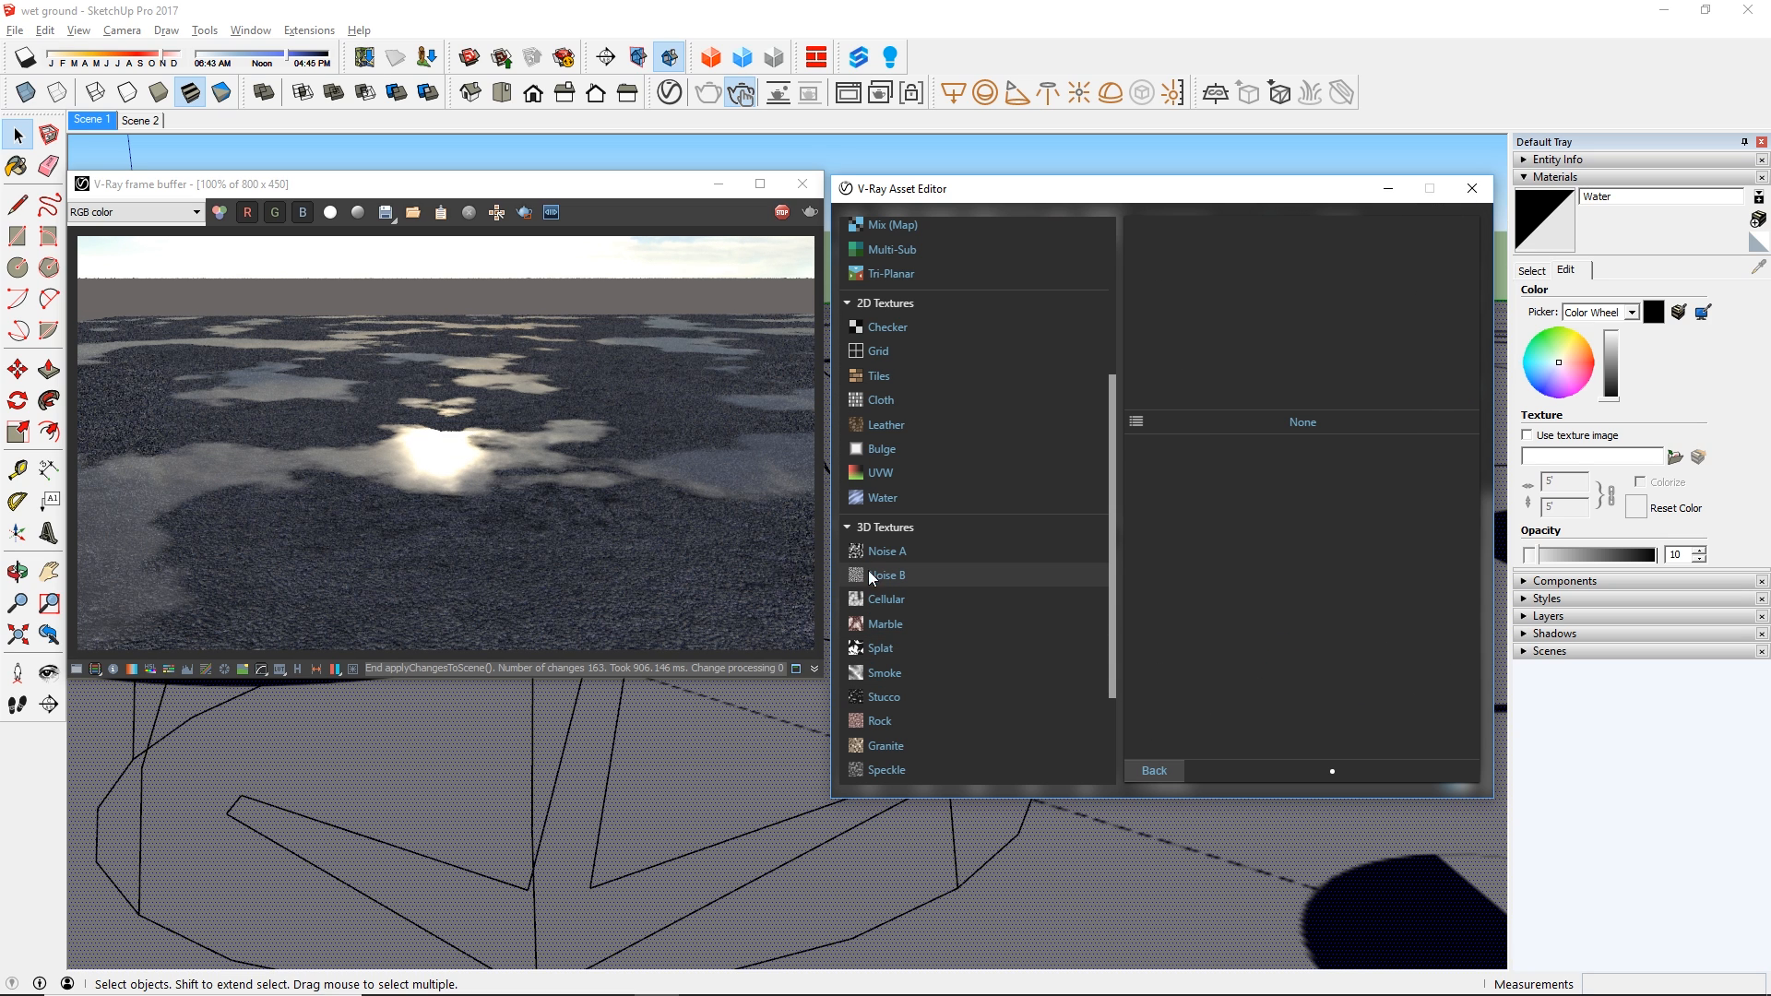
left_click(888, 551)
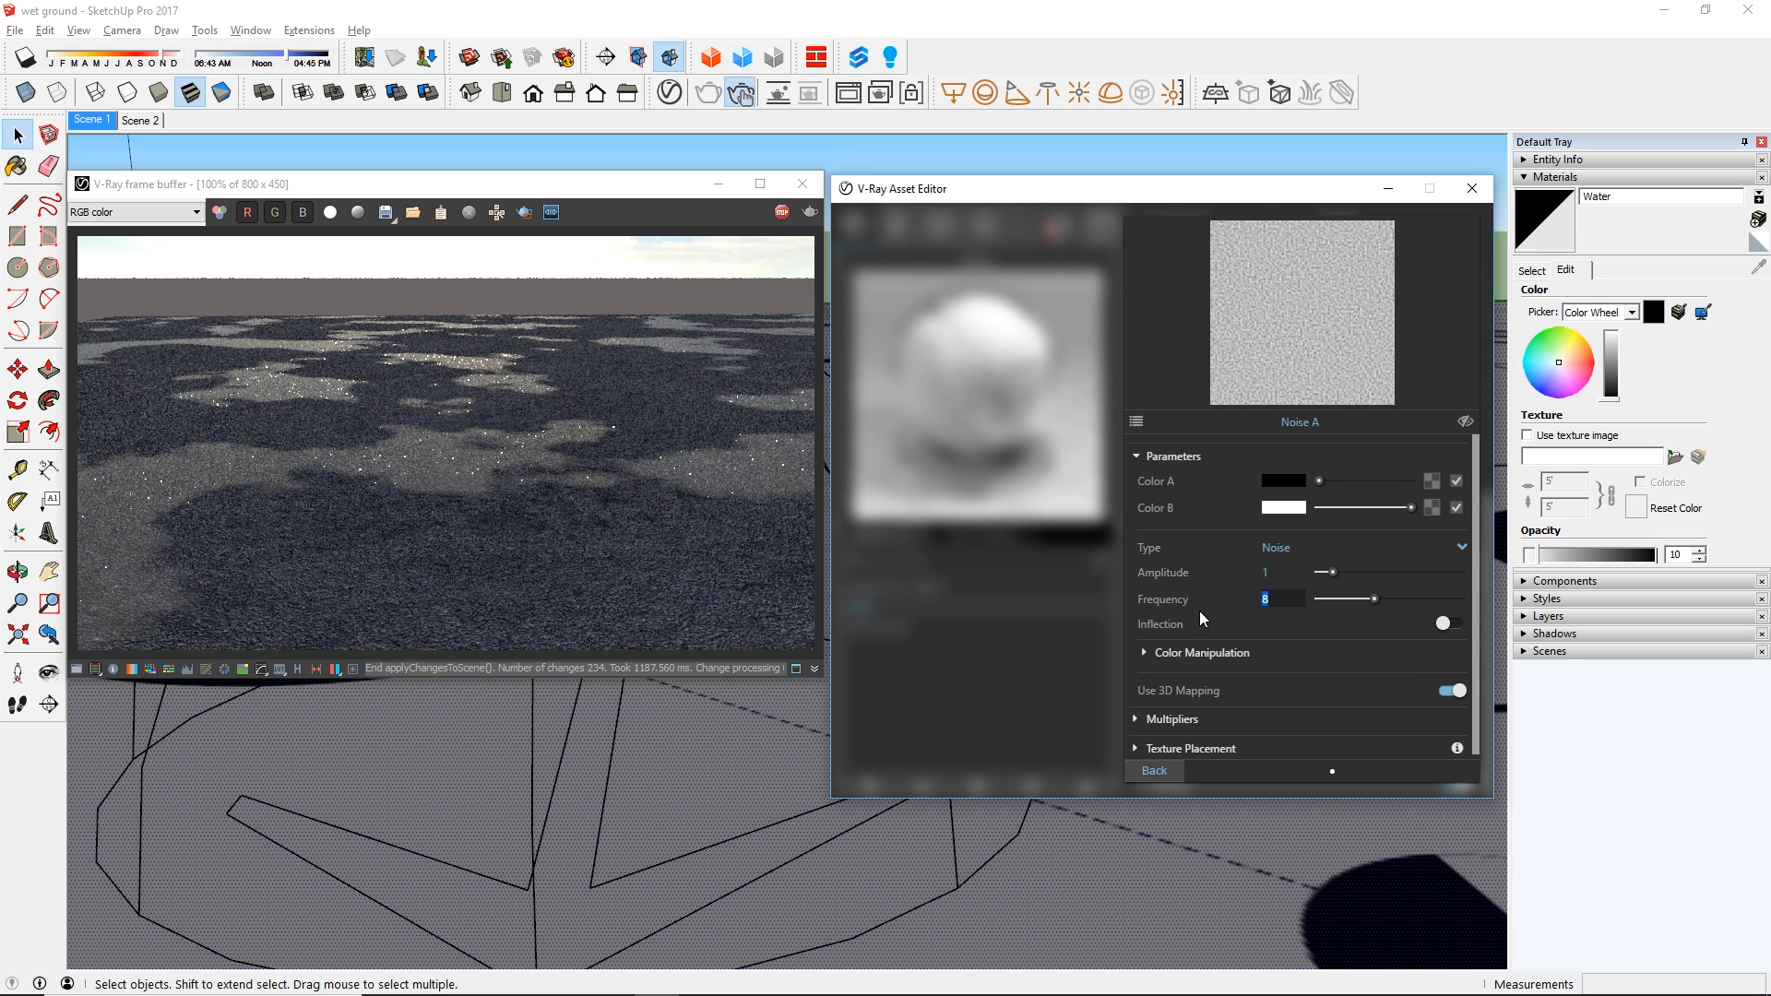
Set the bump noise to frequency 1, amplitude 0.05 and bump amount 0.5.
type("1")
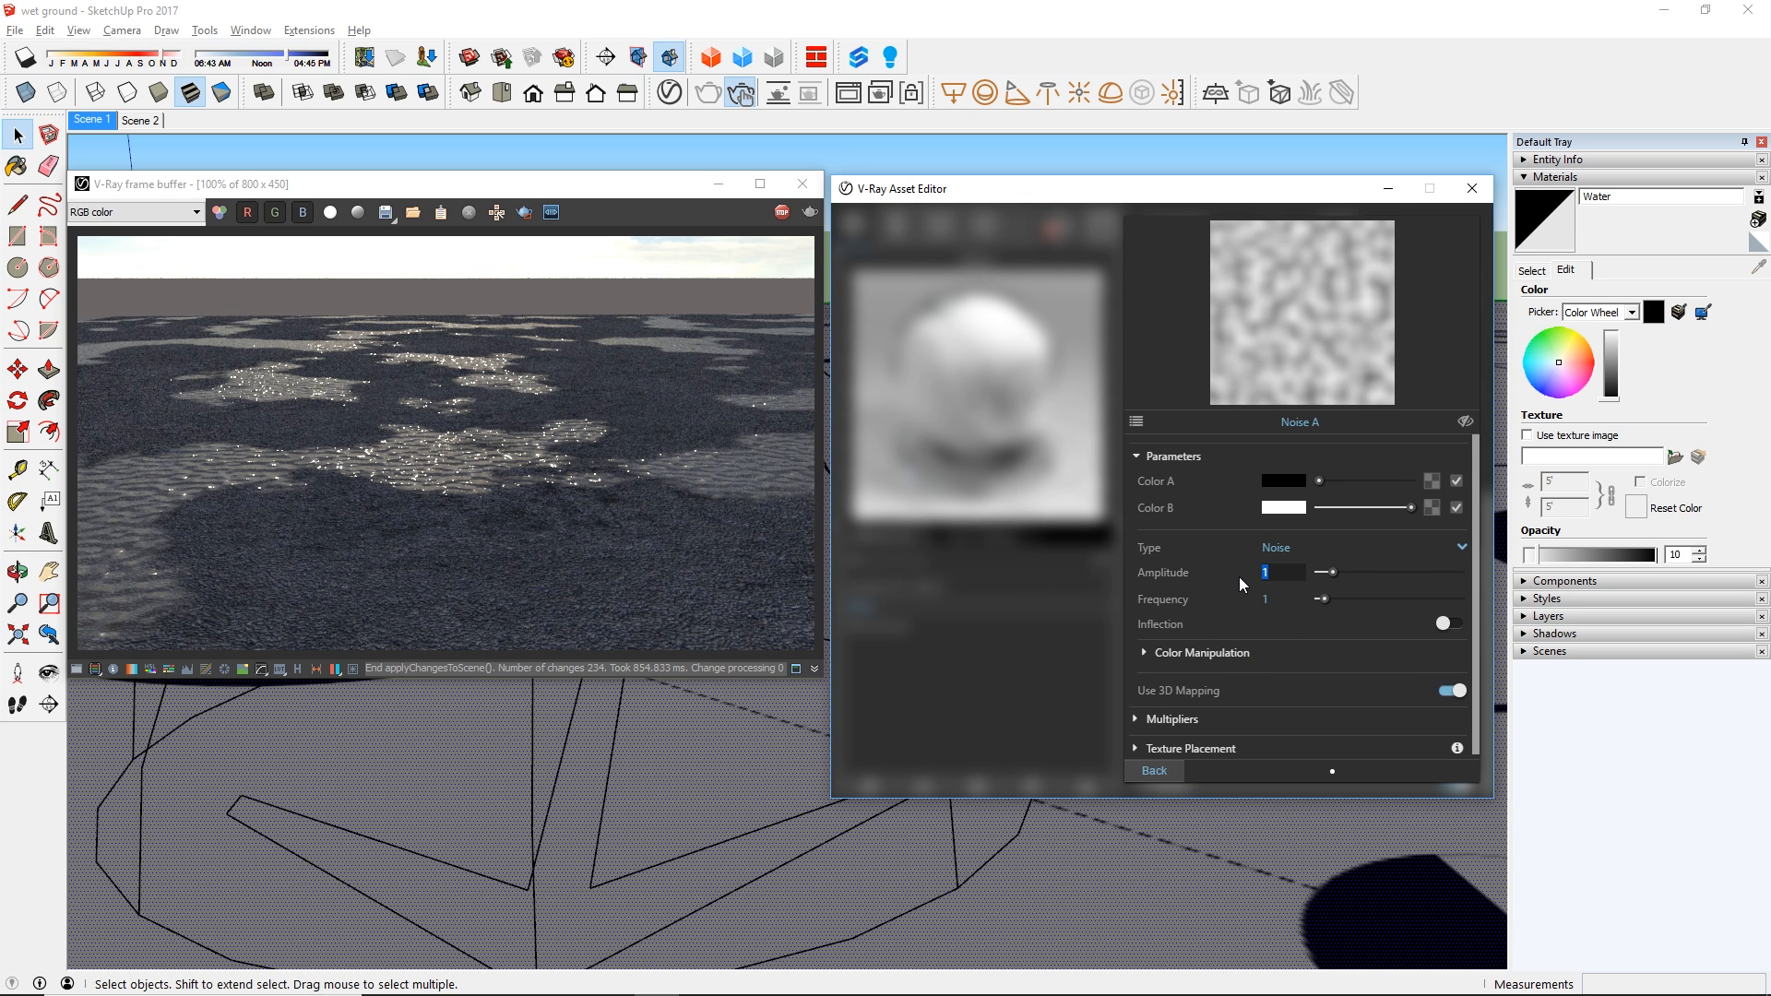
type(".05")
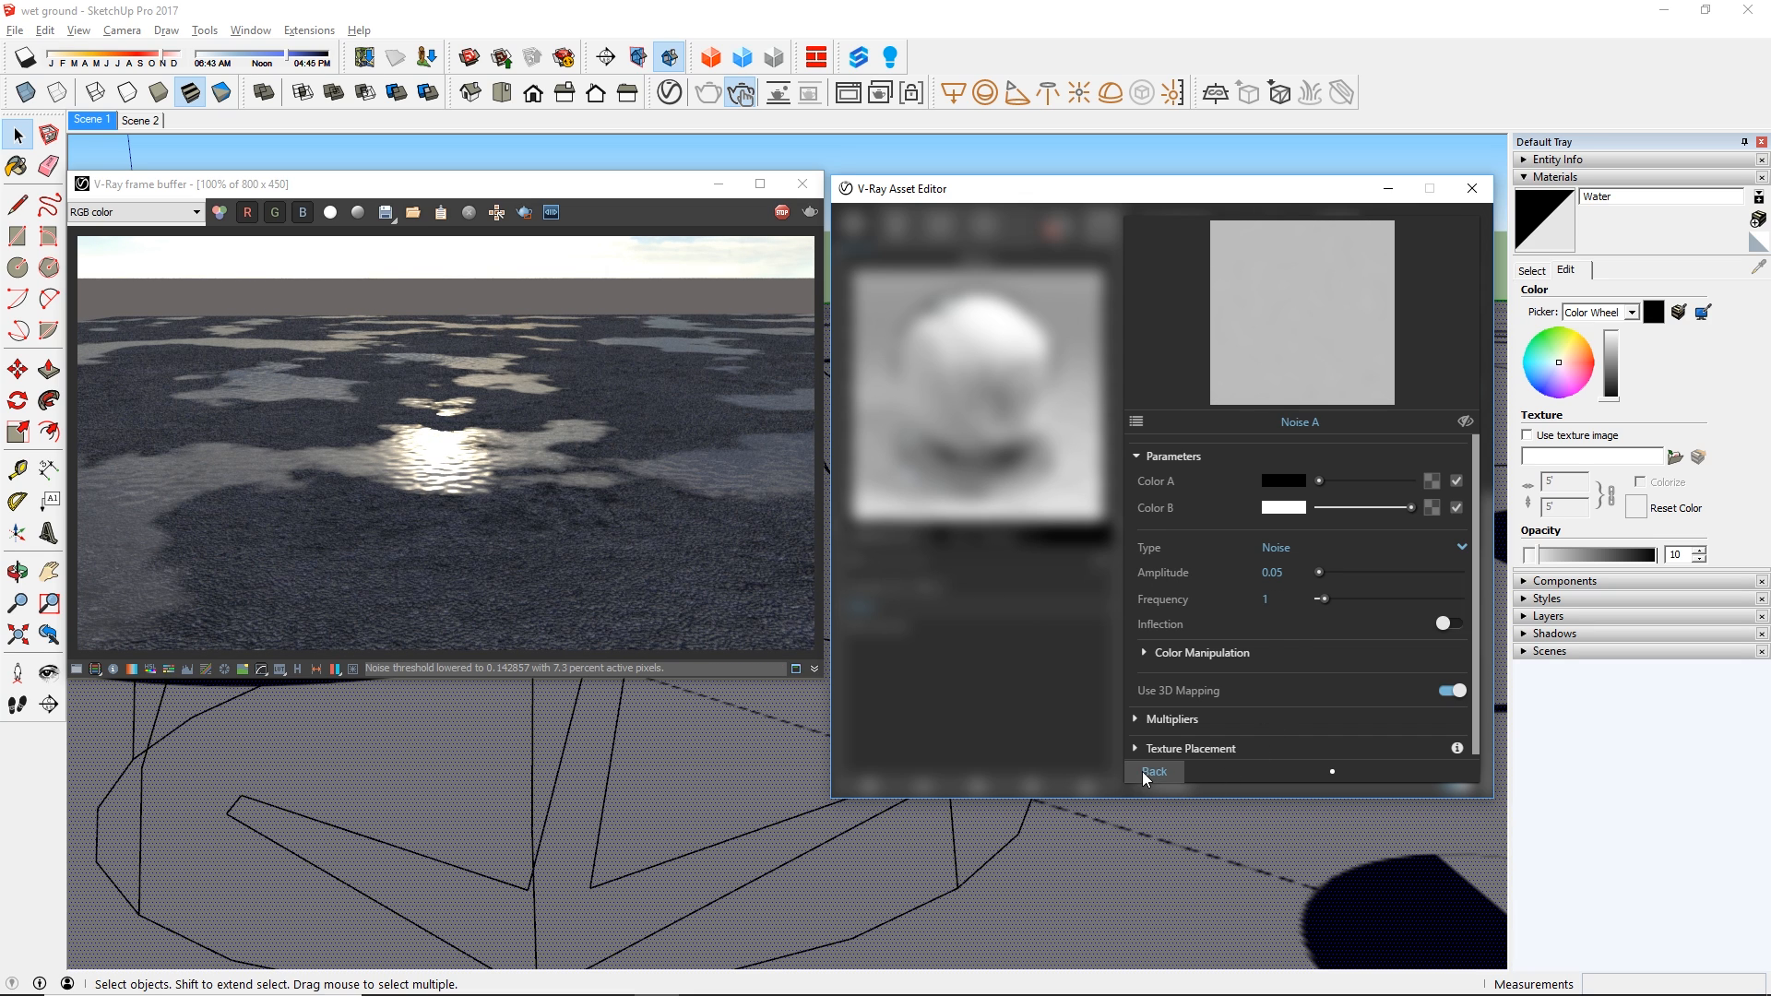
left_click(1153, 773)
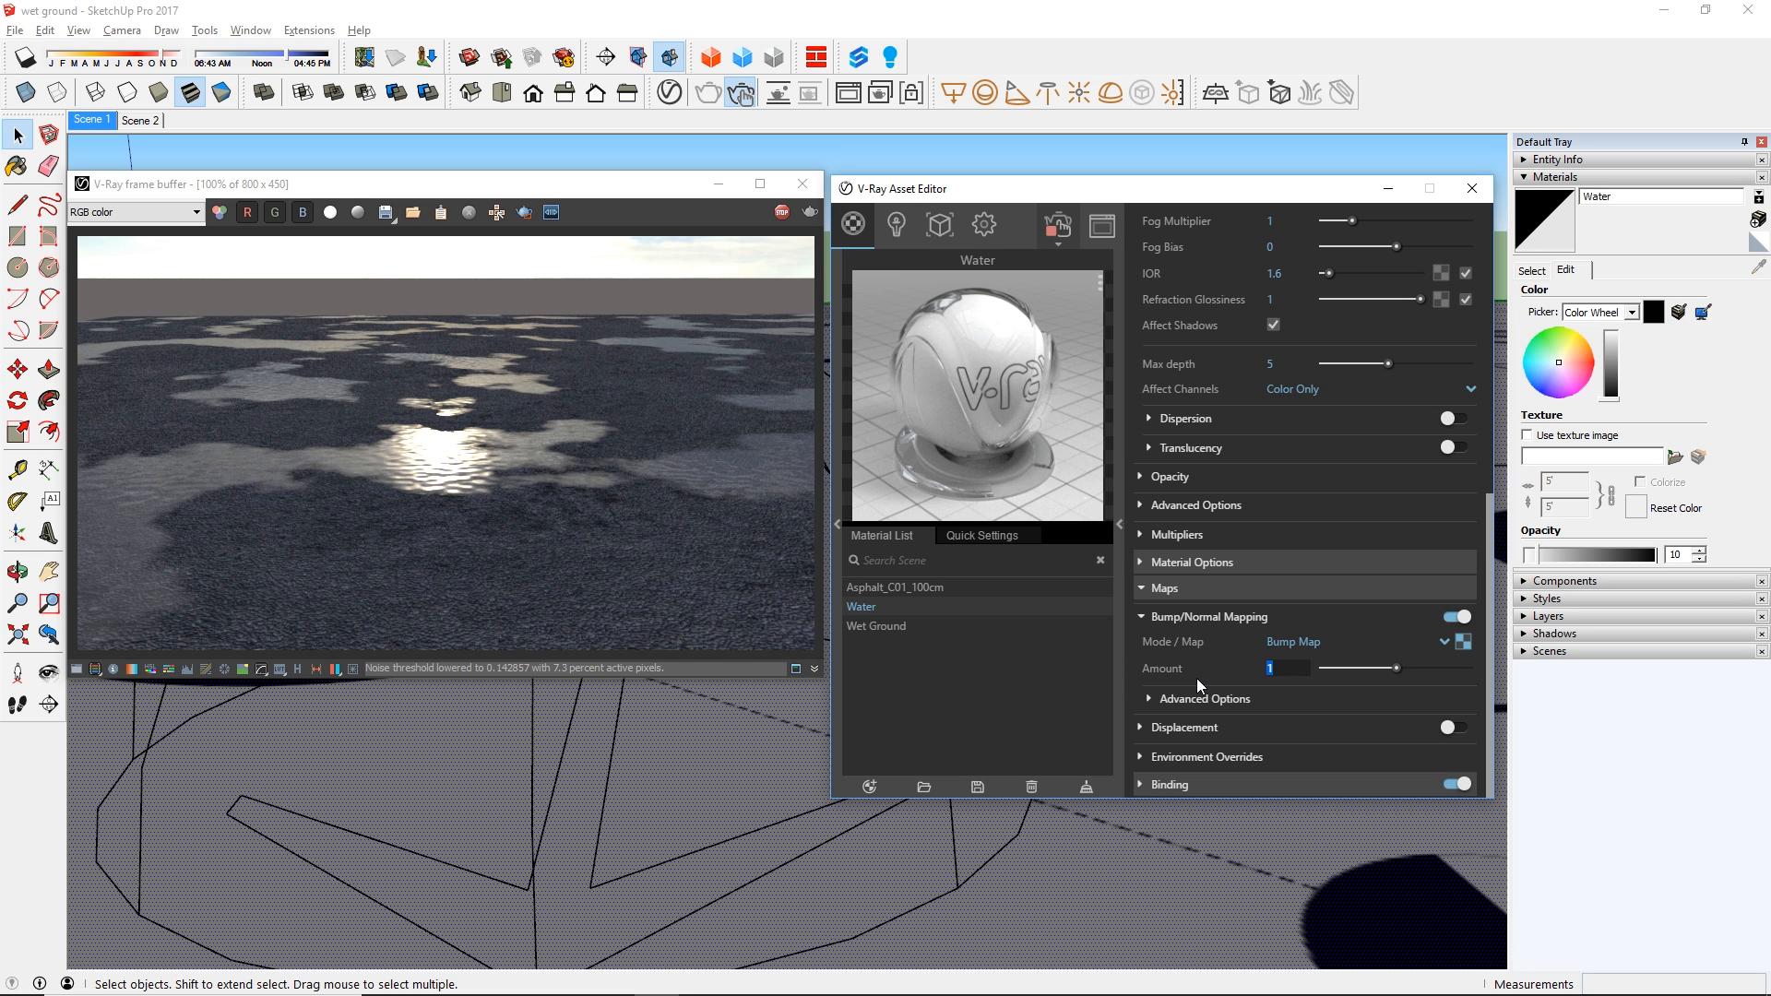
left_click_drag(1393, 668, 1341, 668)
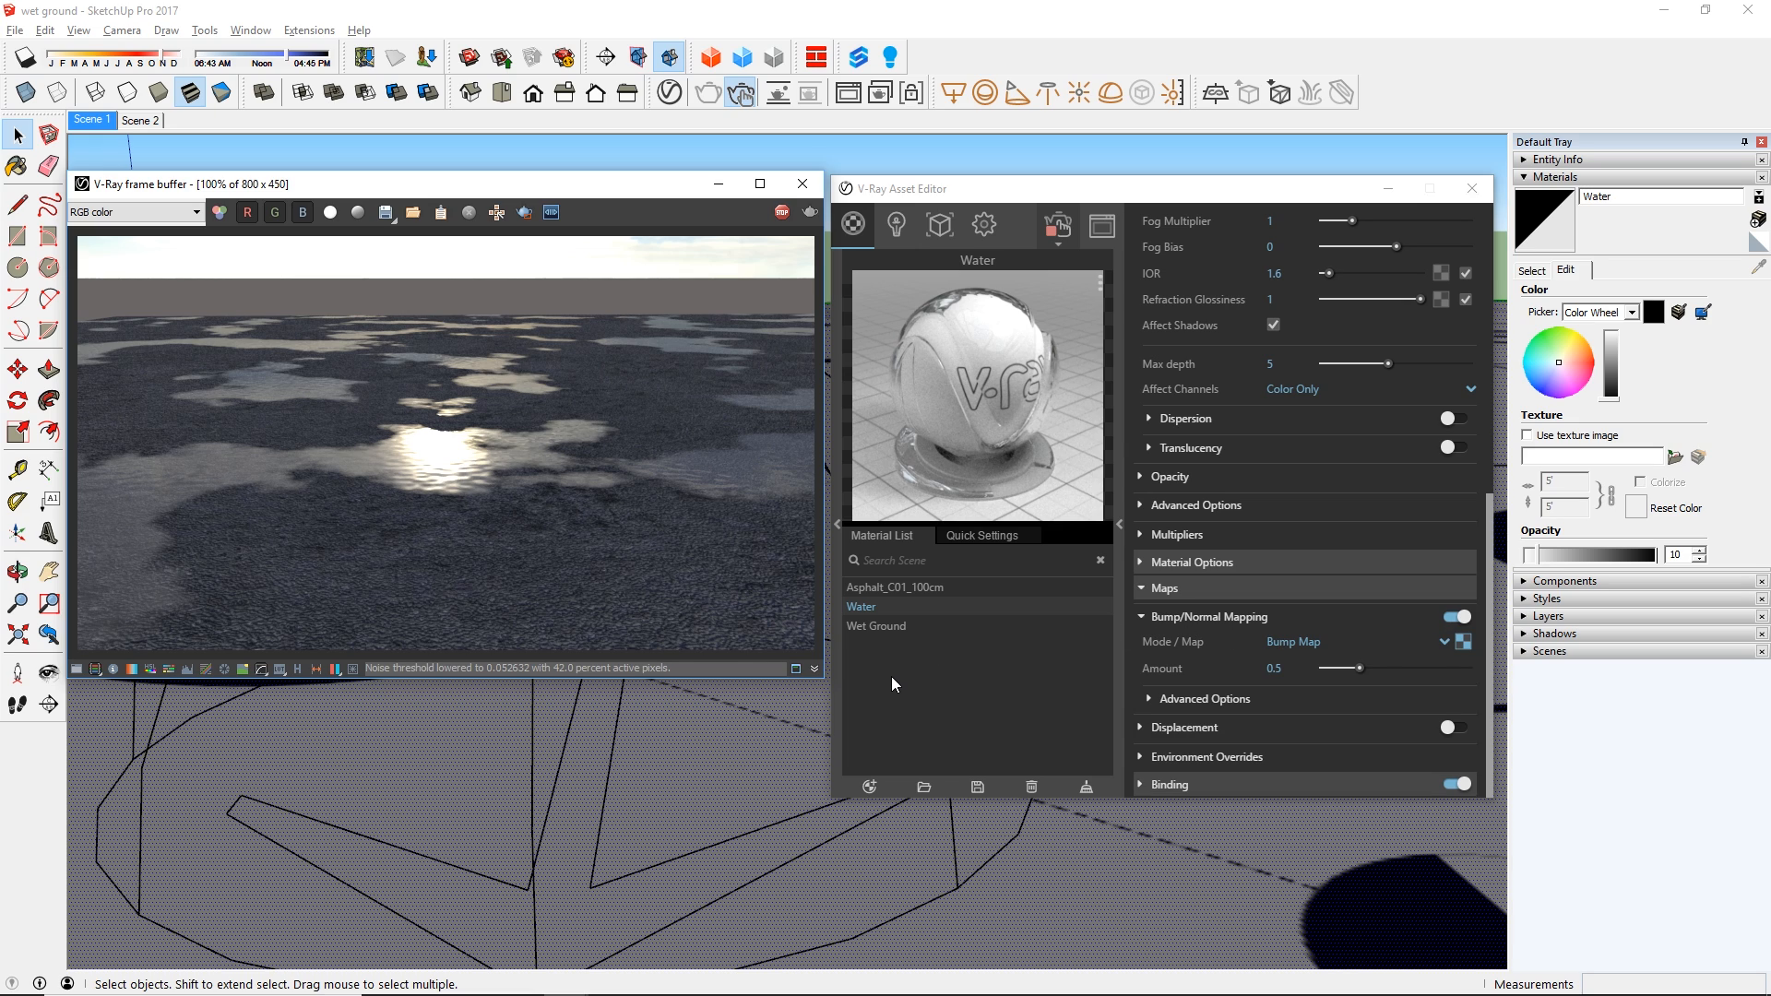
Create a Bump material named Water + Bump with /Water as its base material.
left_click(869, 788)
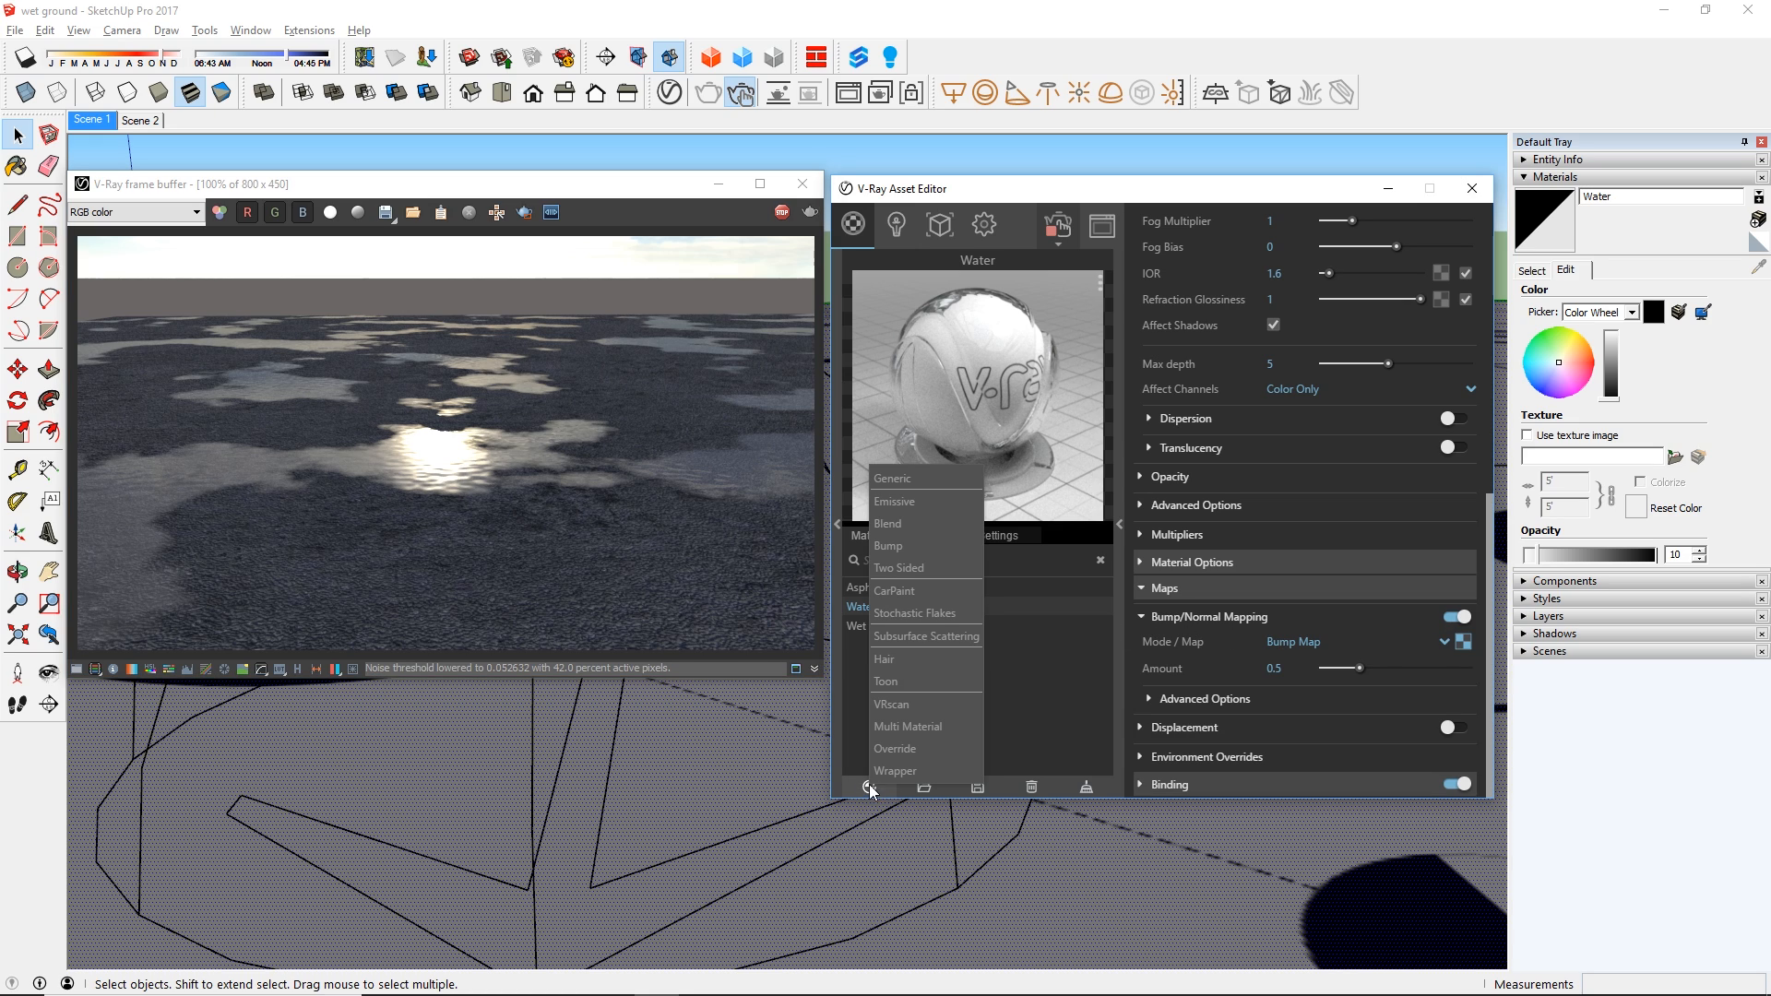
left_click(887, 546)
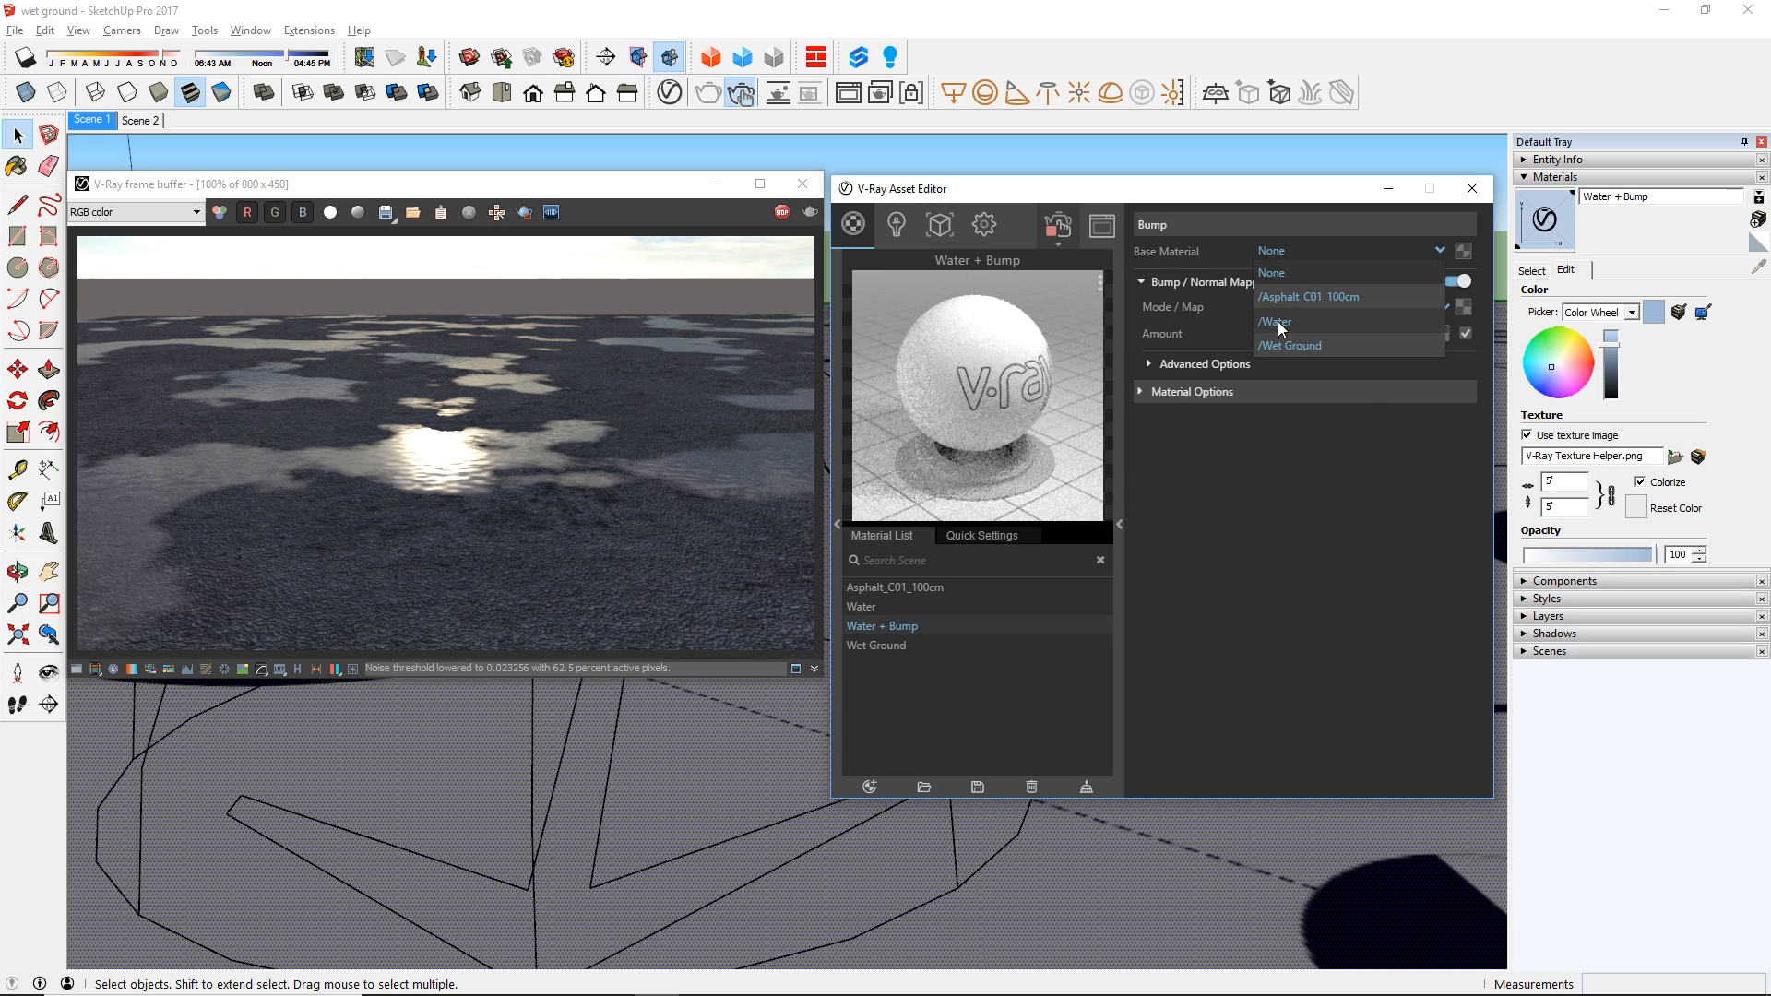
left_click(1275, 321)
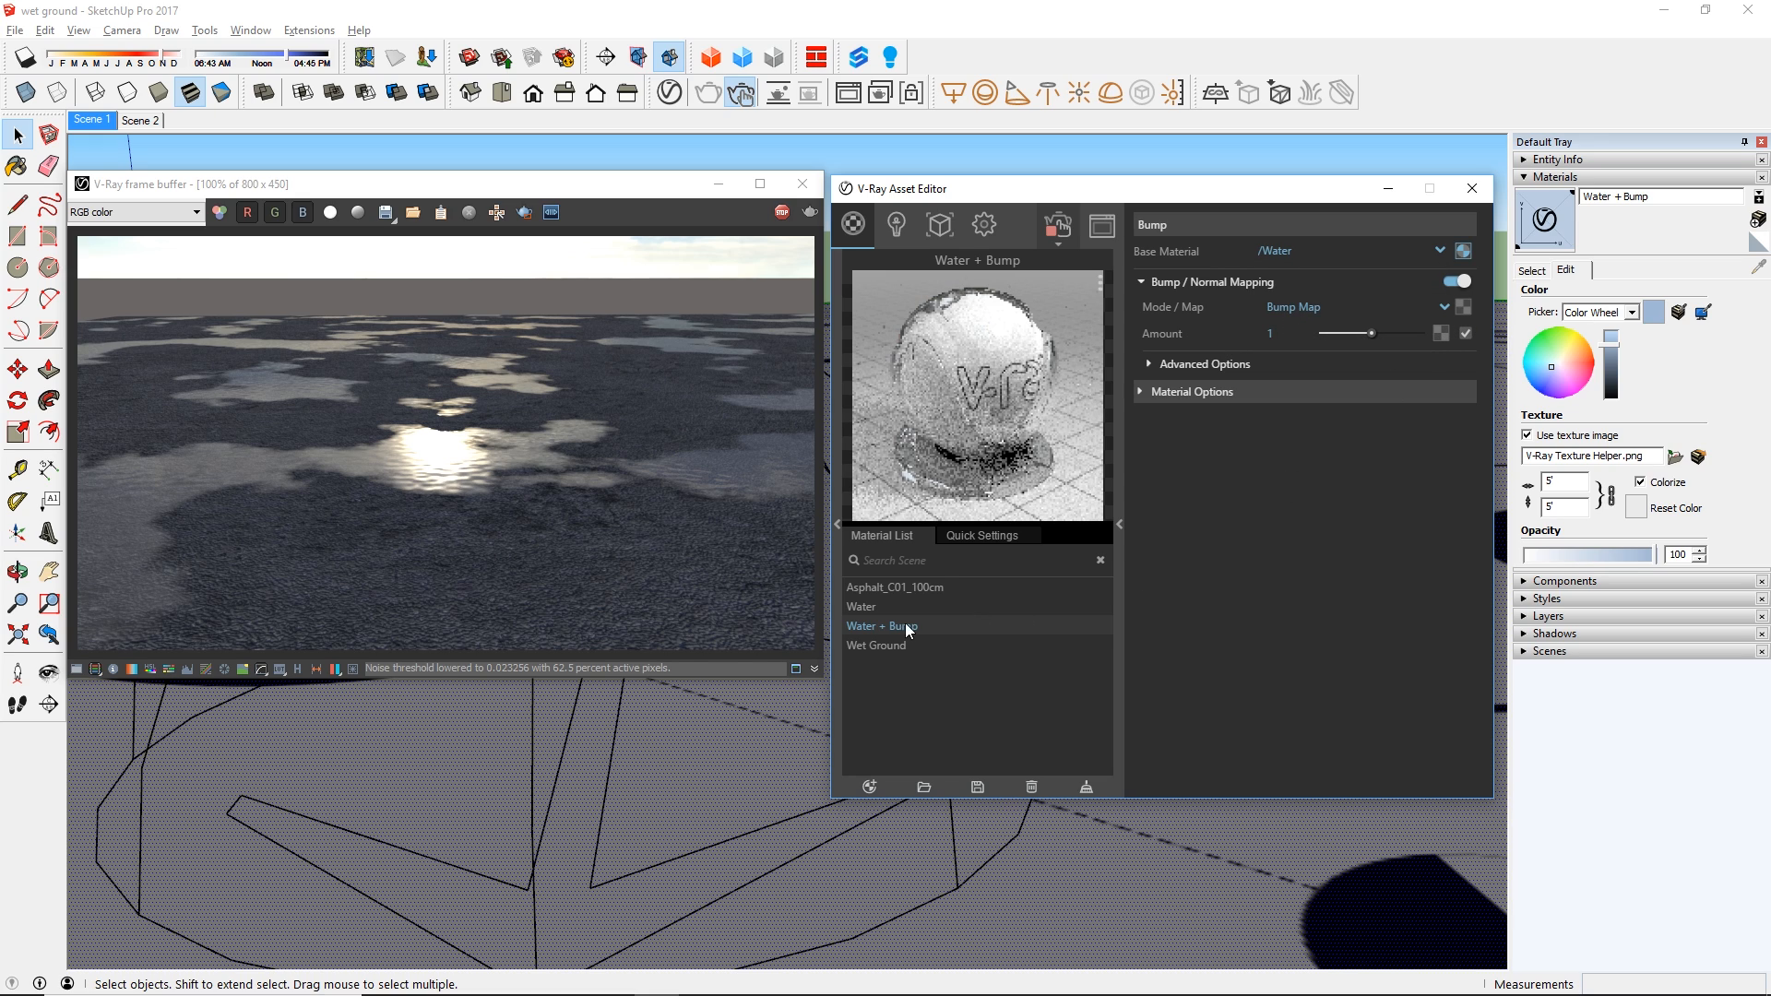
Assign Water + Bump as the Wet Ground blend's Coat 1 material and render the rippled puddles.
left_click(875, 646)
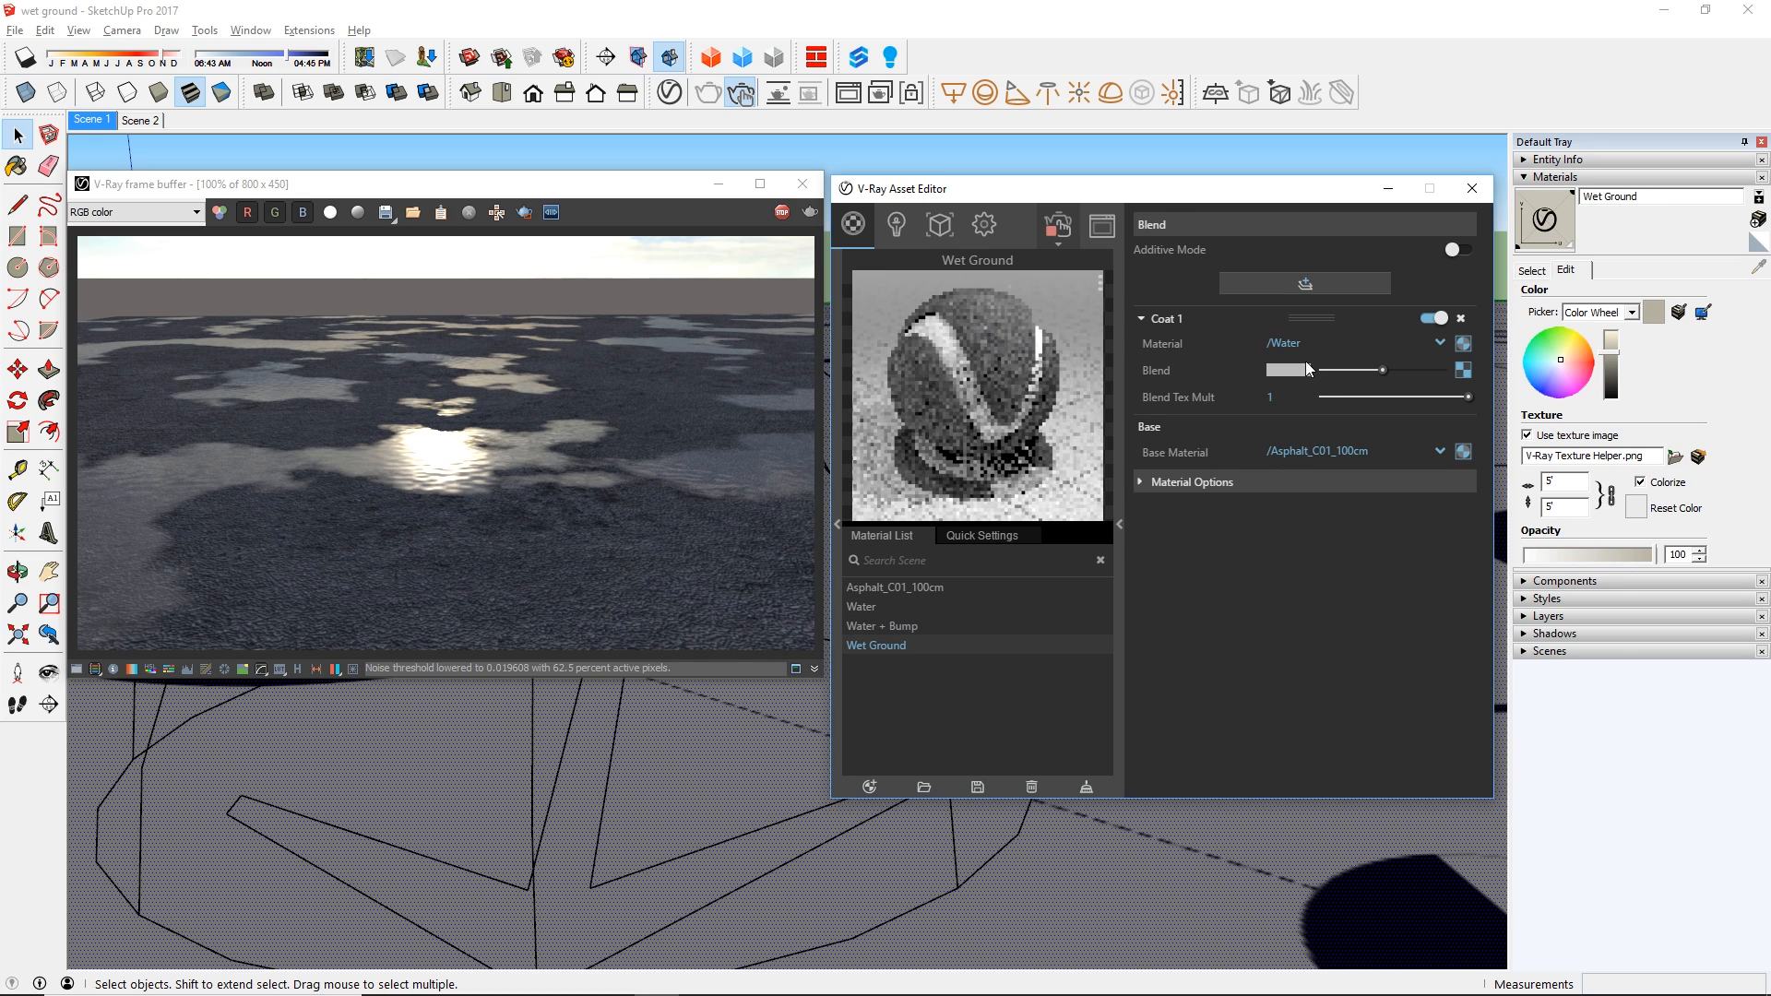
left_click(1438, 343)
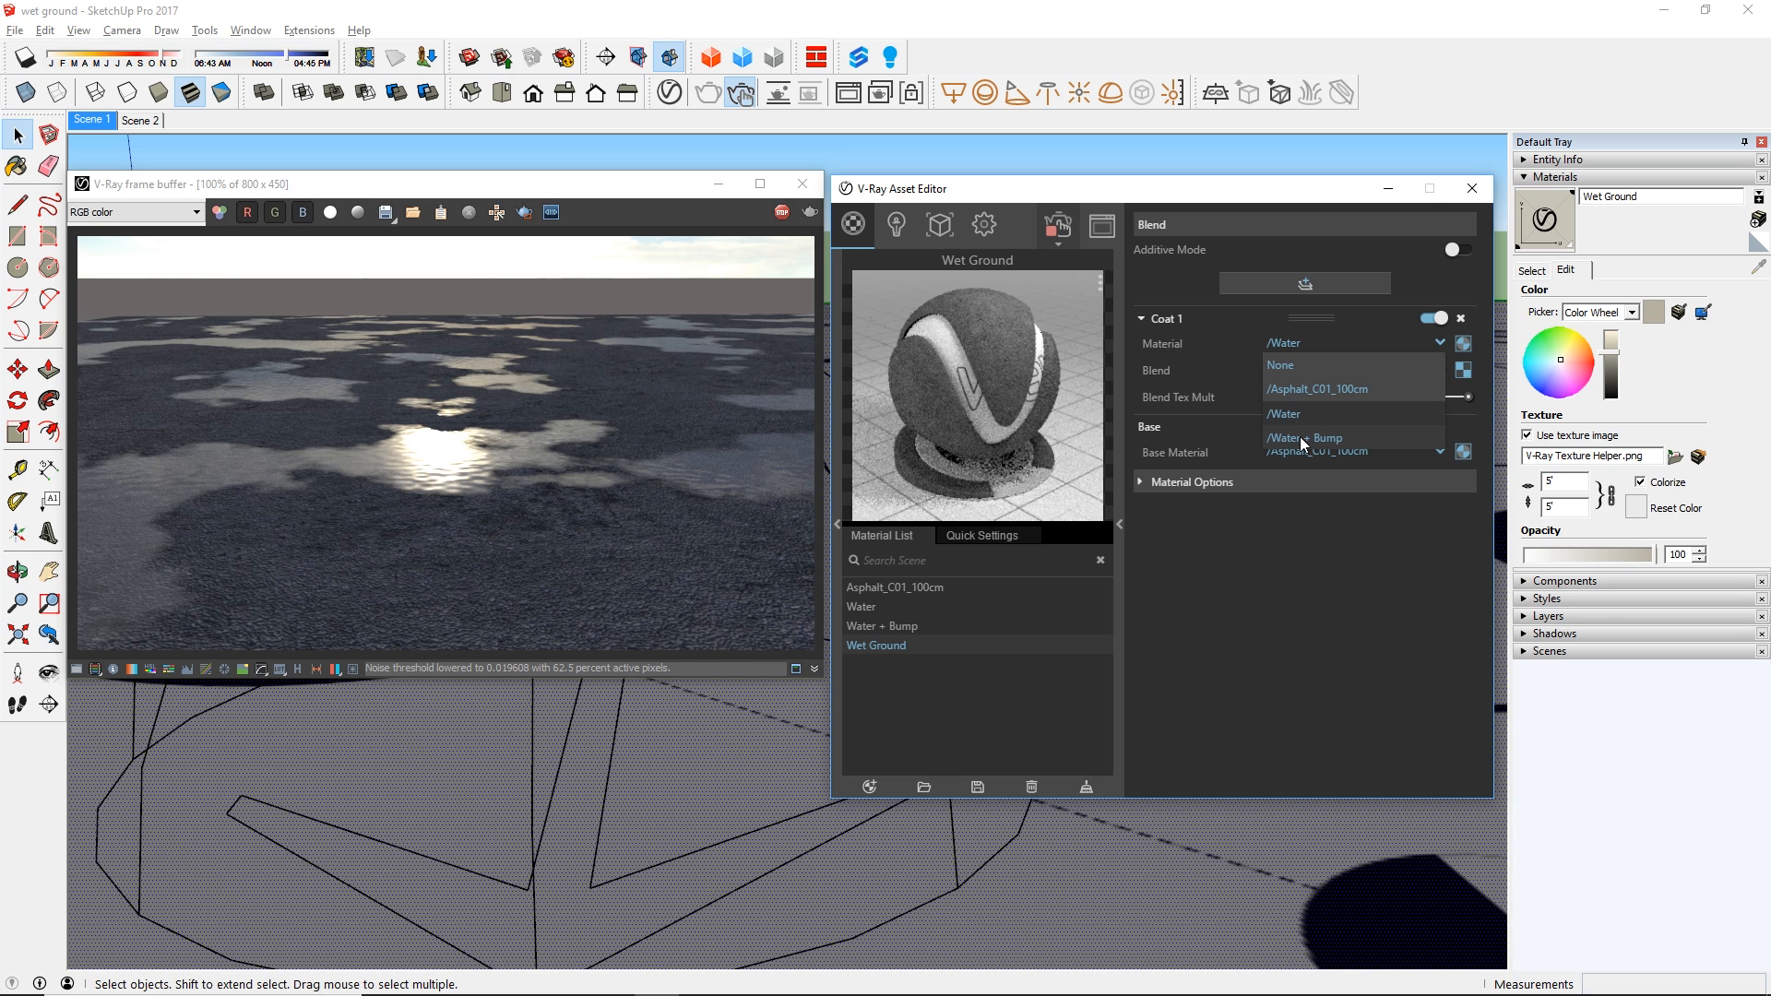
left_click(1304, 437)
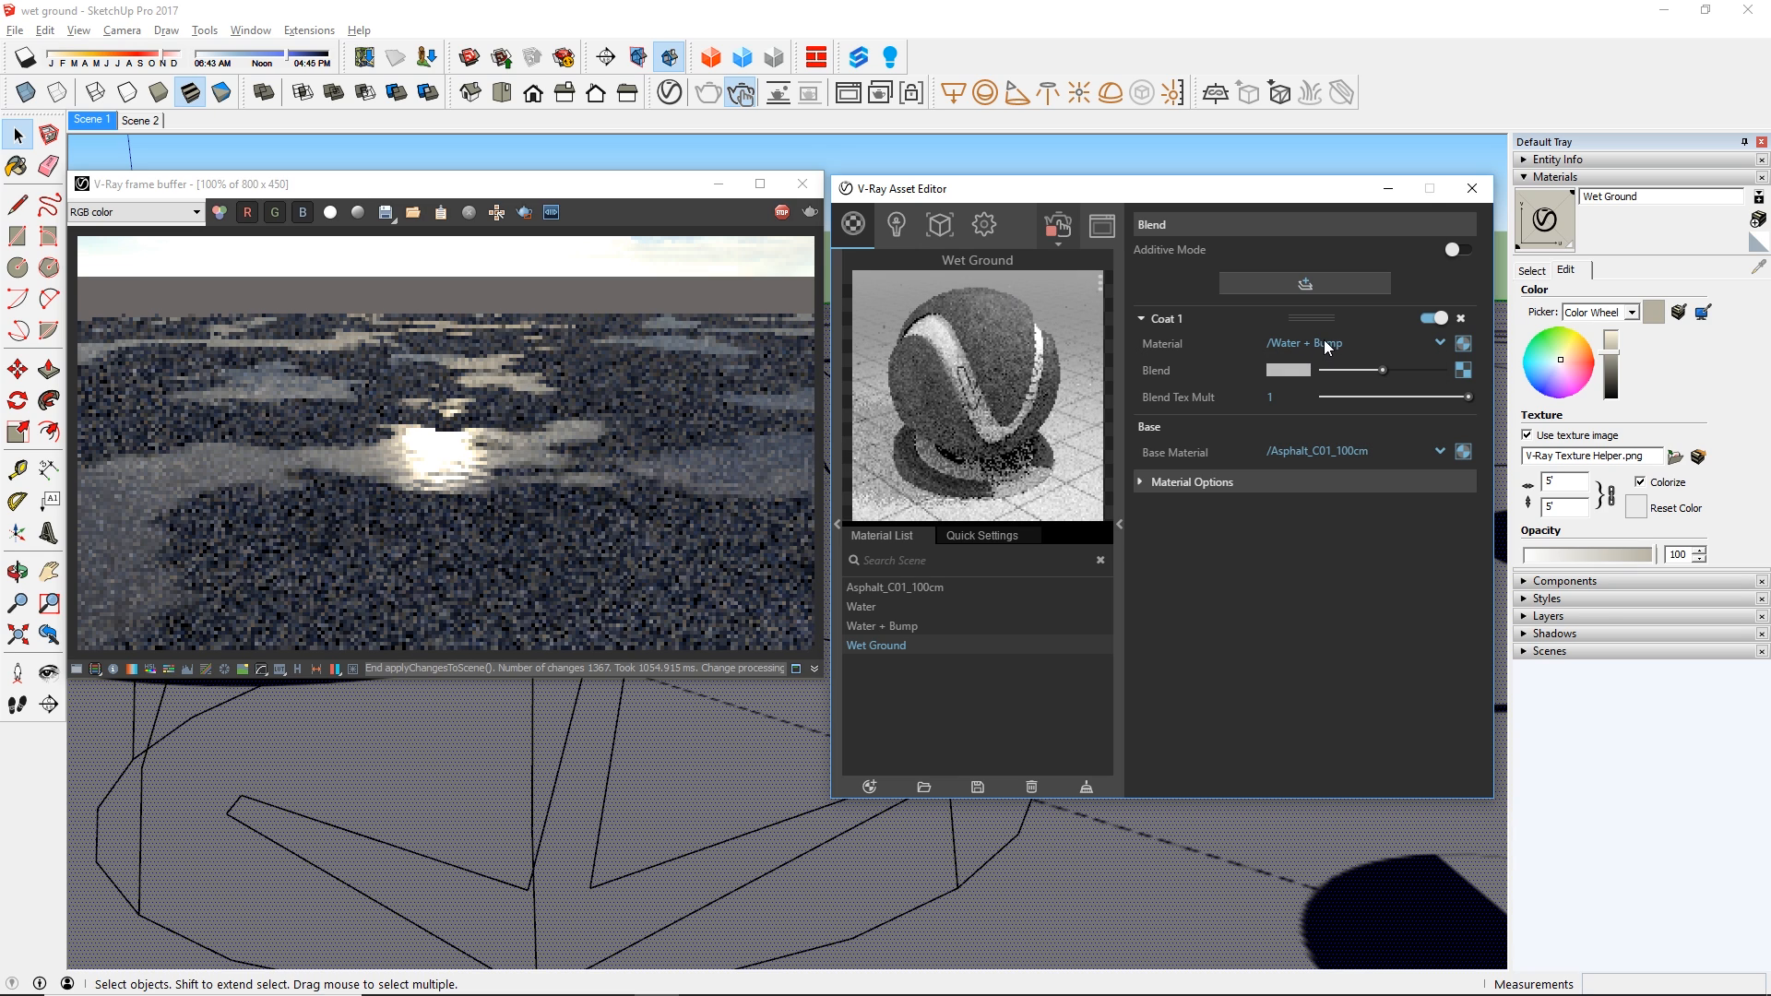
left_click(1463, 344)
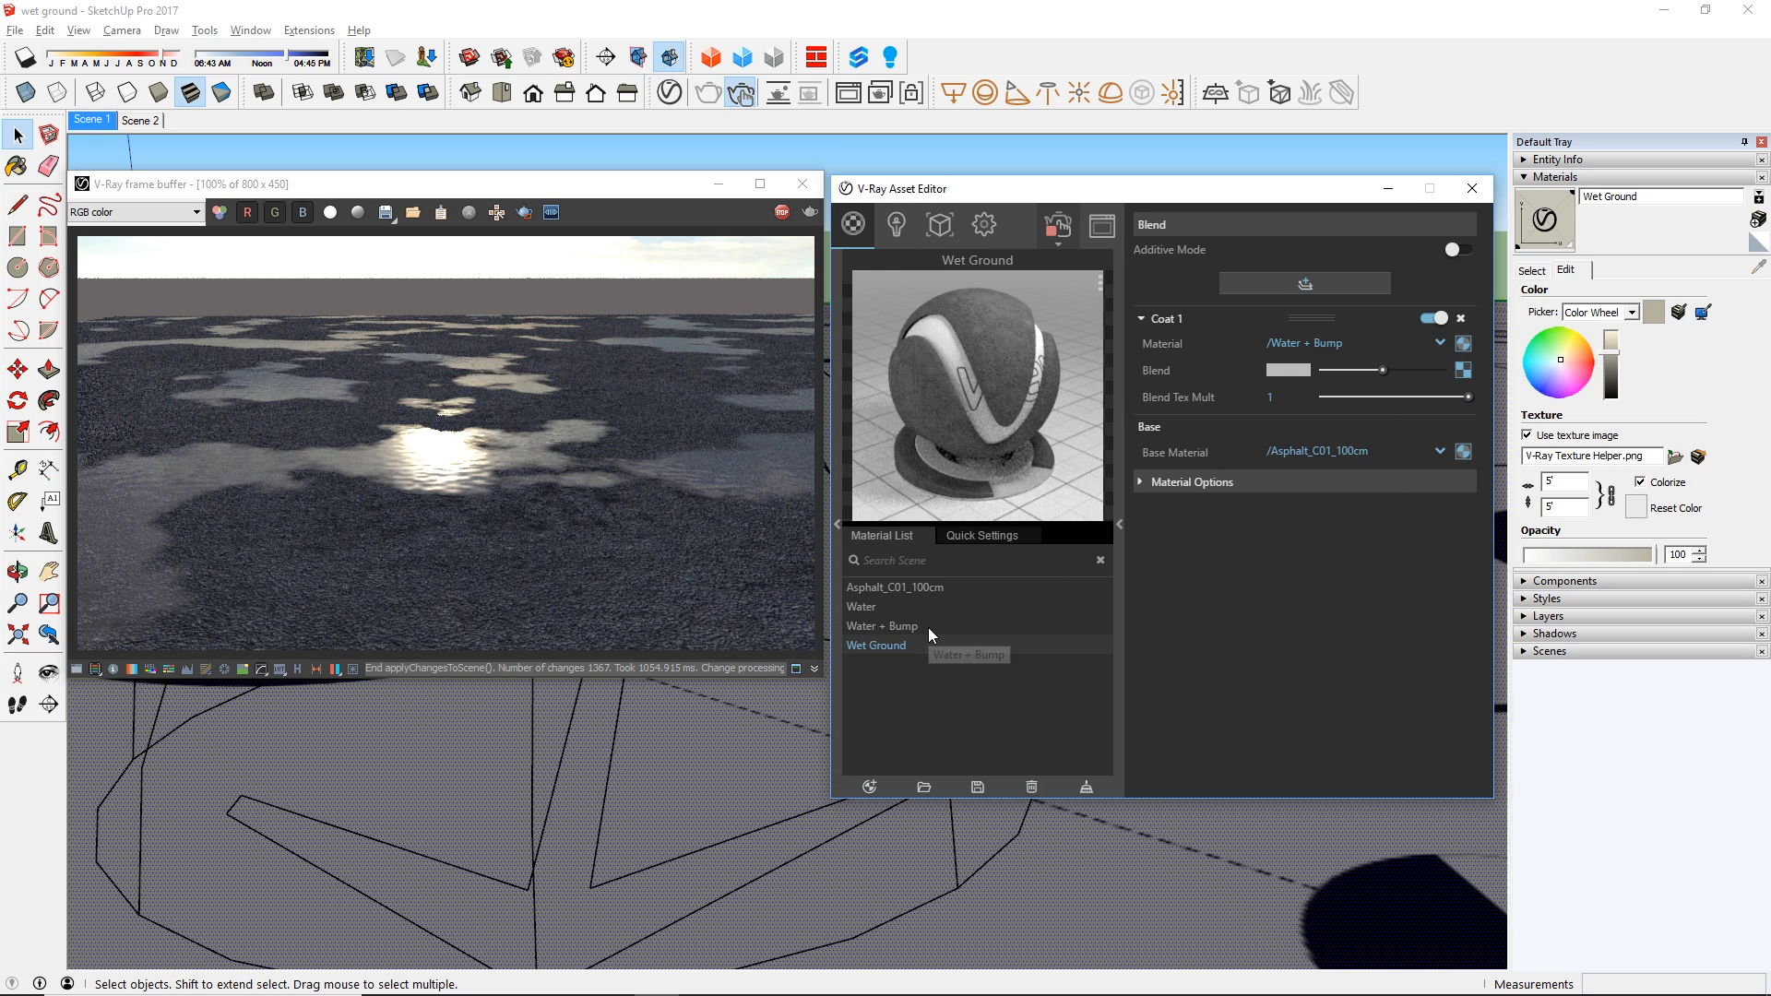
left_click(884, 626)
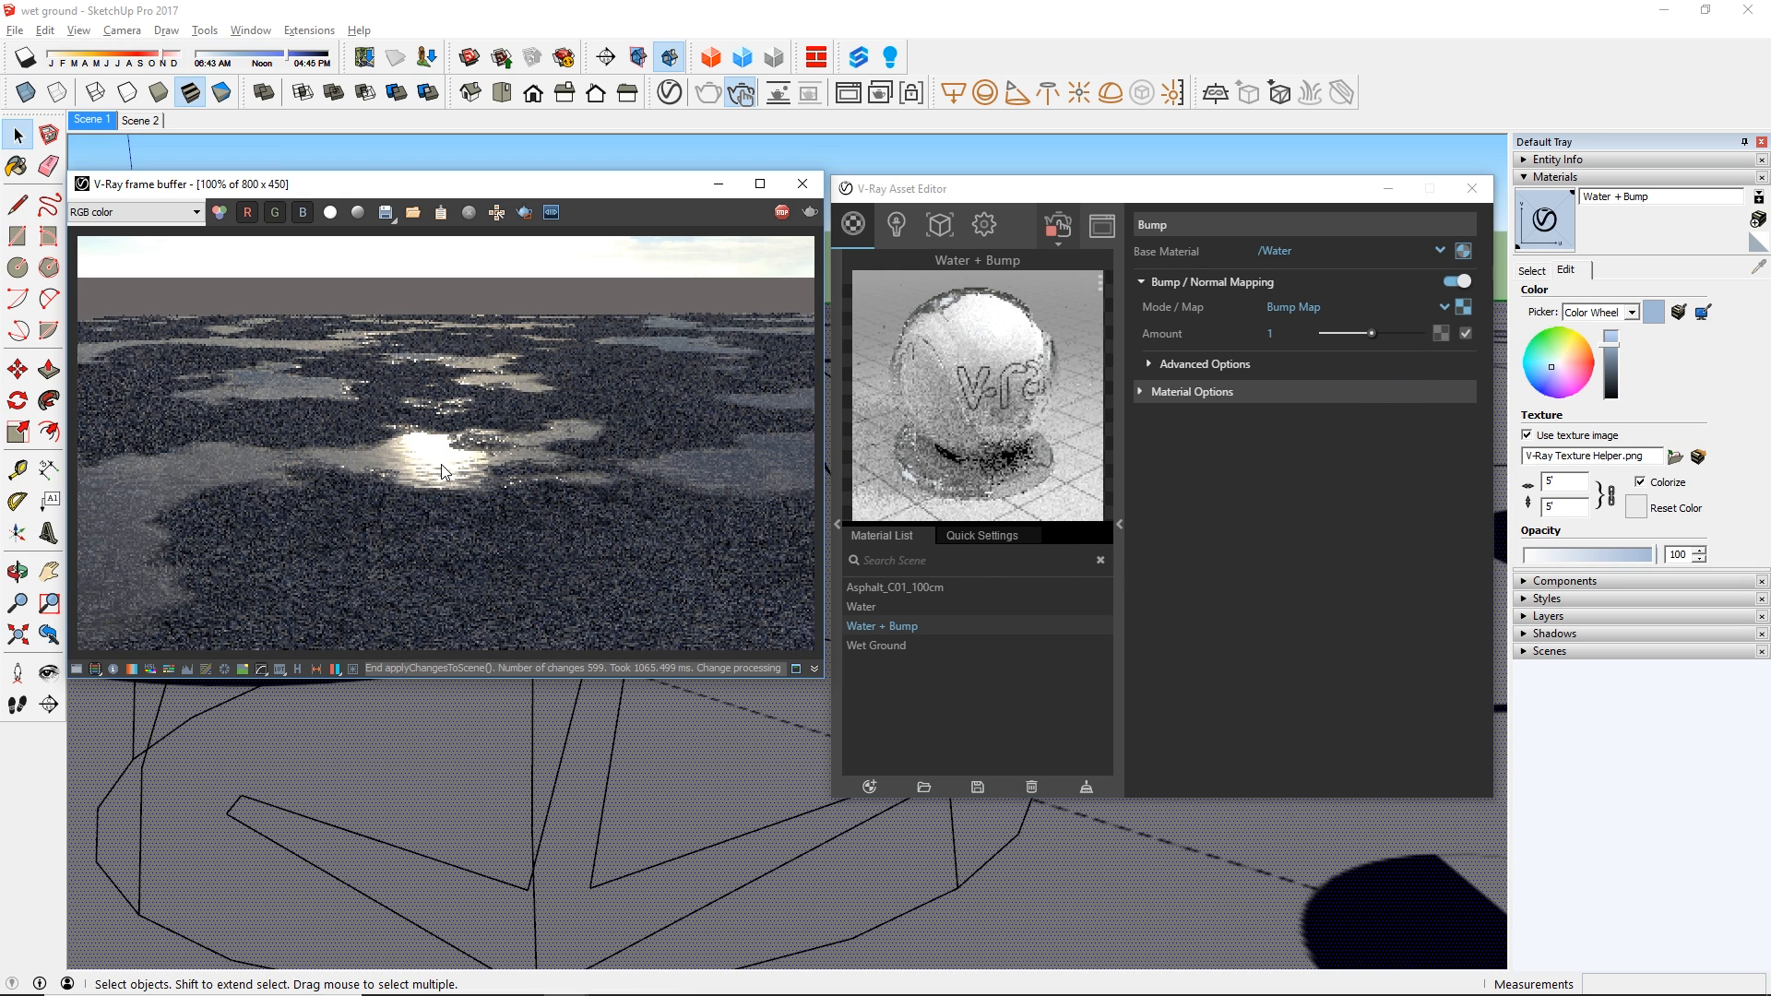
left_click(137, 122)
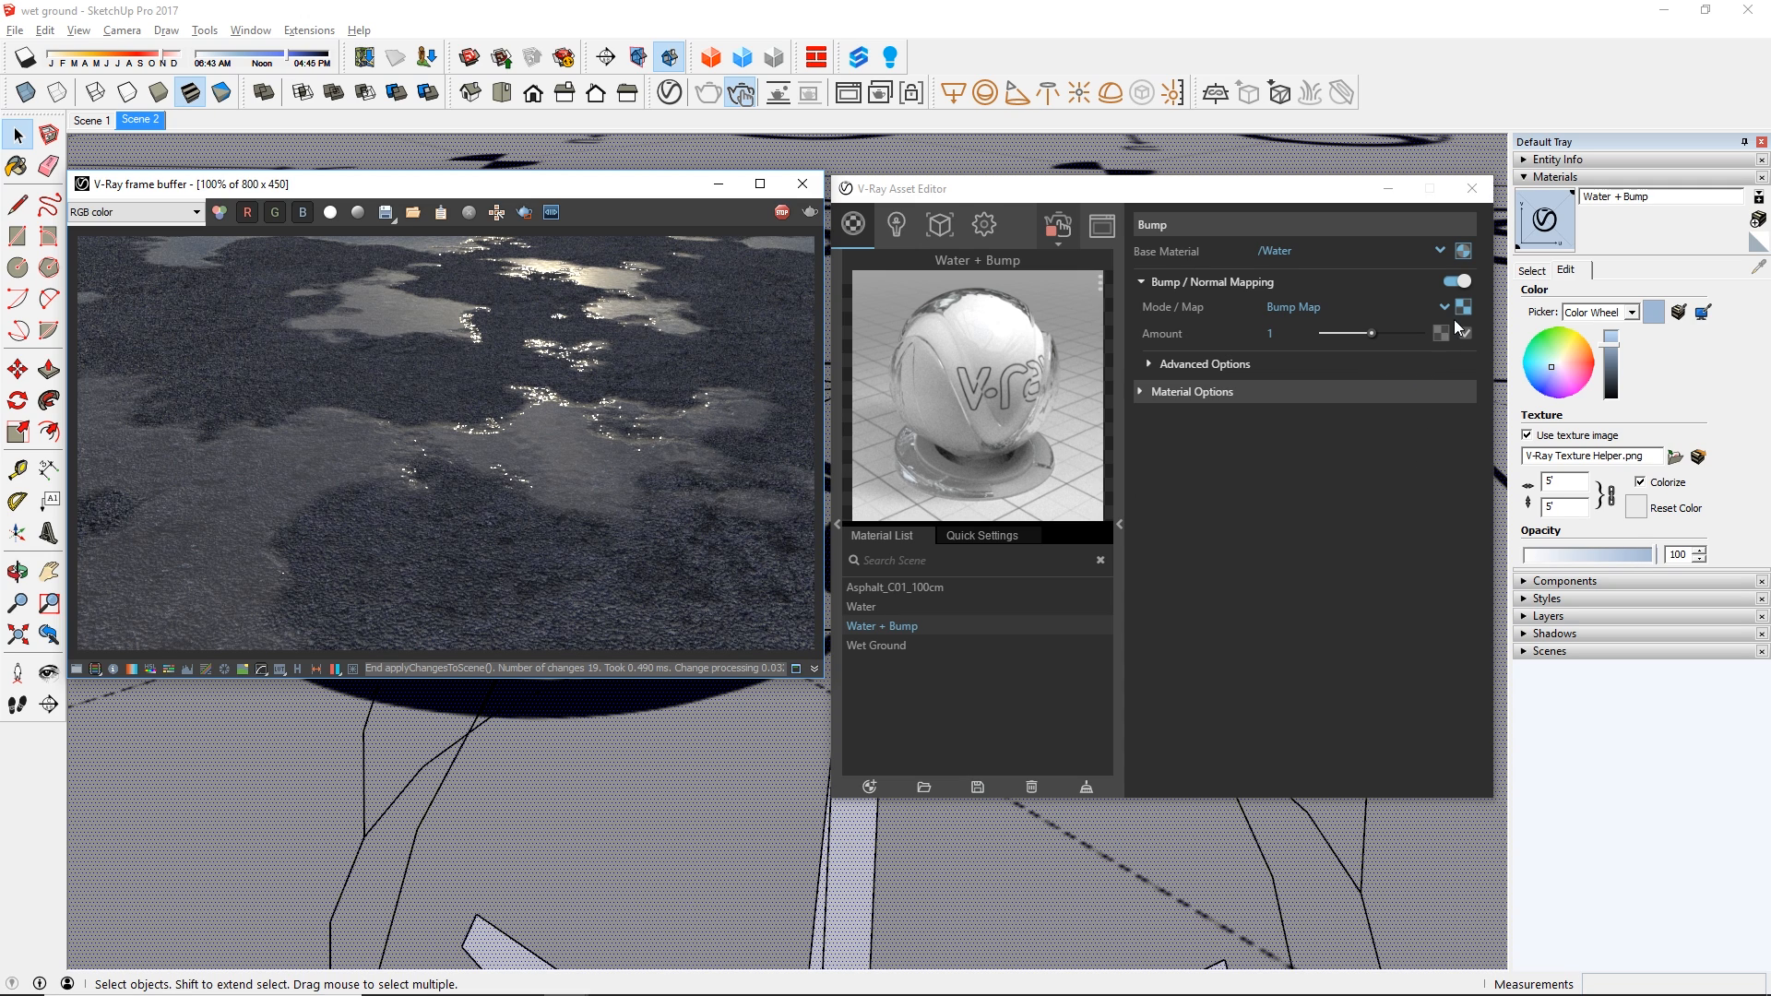
Turn on Invert Texture for the Noise B bump map so puddles and dry asphalt swap.
left_click(1461, 306)
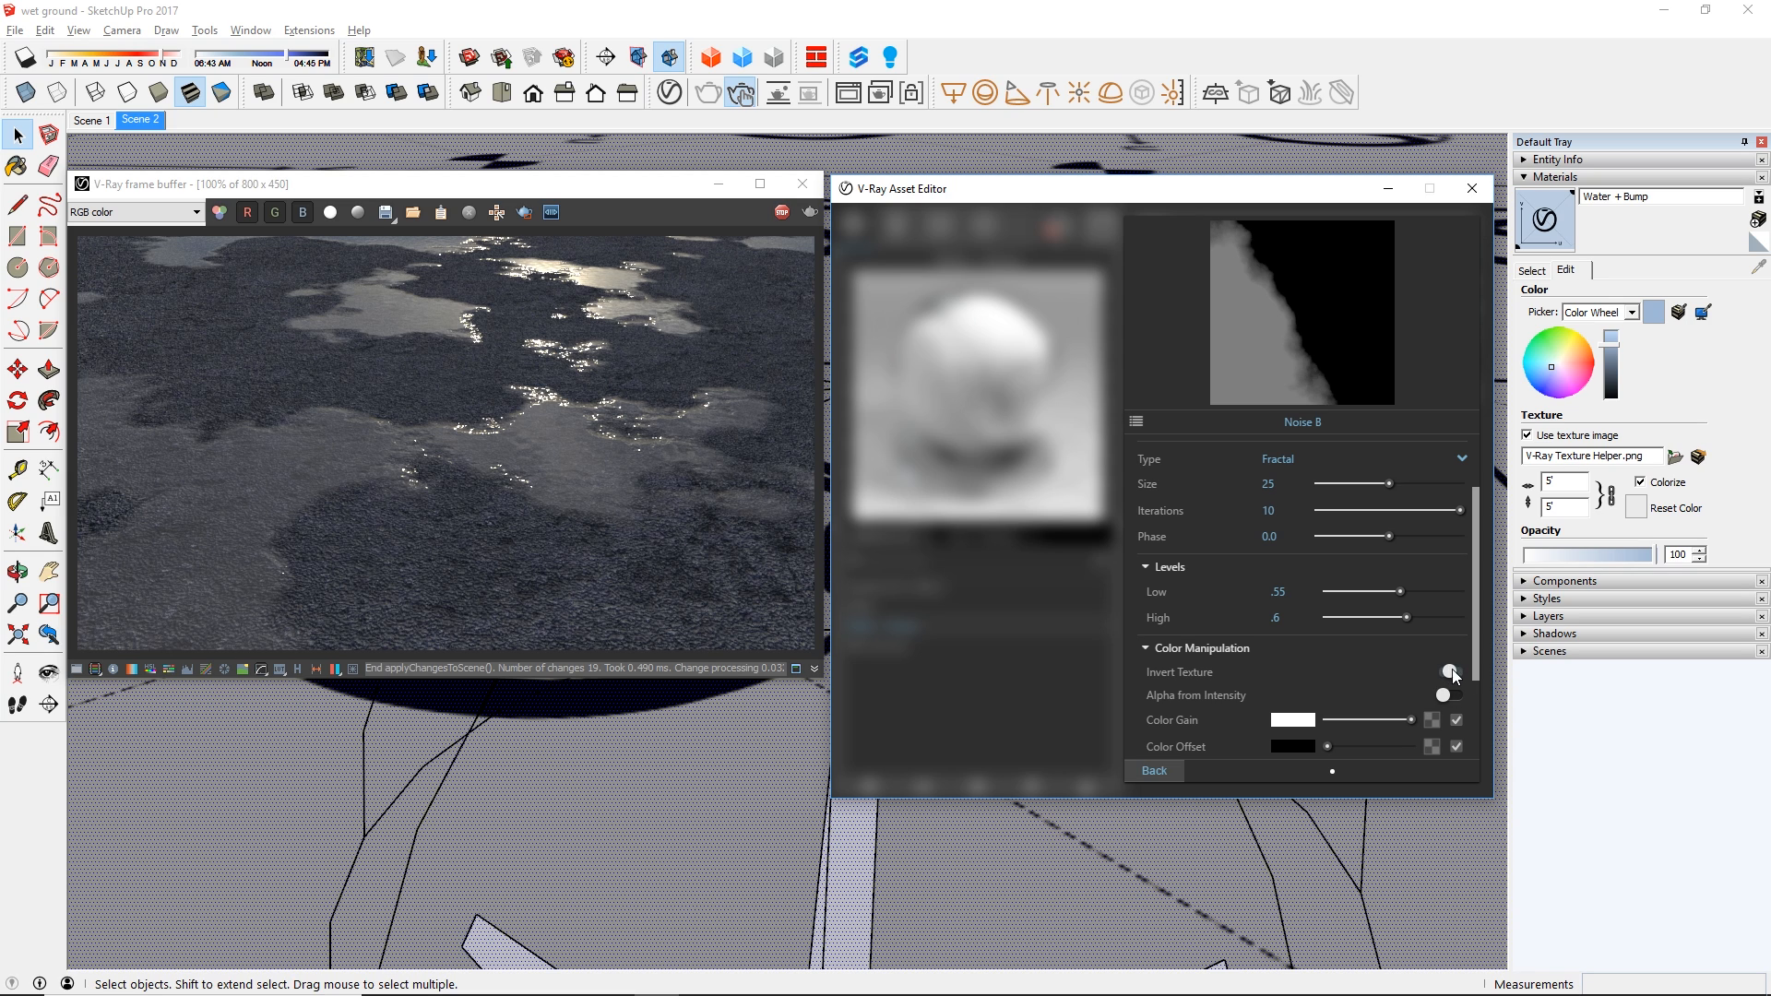
left_click(1454, 672)
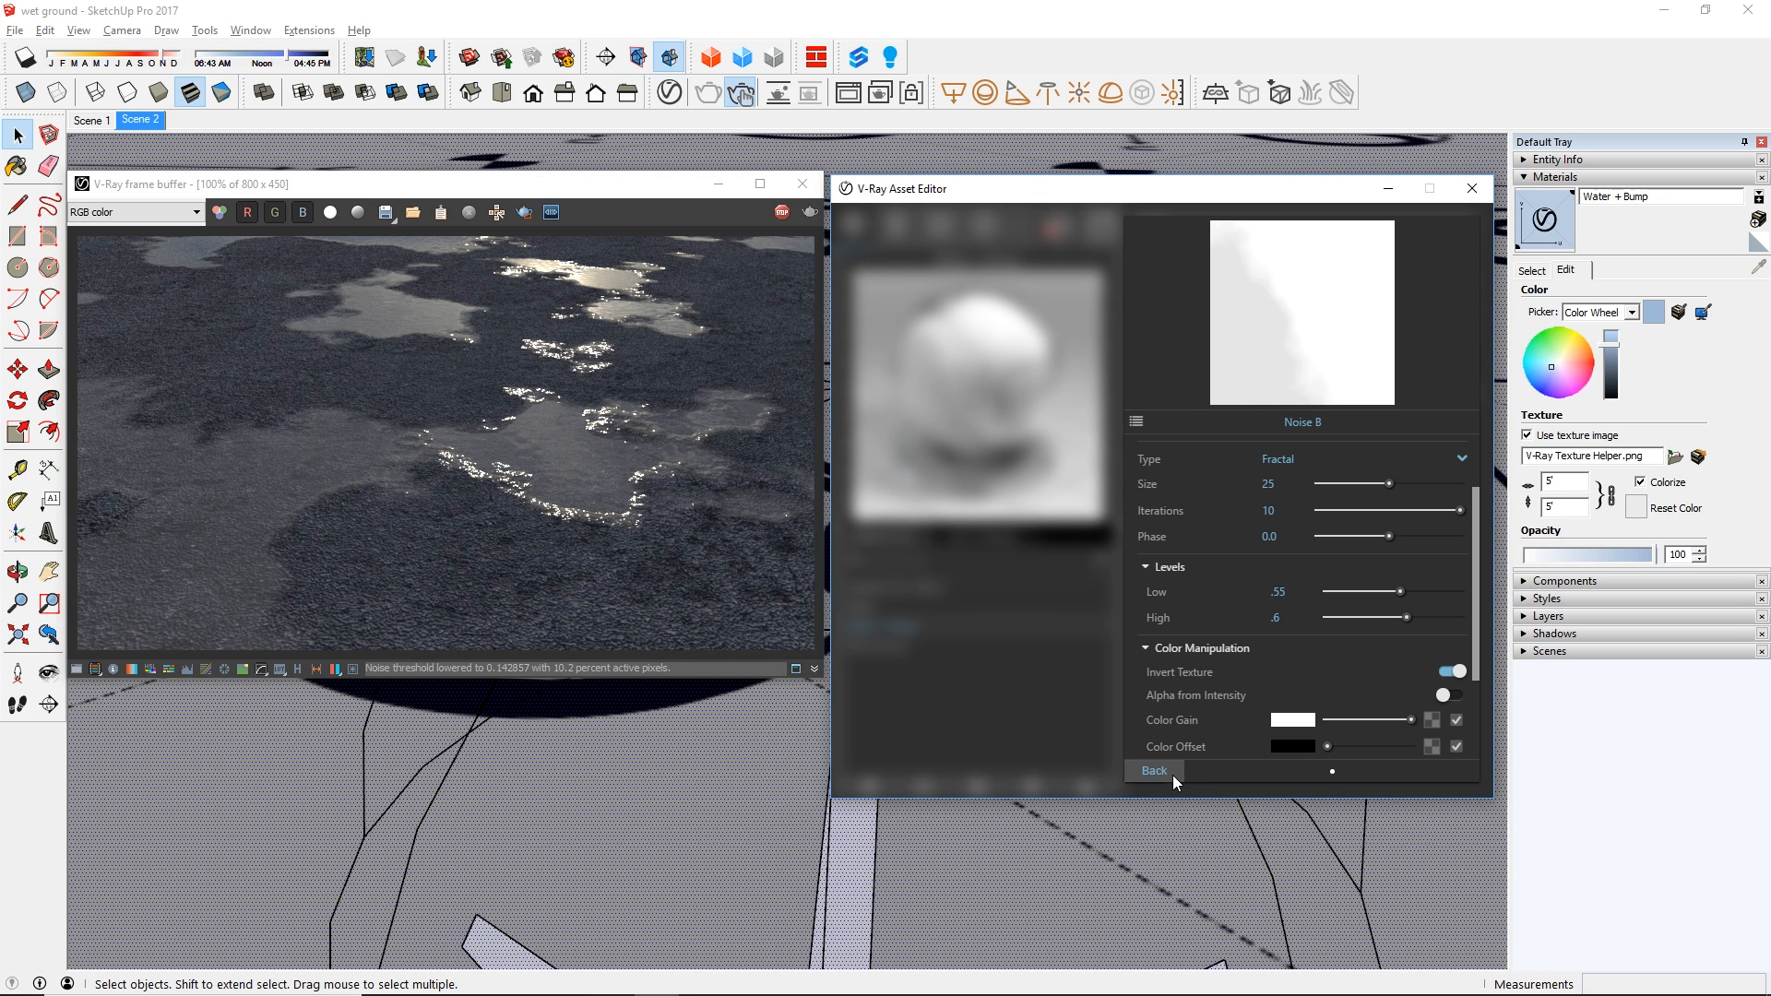
left_click(1155, 771)
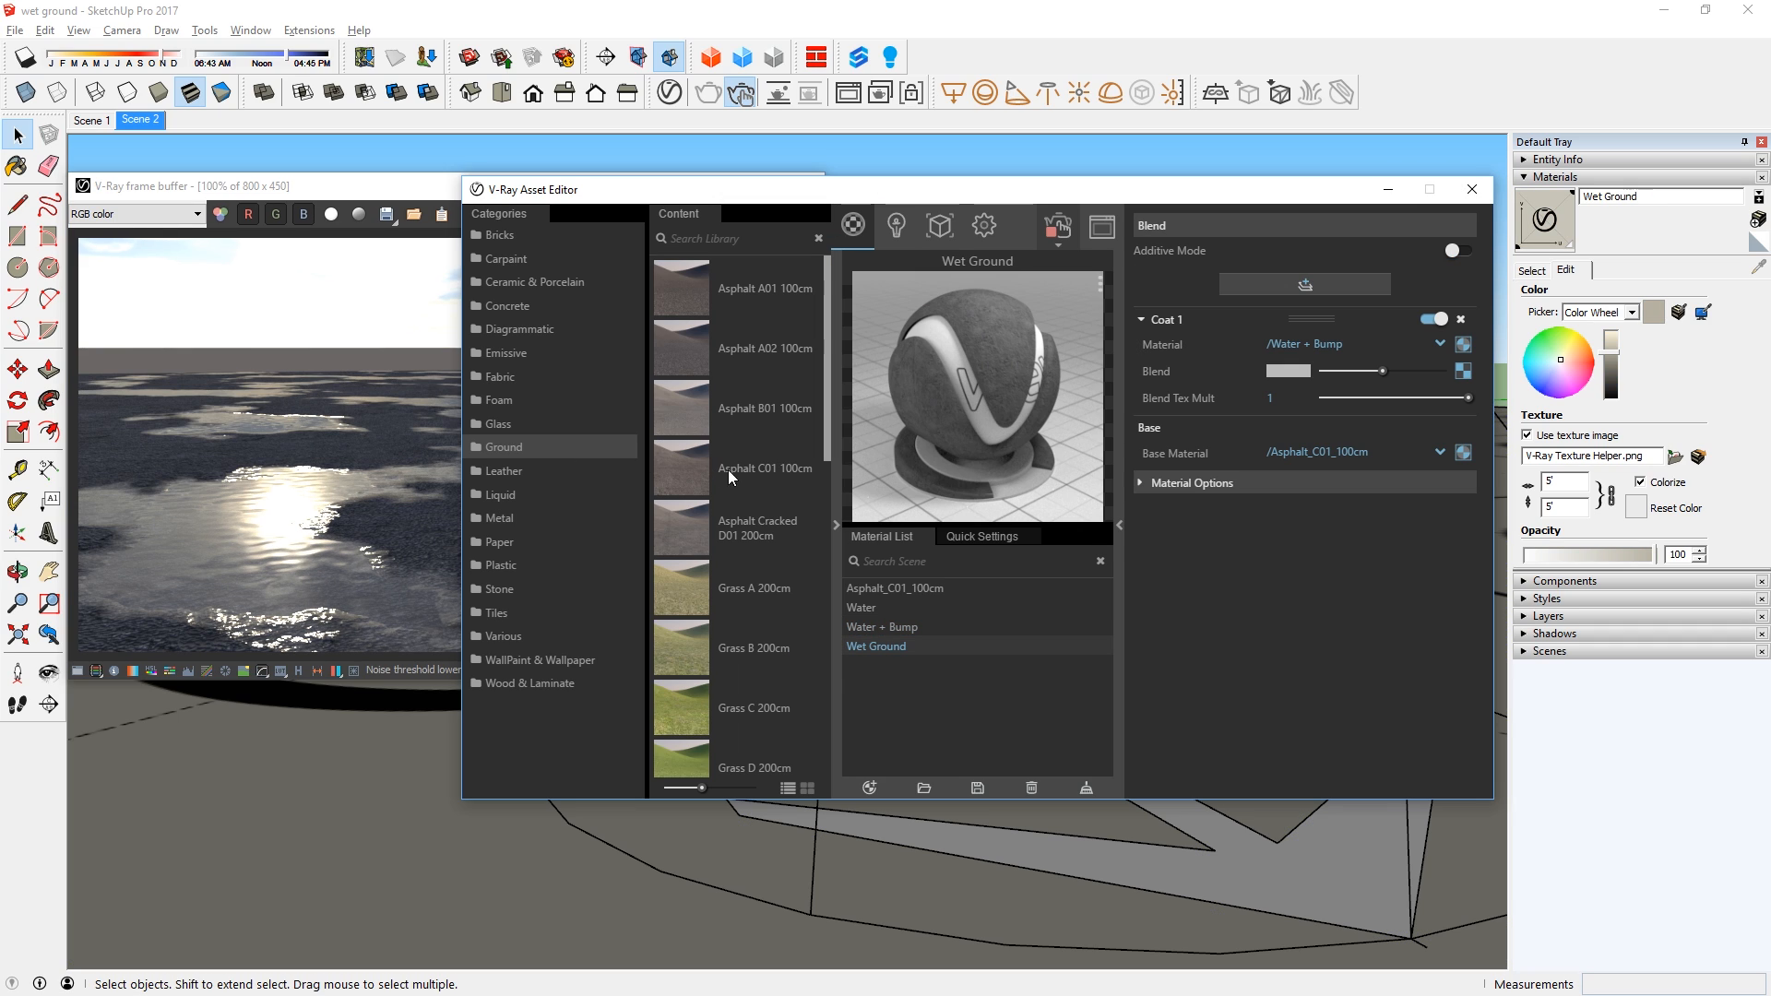
Drag Soil A01 200cm from the Ground library onto Wet Ground's Base Material slot.
scroll("down", 3)
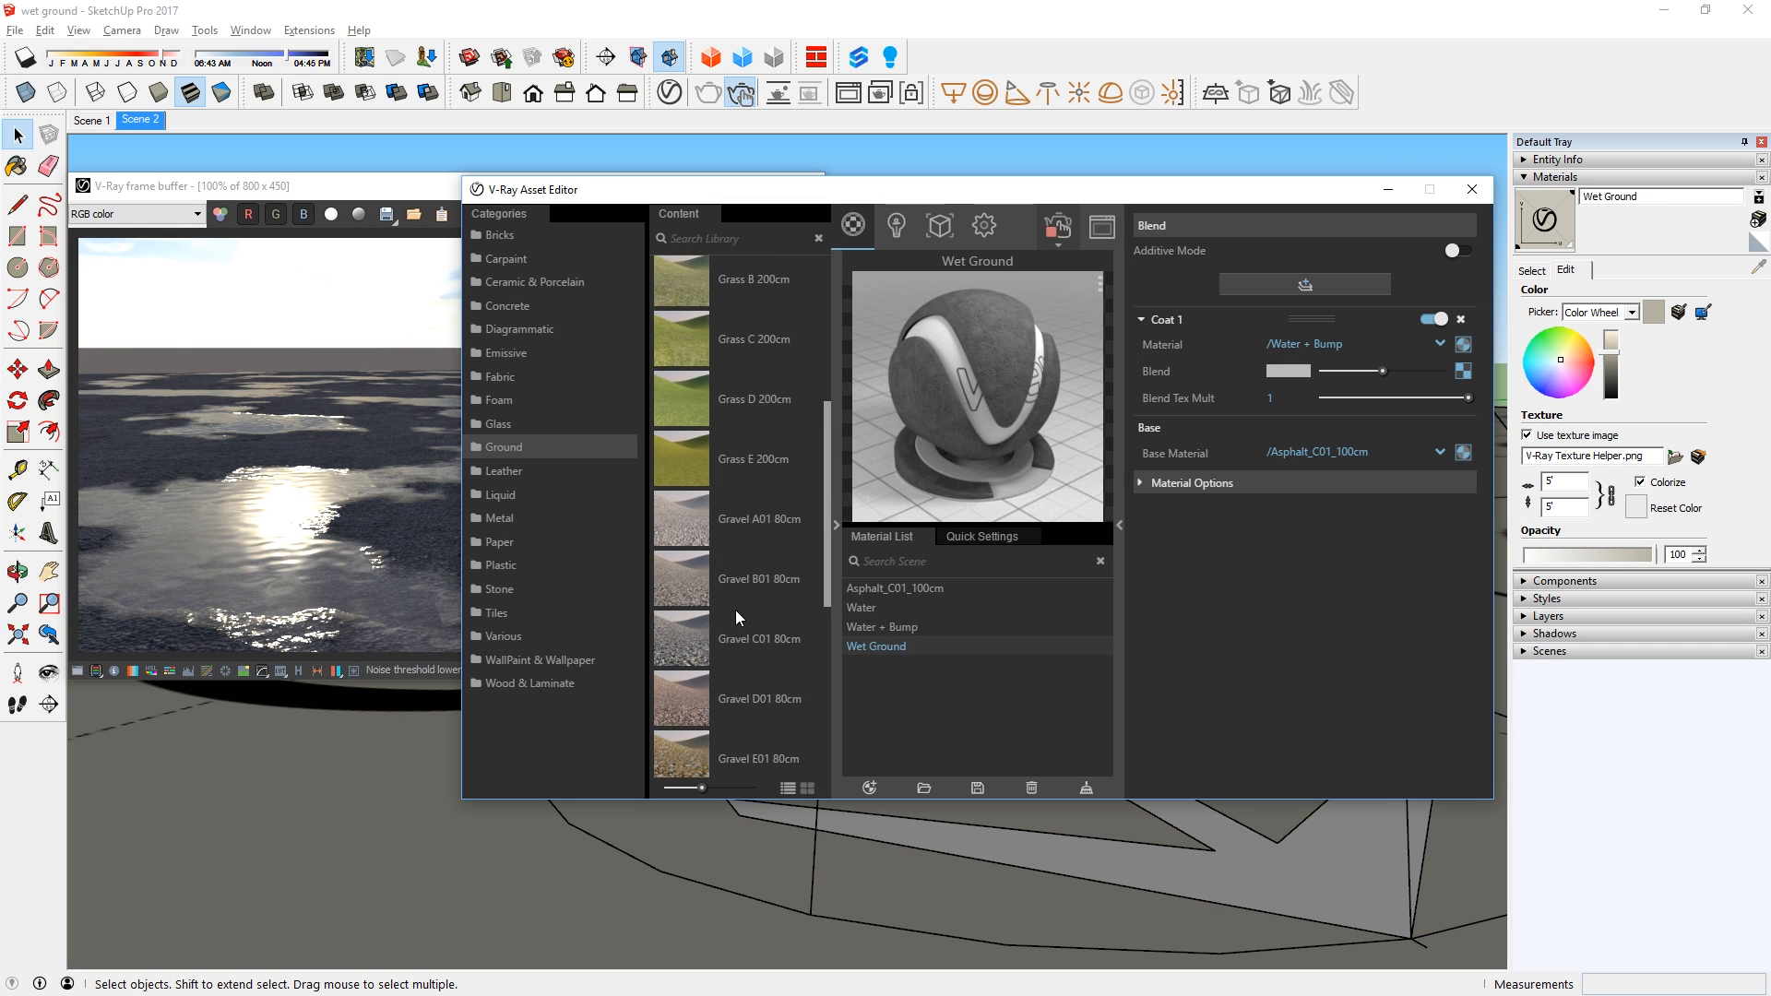
scroll("down", 3)
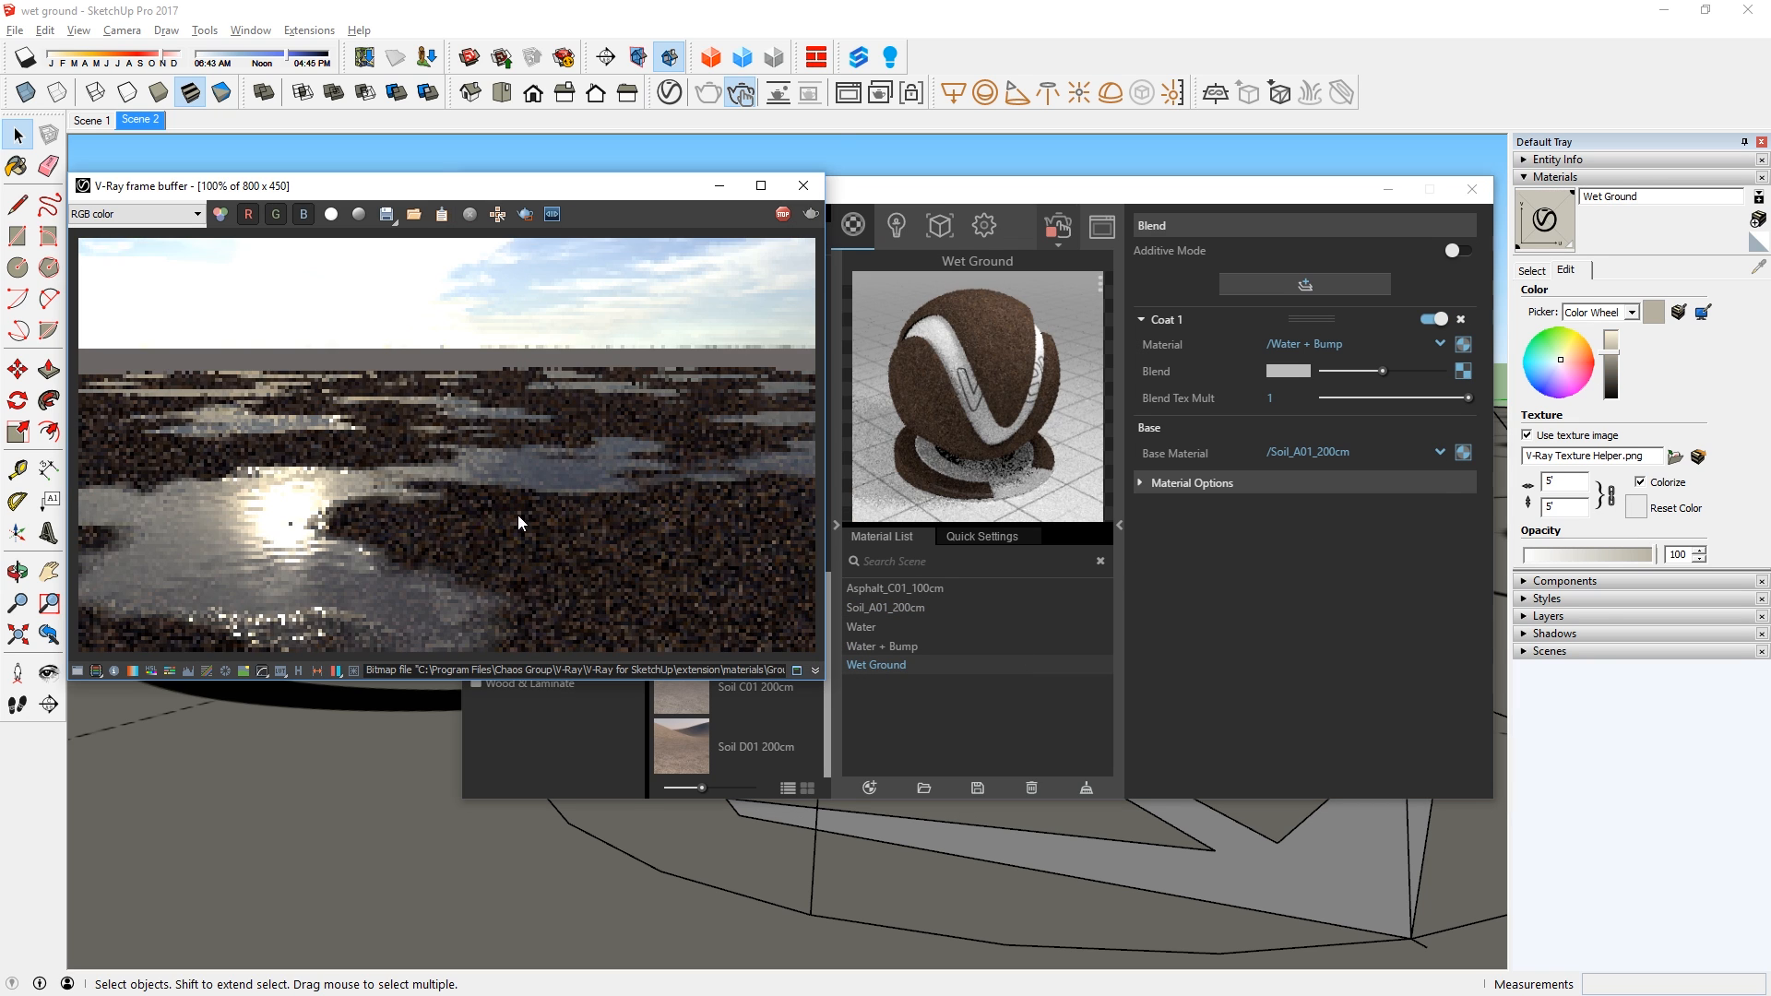
left_click(862, 628)
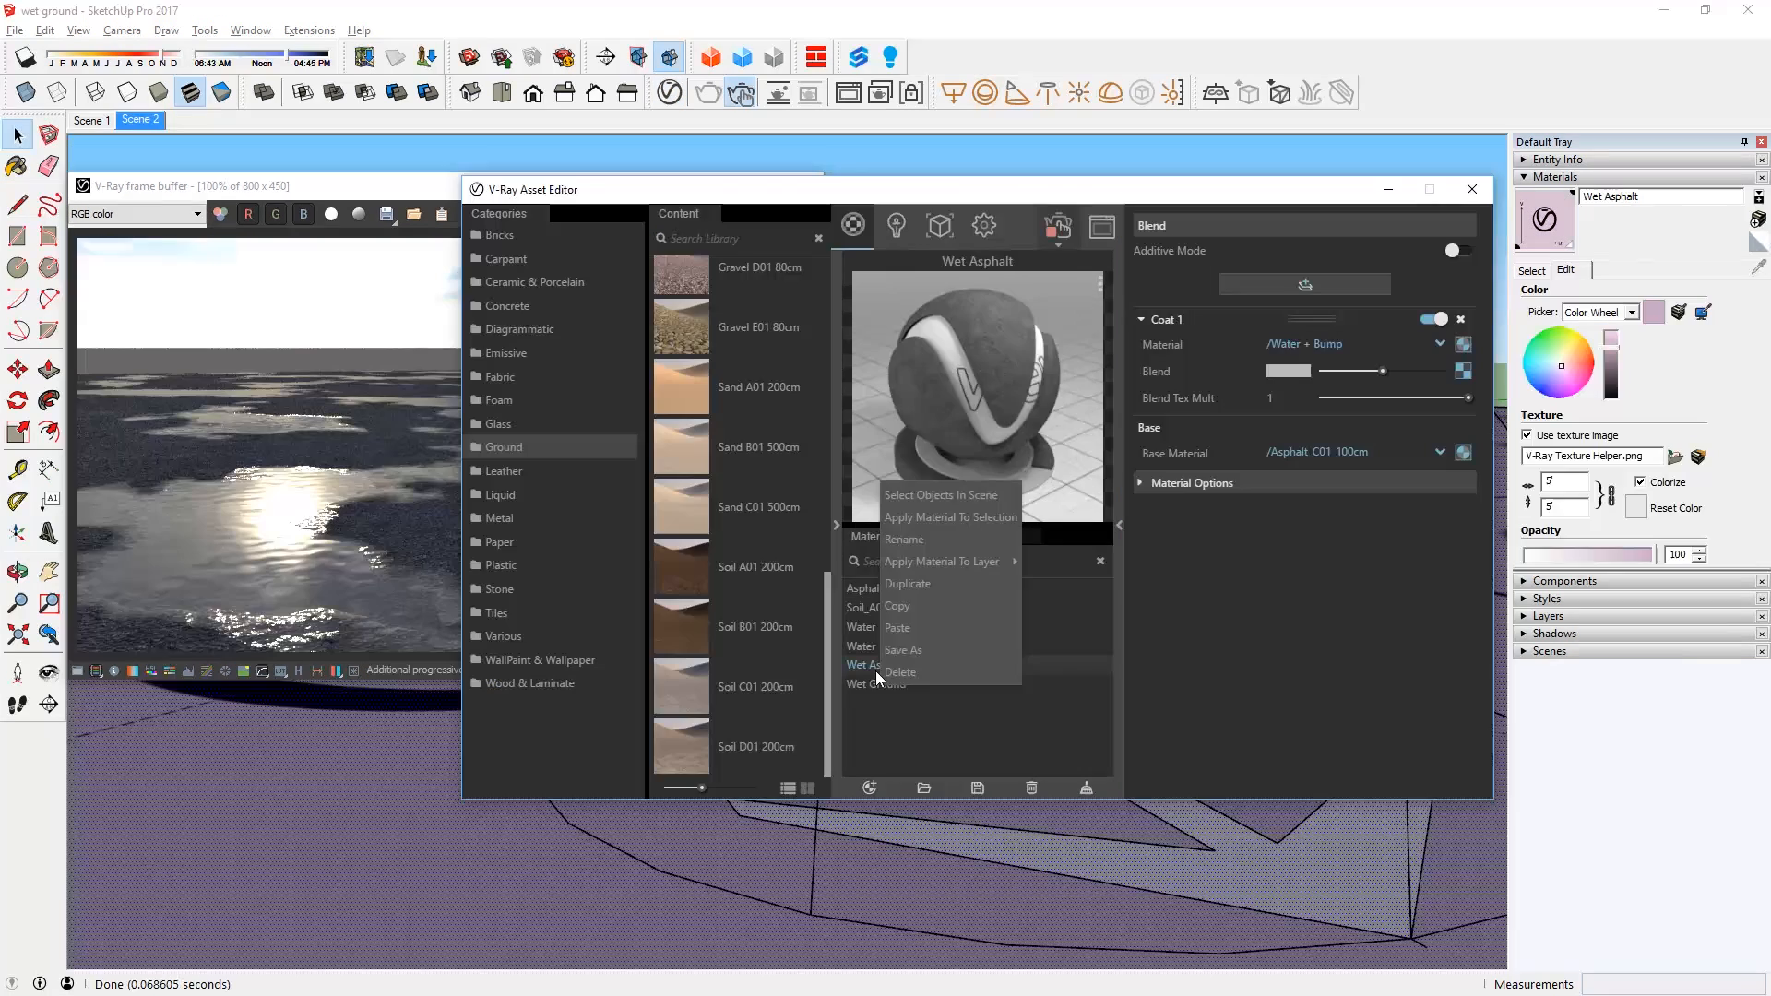
mouse_move(931, 649)
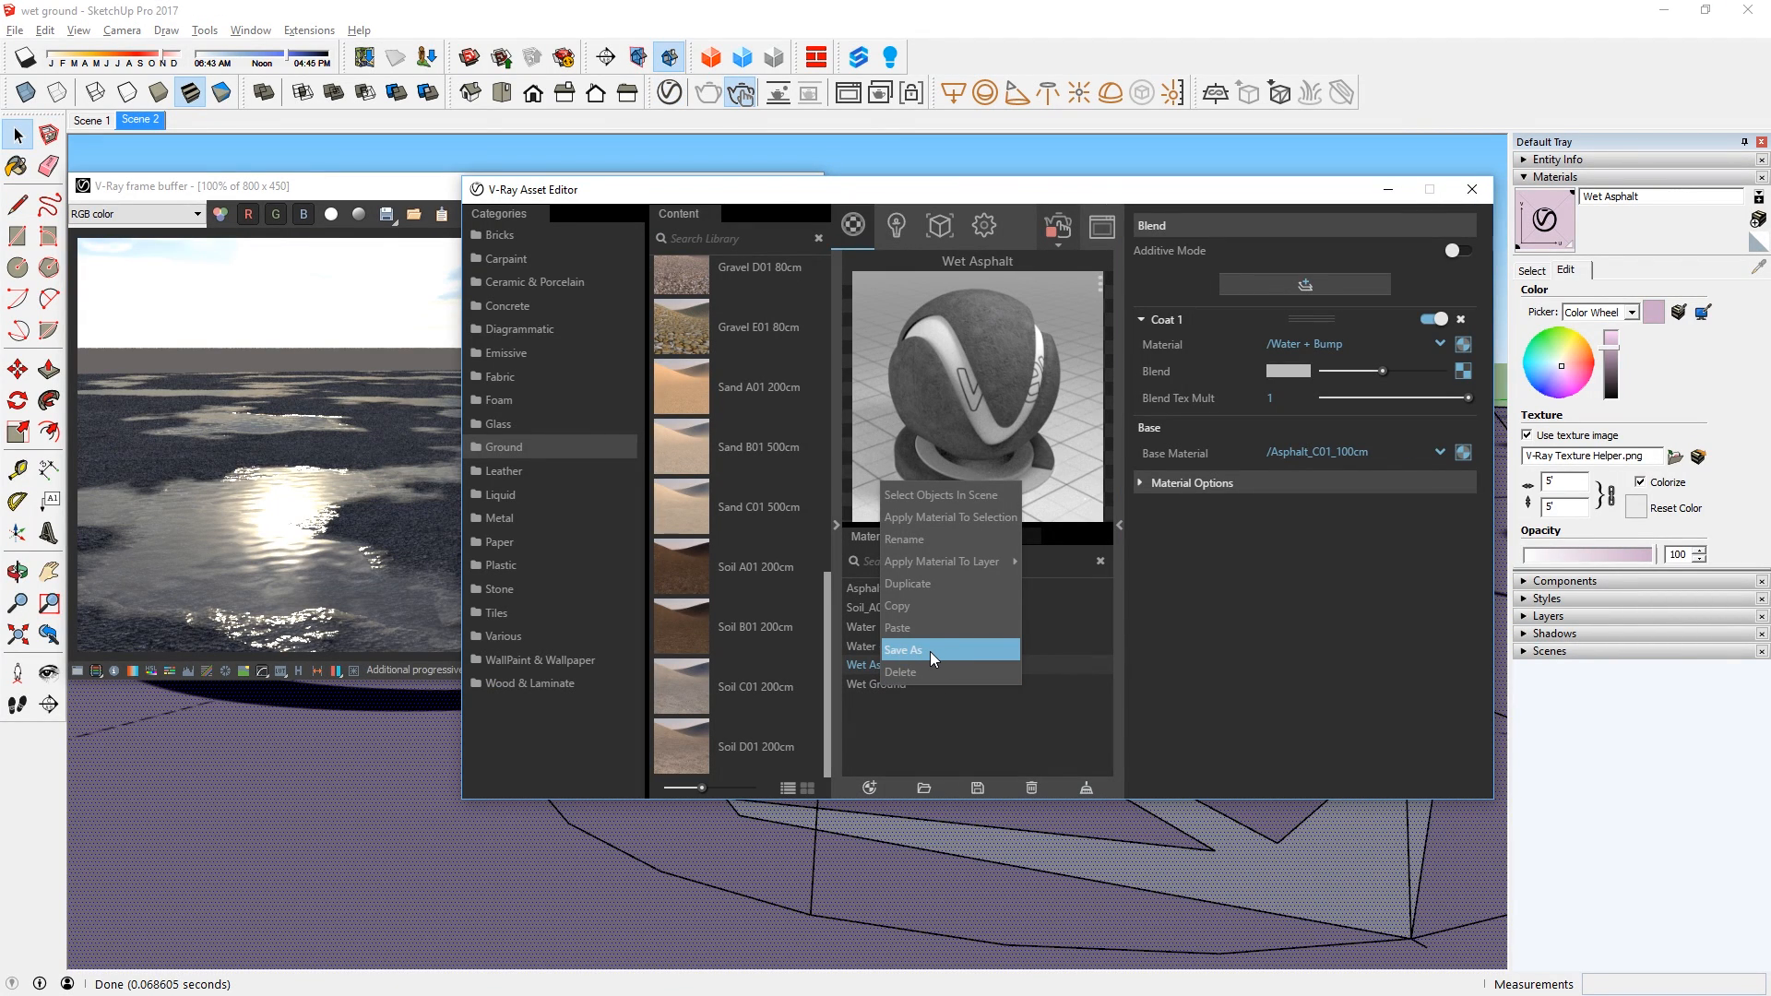
Save the Wet Asphalt blend material to a file via Save As.
left_click(902, 650)
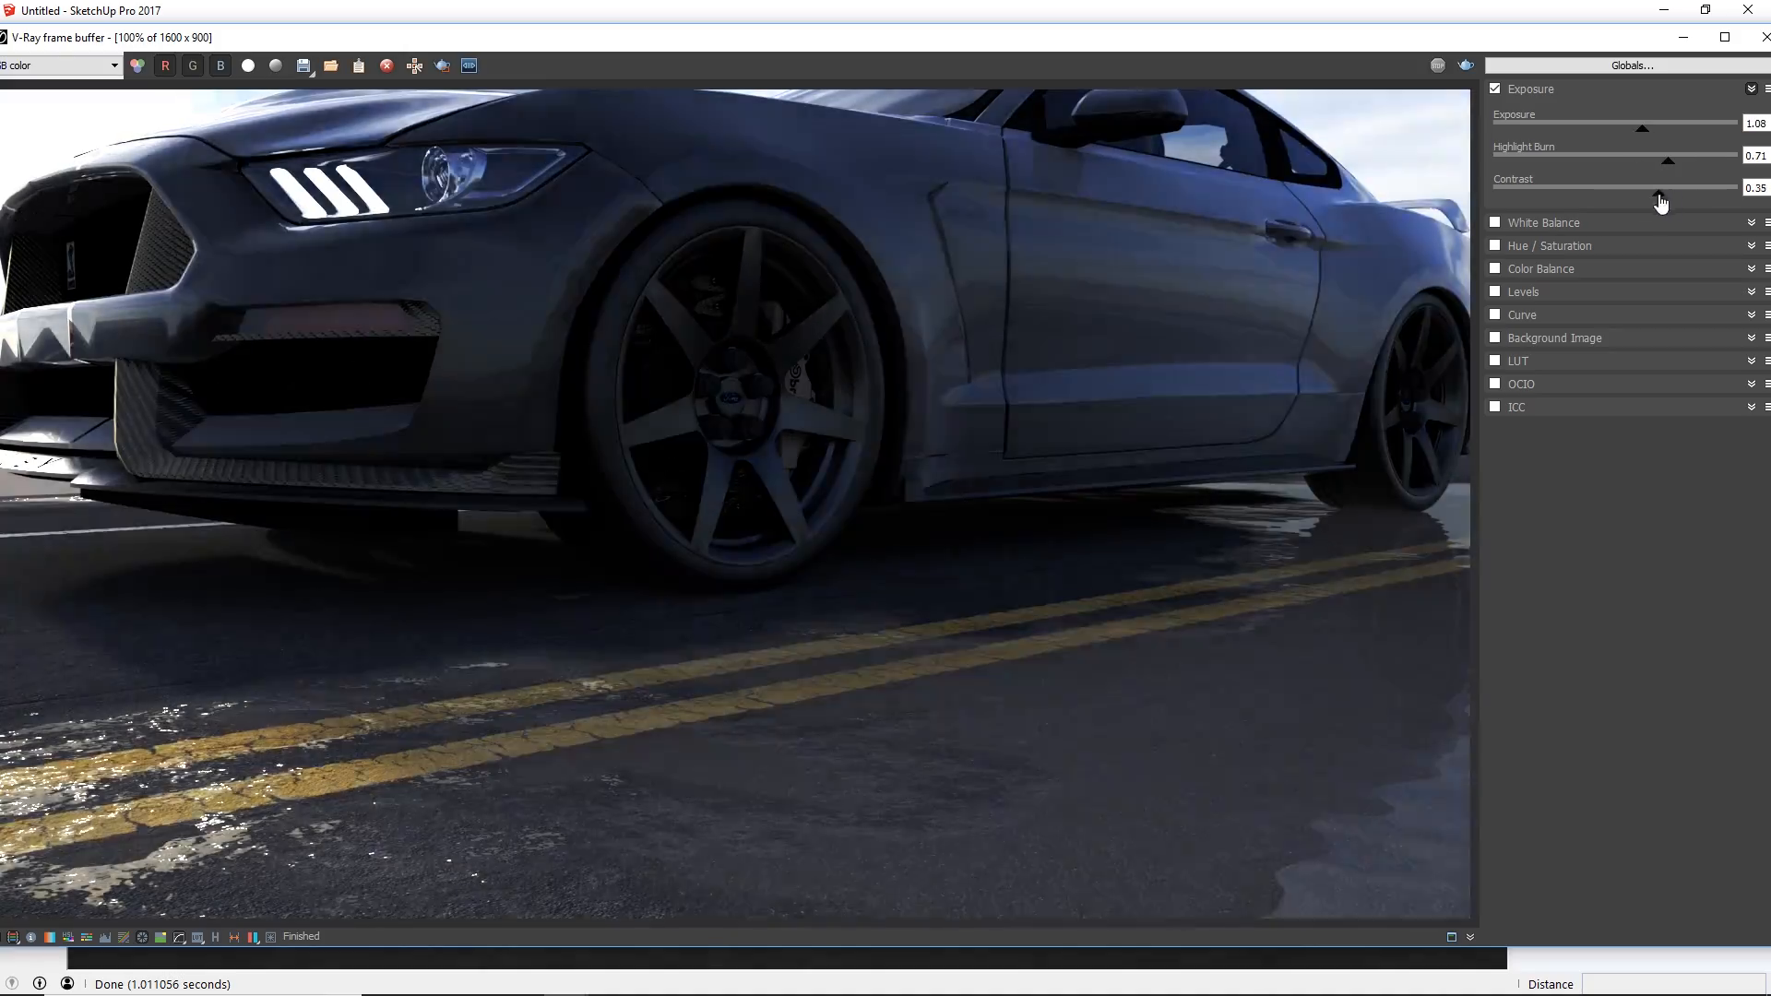
Enable Color Balance with Cyan/Red -0.04, Magenta/Green 0.03, Yellow/Blue 0.14 for a cooler tint.
left_click(1496, 270)
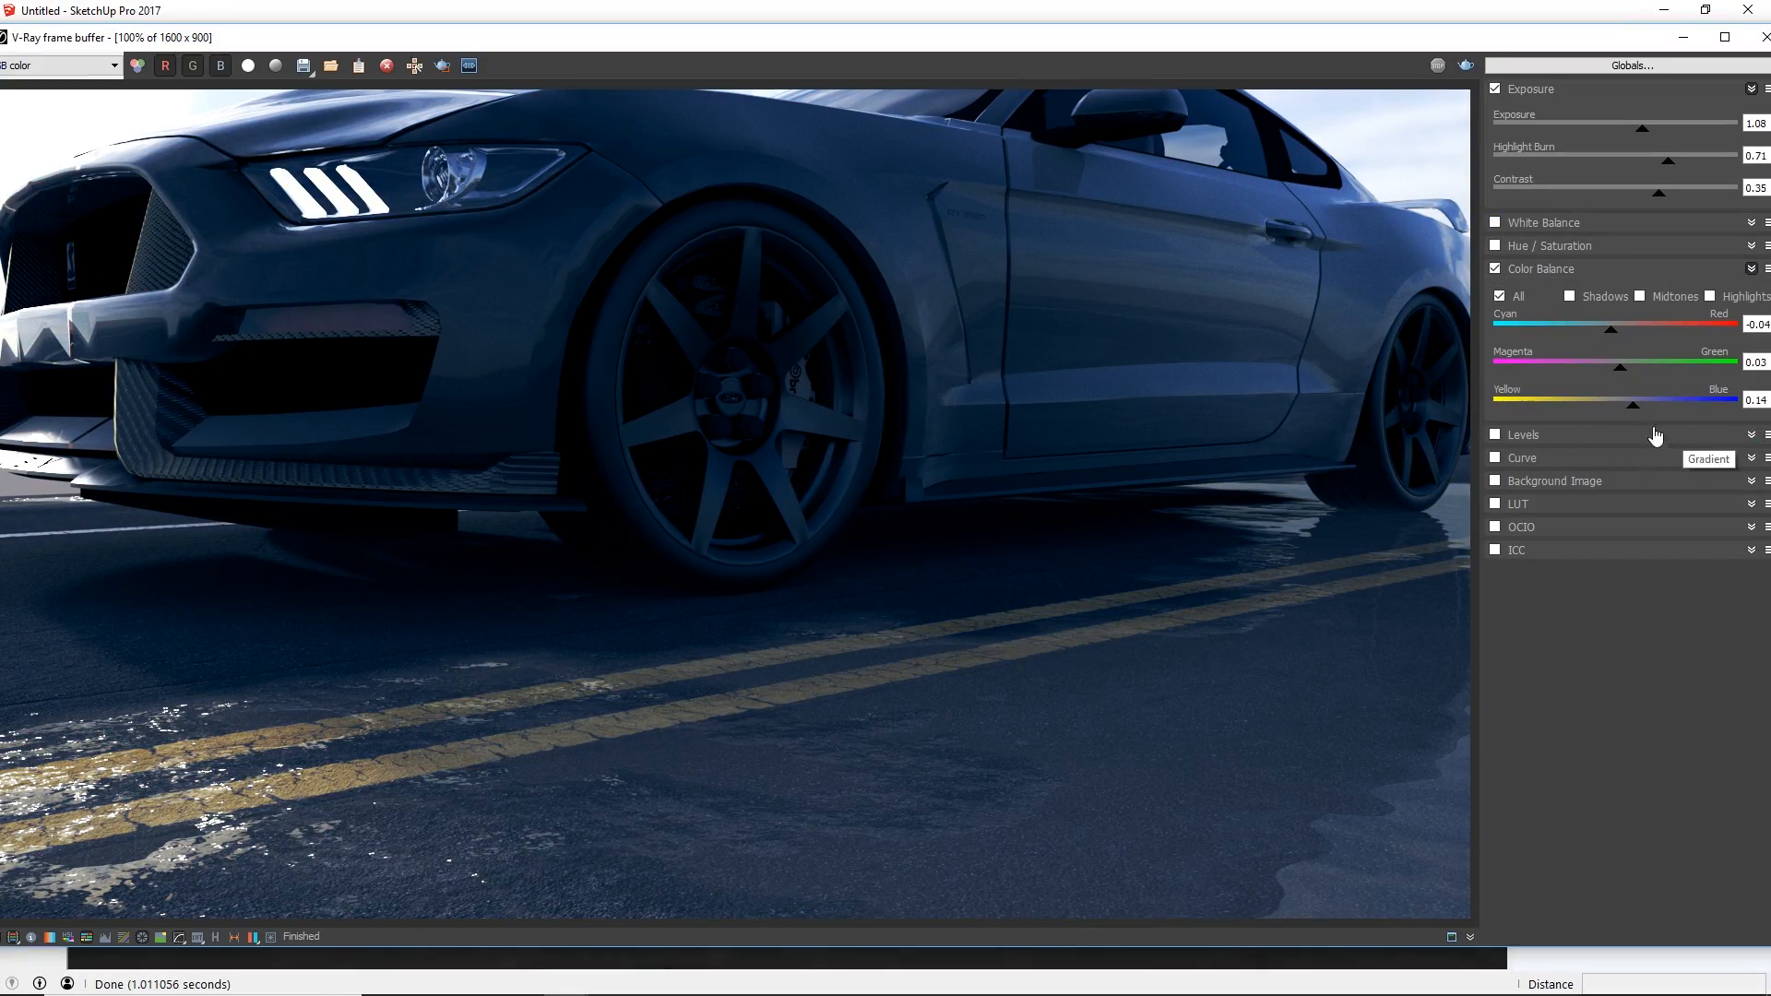